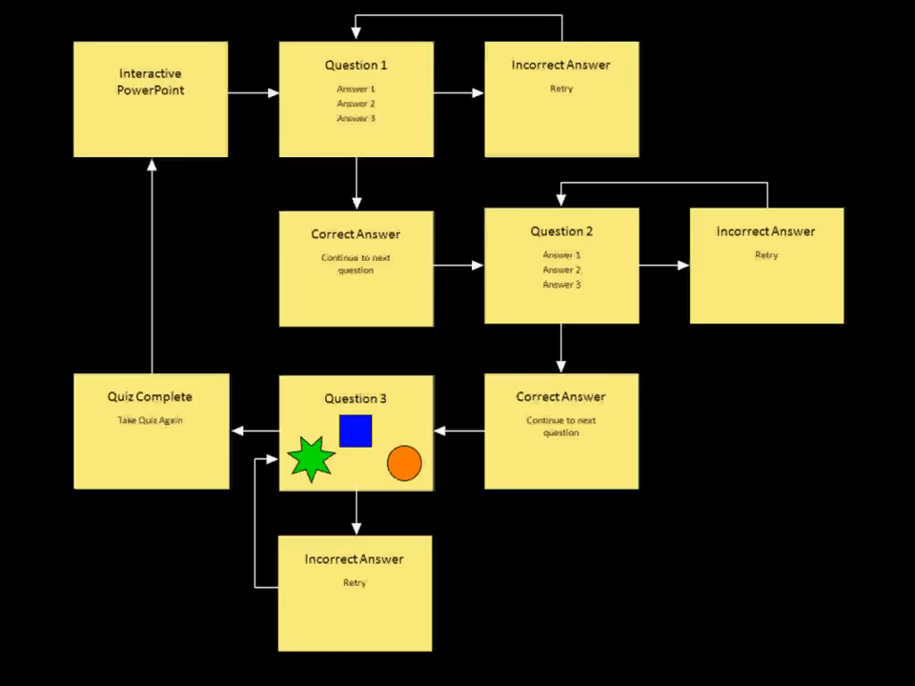
pyautogui.moveTo(156, 128)
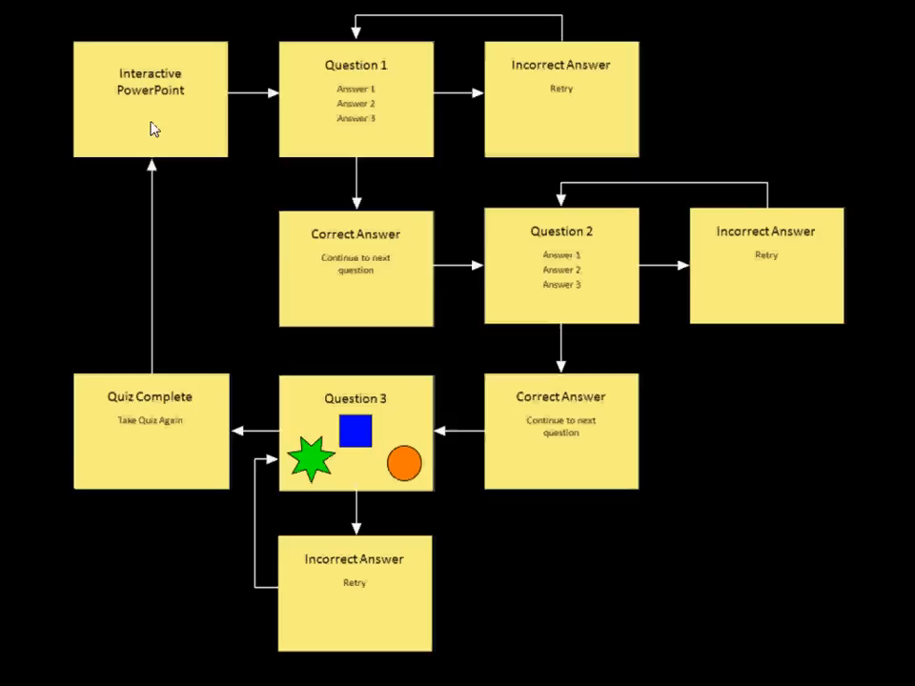
pyautogui.moveTo(177, 97)
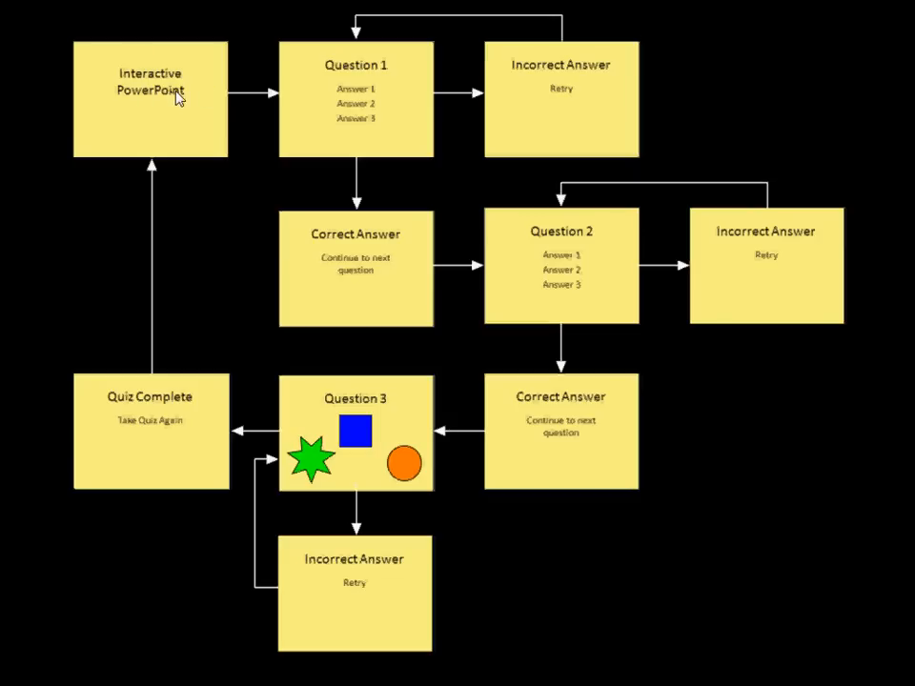
pyautogui.moveTo(388, 134)
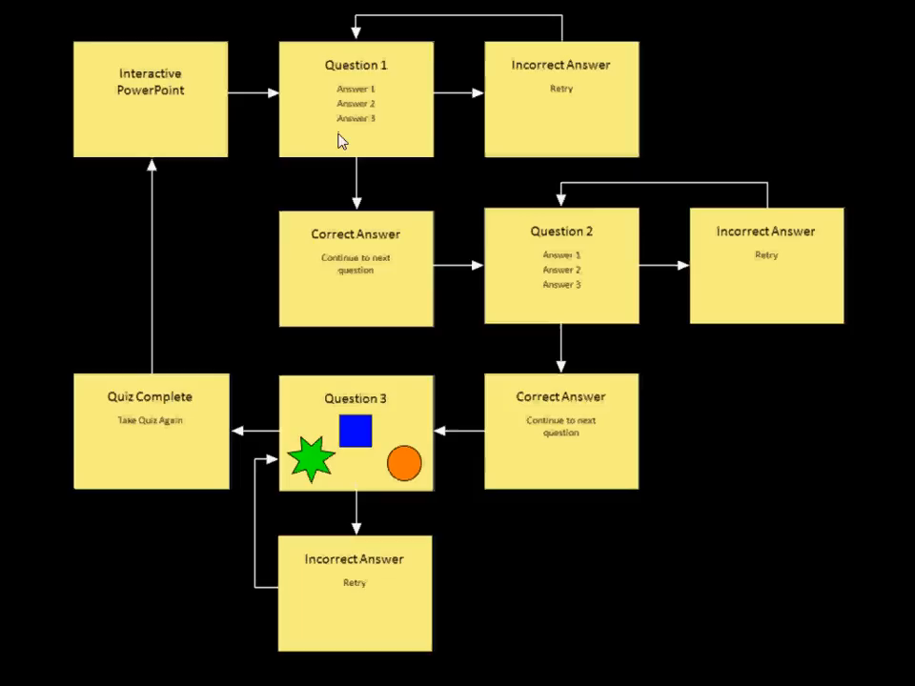
pyautogui.moveTo(342, 157)
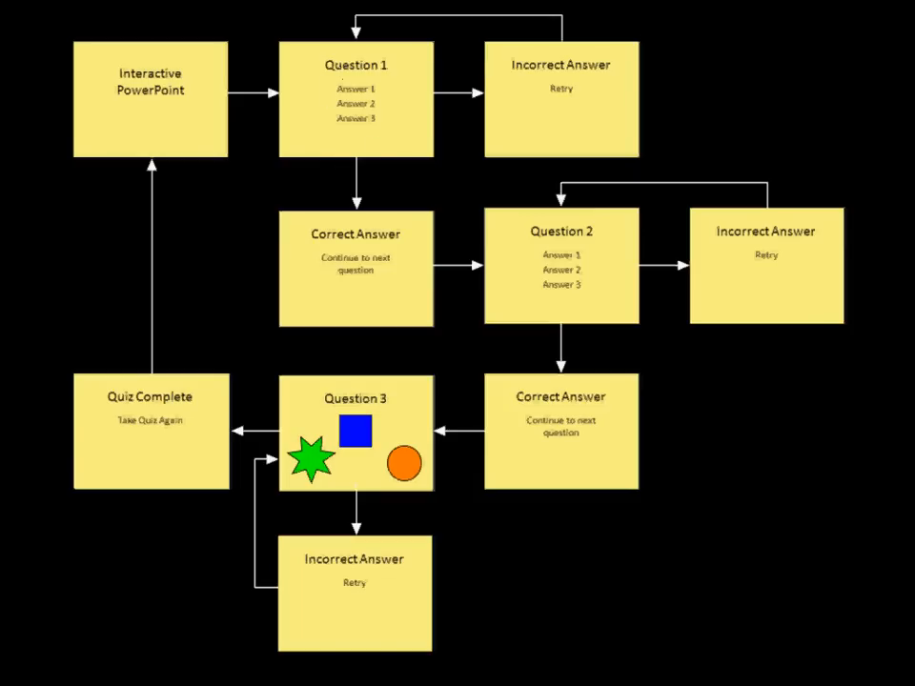
pyautogui.moveTo(513, 179)
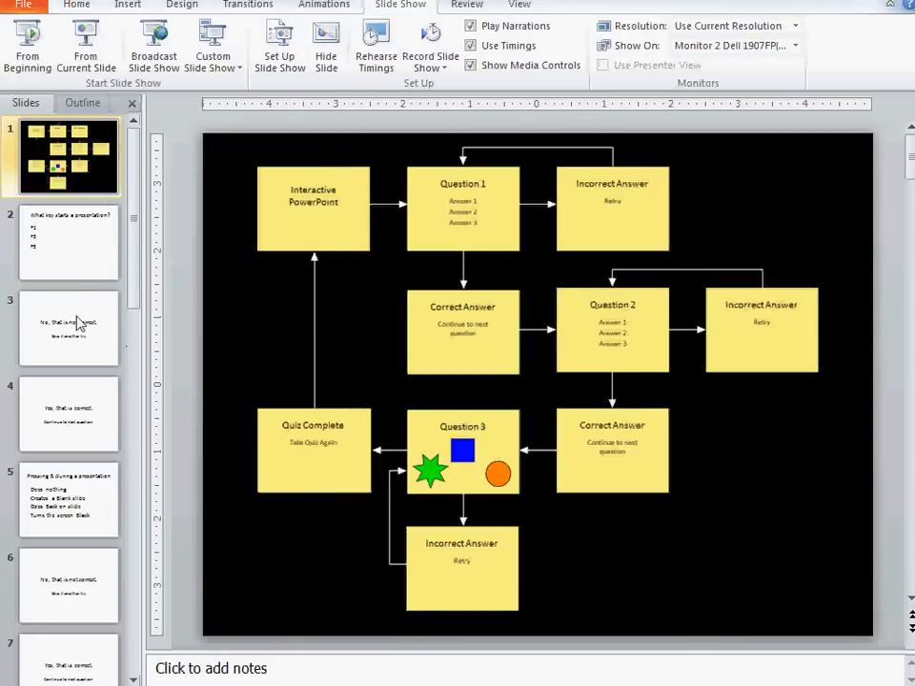
# Step: Review the question, incorrect-answer and correct-answer slides, then return to the question's answer list
pyautogui.click(68, 243)
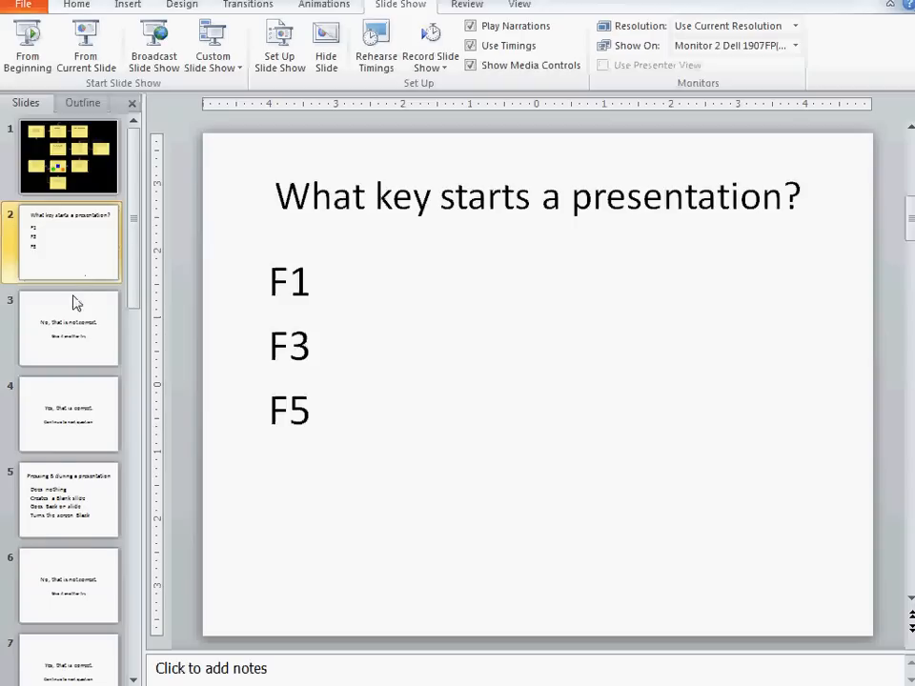
pyautogui.moveTo(76, 239)
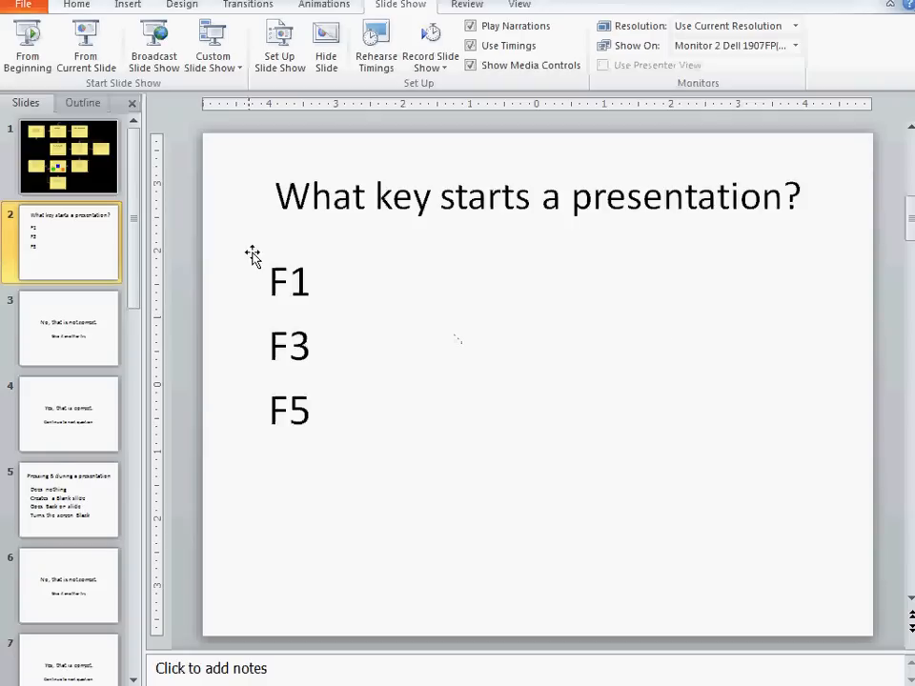
pyautogui.moveTo(726, 256)
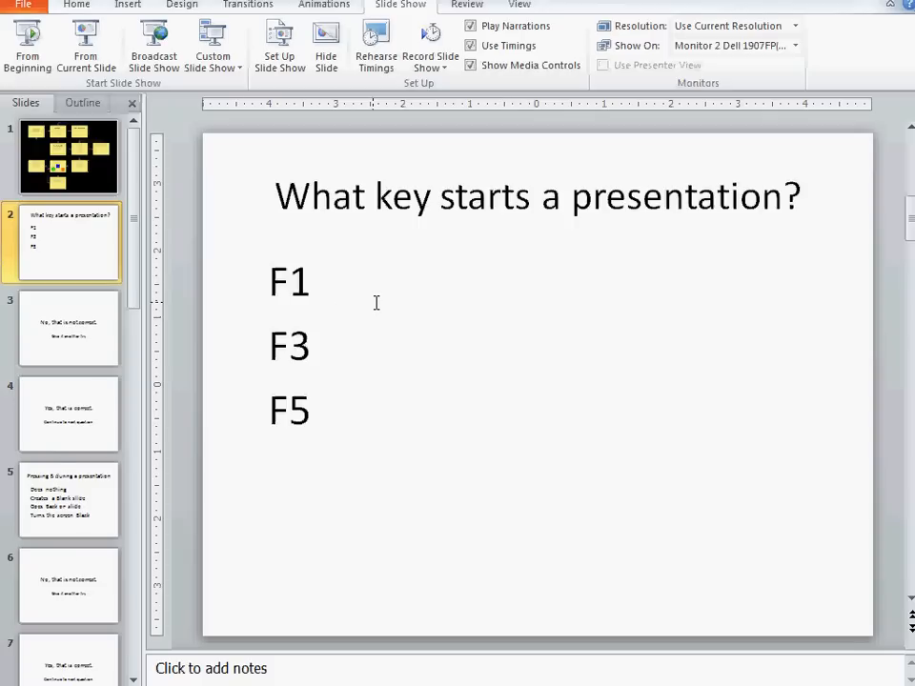
pyautogui.moveTo(382, 368)
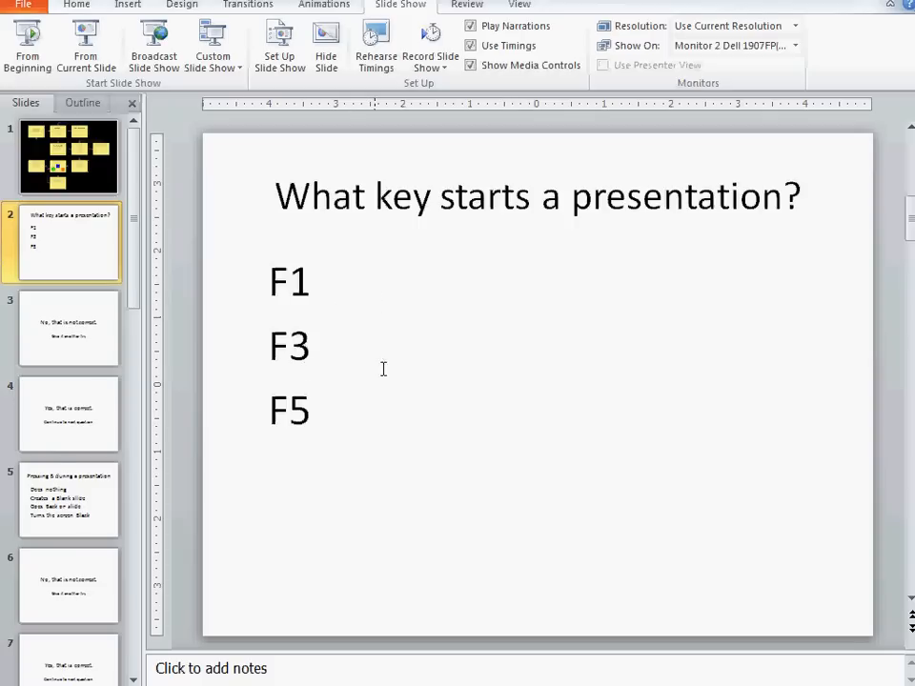
pyautogui.moveTo(393, 375)
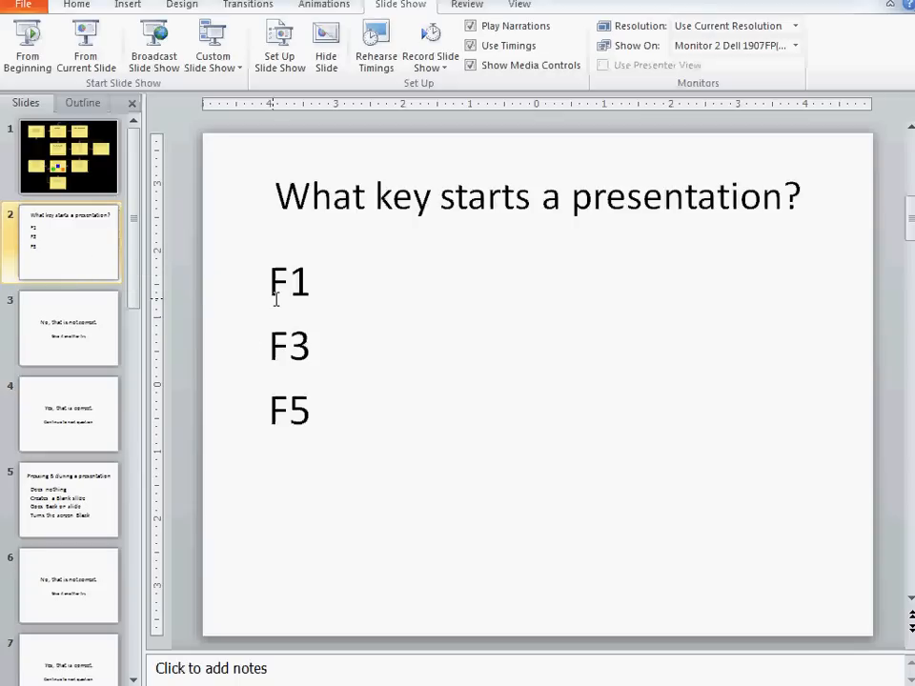
pyautogui.moveTo(303, 315)
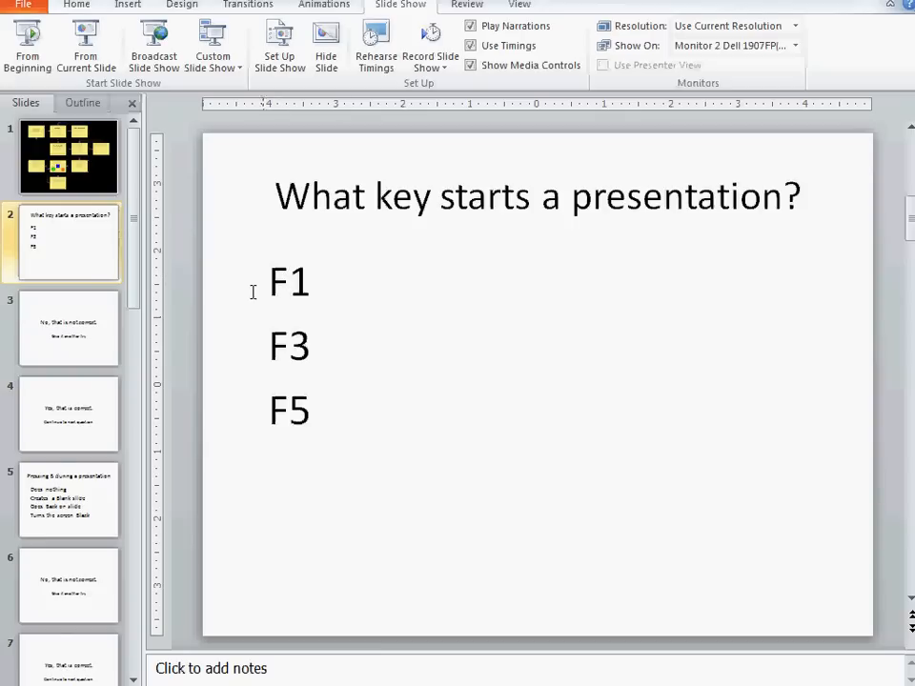
pyautogui.moveTo(370, 342)
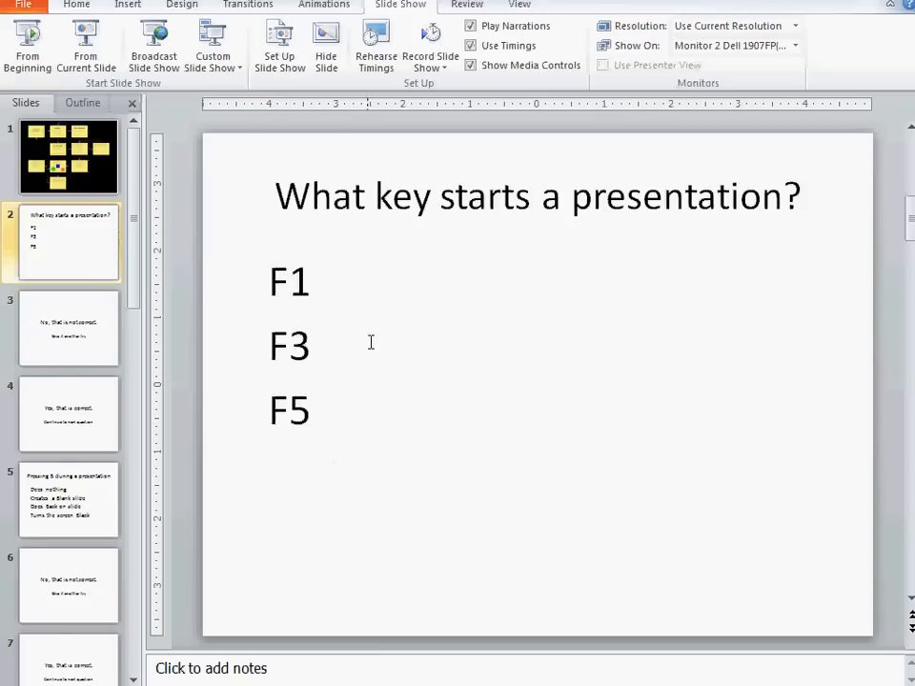
pyautogui.click(69, 327)
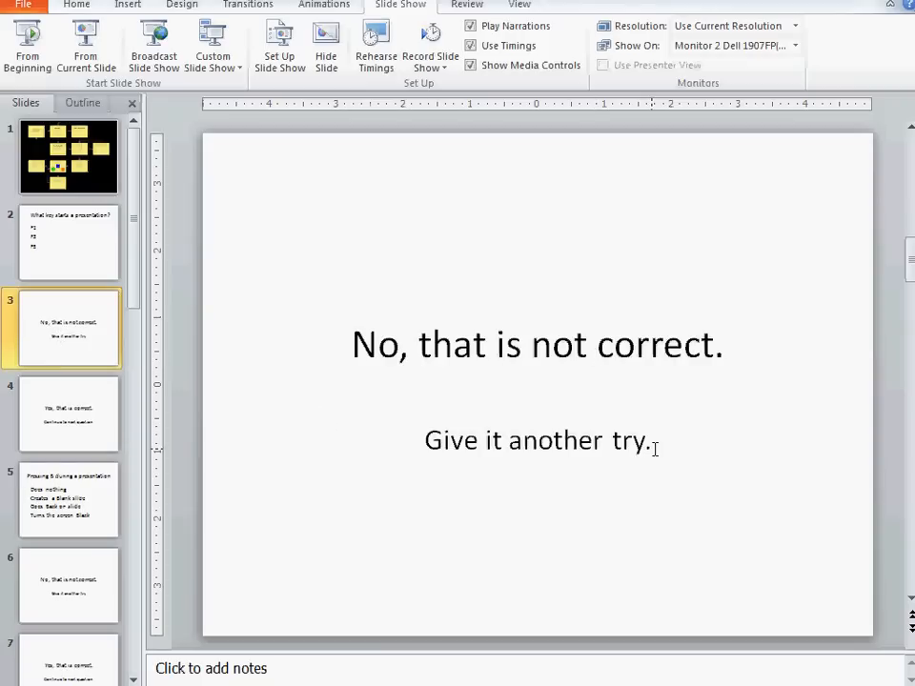
pyautogui.click(69, 413)
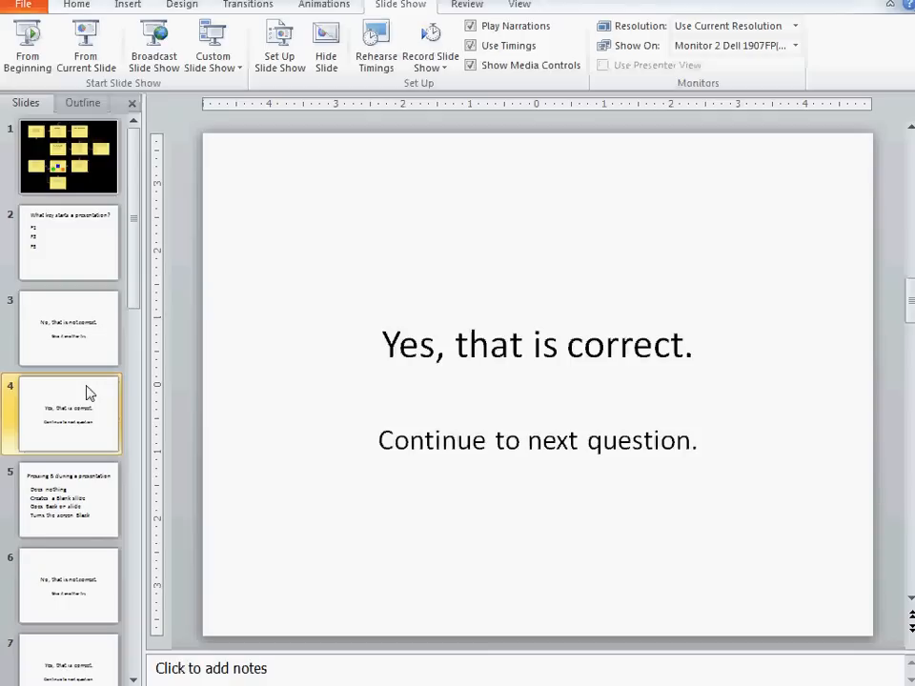
pyautogui.click(69, 241)
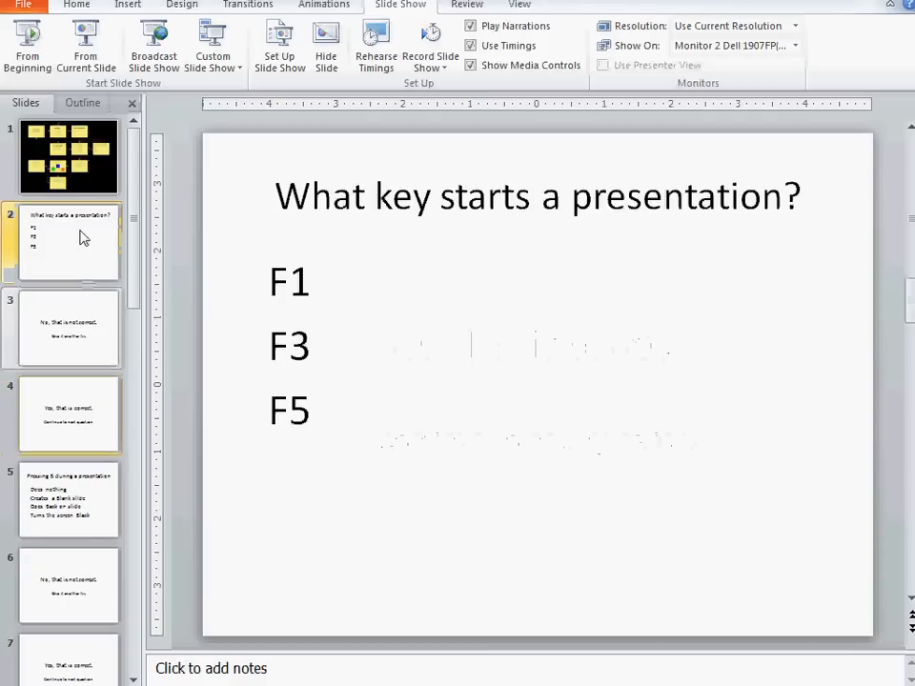
pyautogui.click(68, 242)
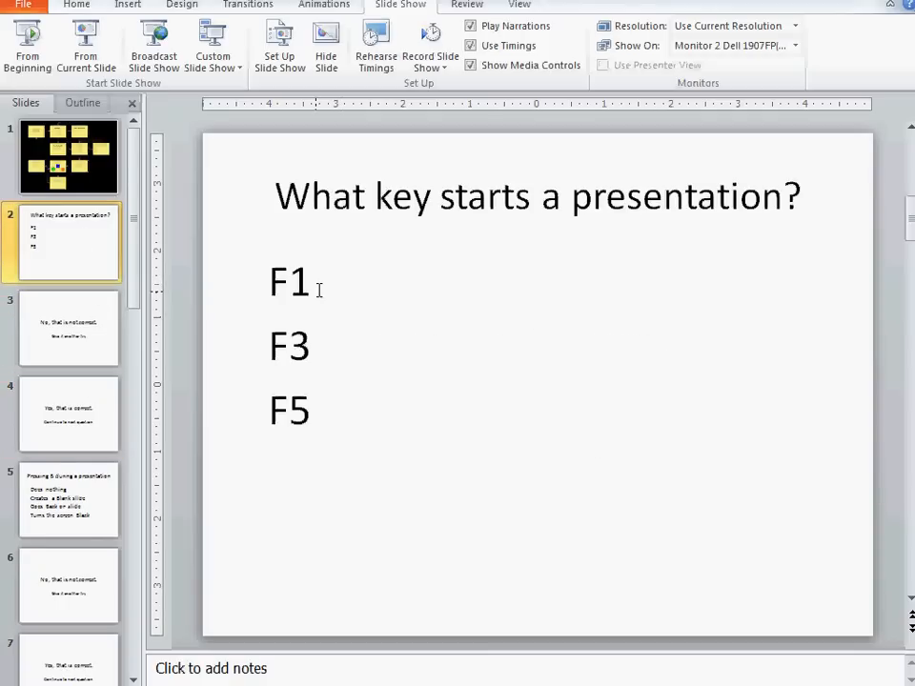
# Step: Give answer F1 an Action hyperlink to the next slide, then start F3's action
pyautogui.doubleClick(289, 280)
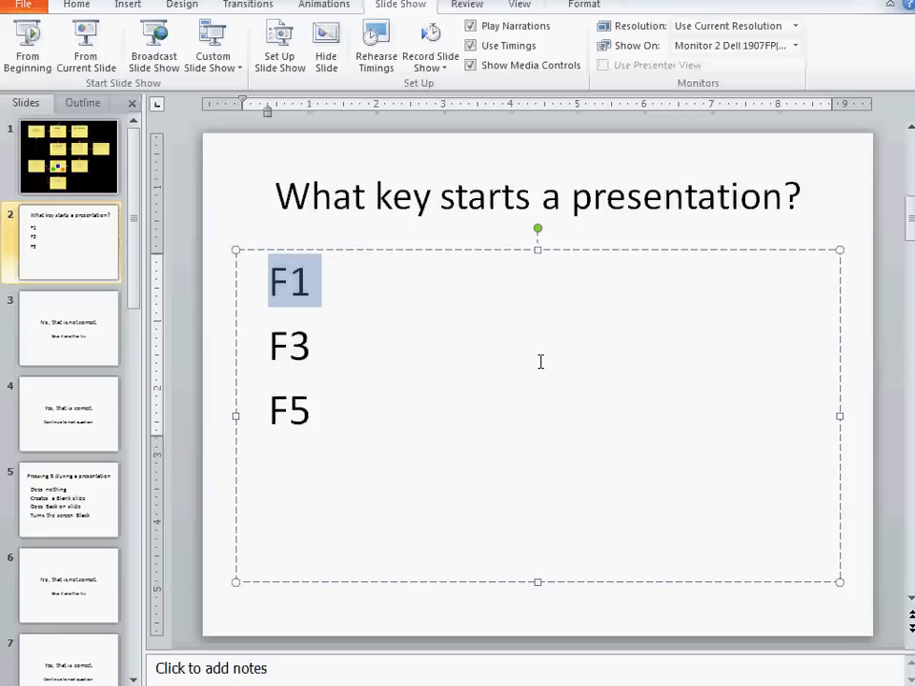
pyautogui.click(127, 4)
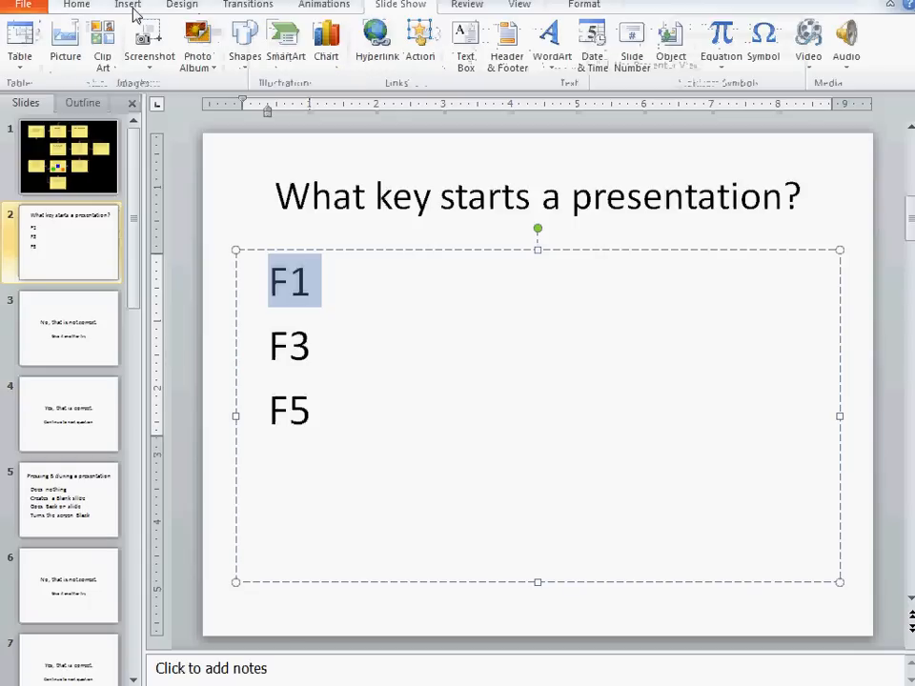
pyautogui.moveTo(420, 38)
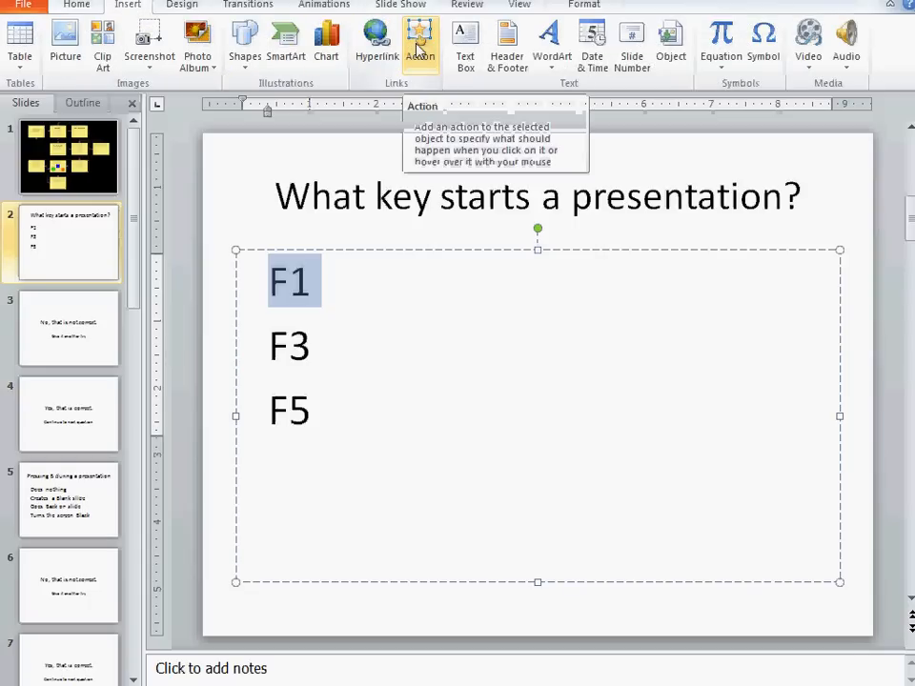
pyautogui.click(420, 42)
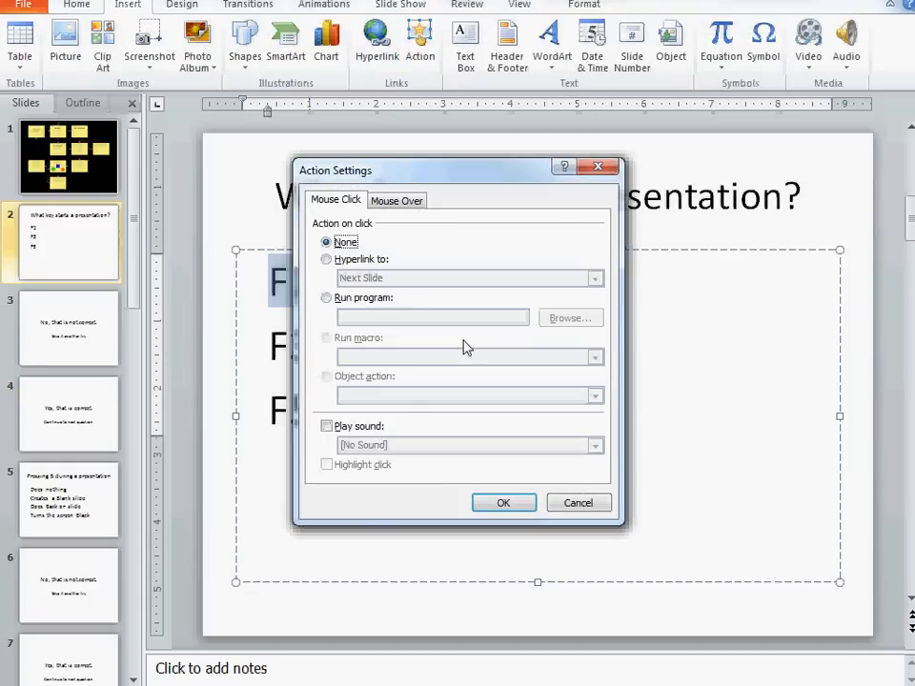
pyautogui.click(327, 259)
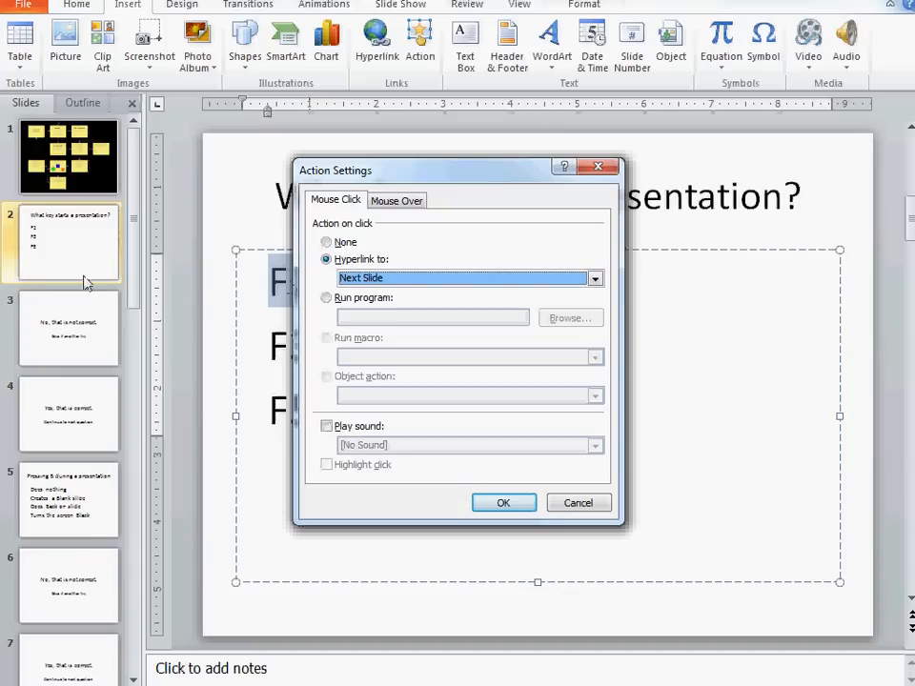
pyautogui.moveTo(74, 339)
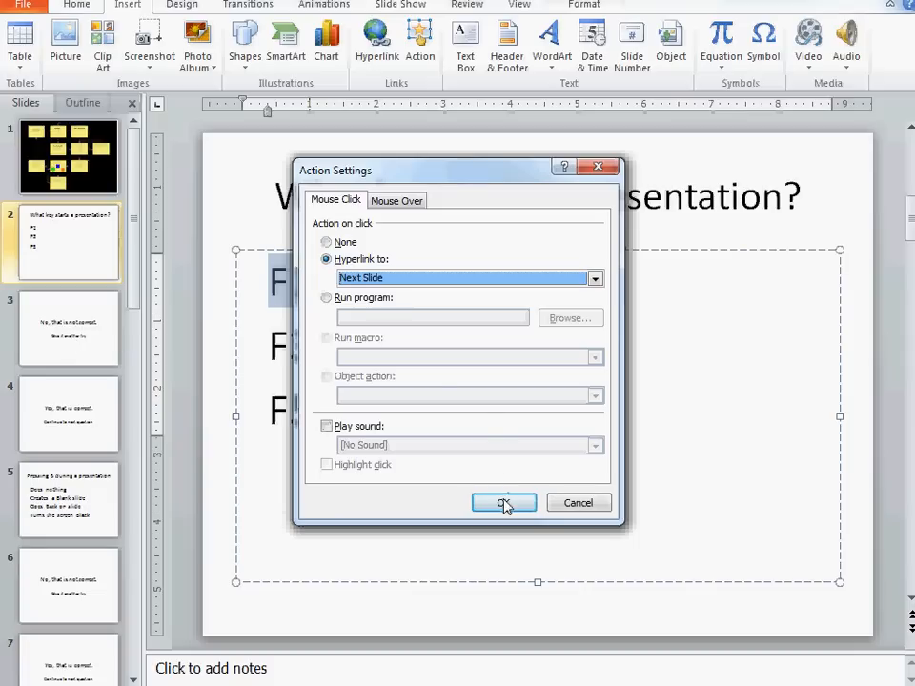
pyautogui.click(503, 503)
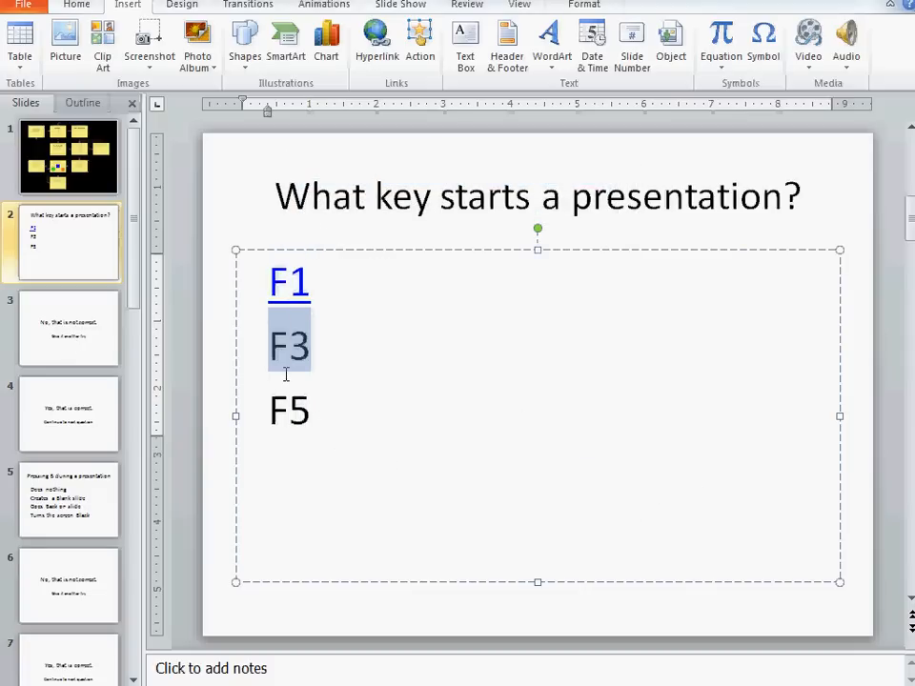
pyautogui.click(420, 38)
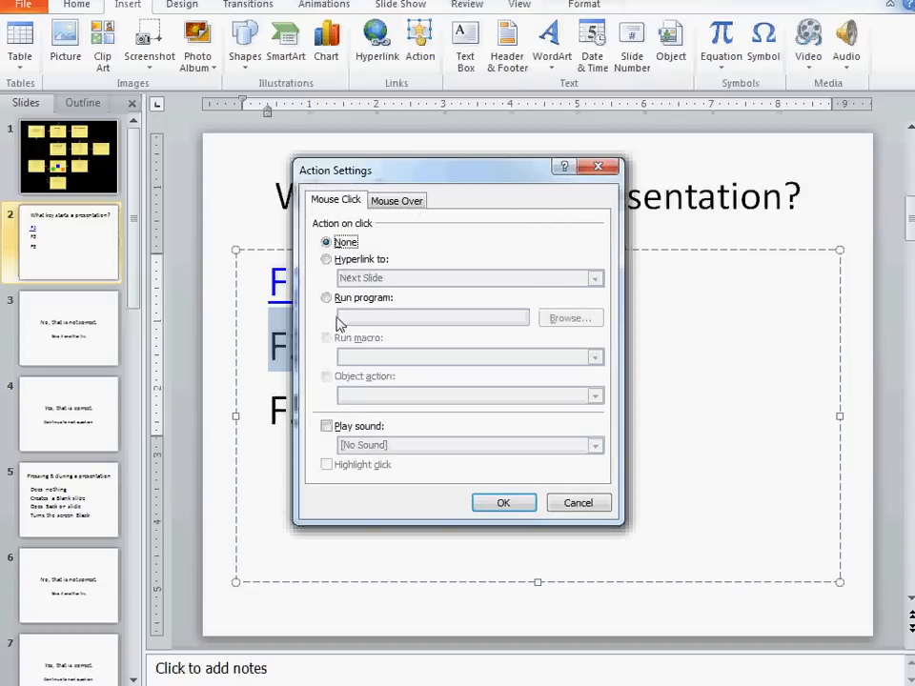
# Step: Set F3 to follow a hyperlink and bring up the click-action settings for F5
pyautogui.click(327, 259)
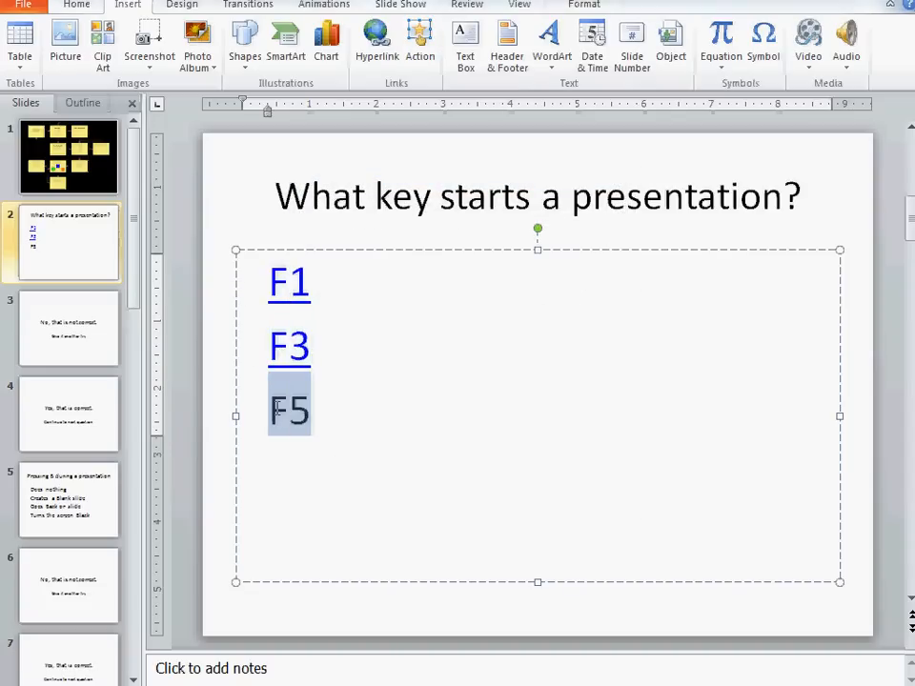
pyautogui.moveTo(81, 422)
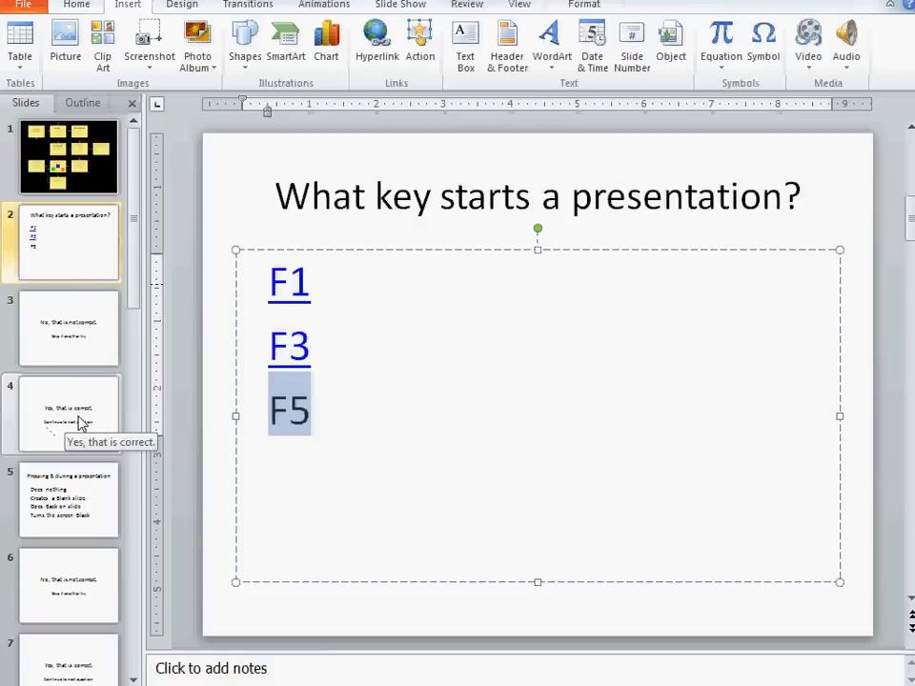
pyautogui.moveTo(84, 405)
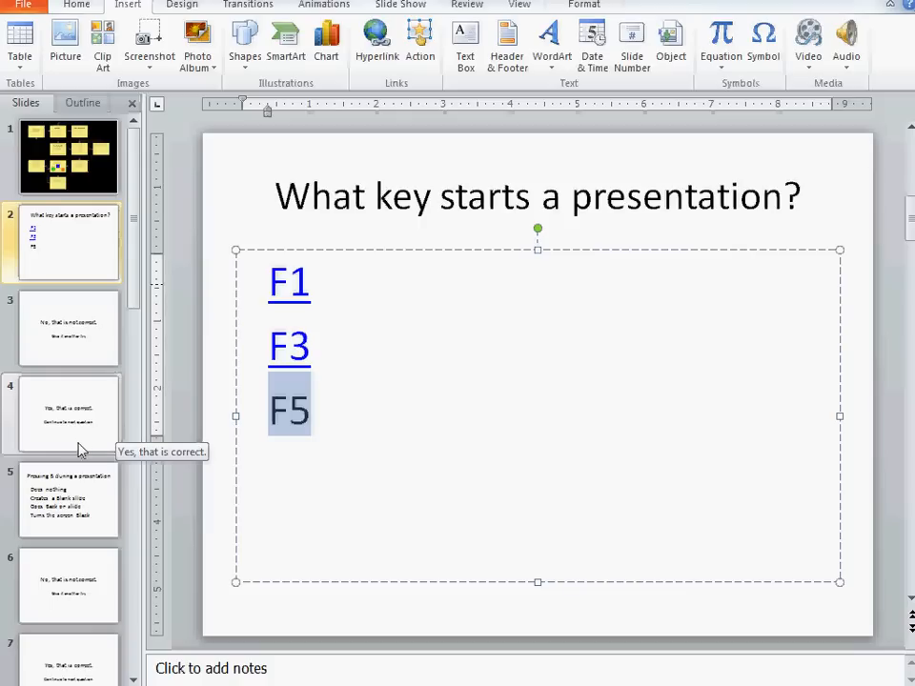
pyautogui.click(420, 42)
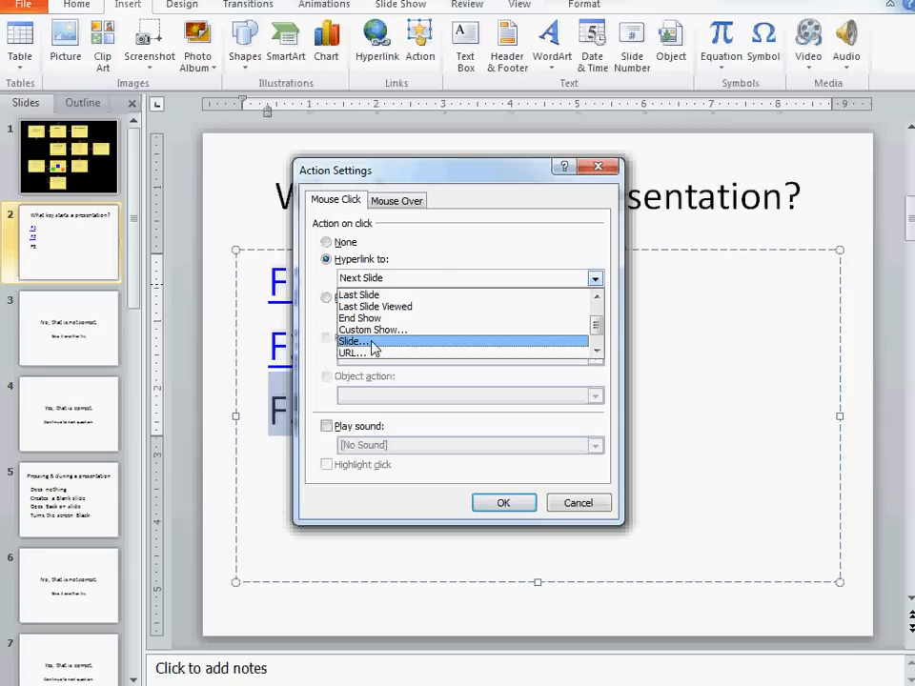
# Step: Hyperlink F5 to the 'Yes, that is correct.' slide
pyautogui.click(353, 341)
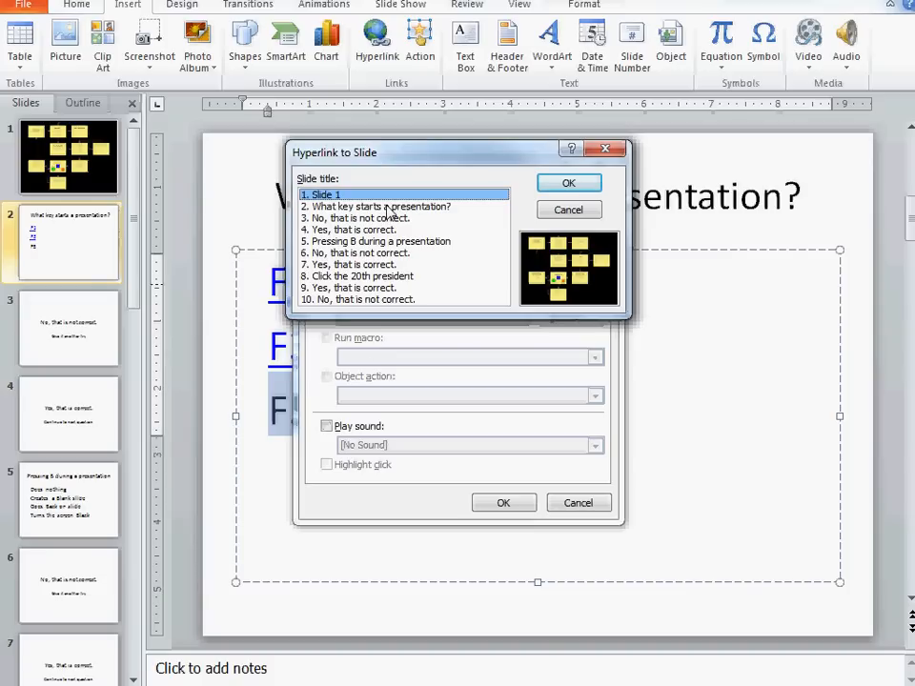
pyautogui.click(380, 206)
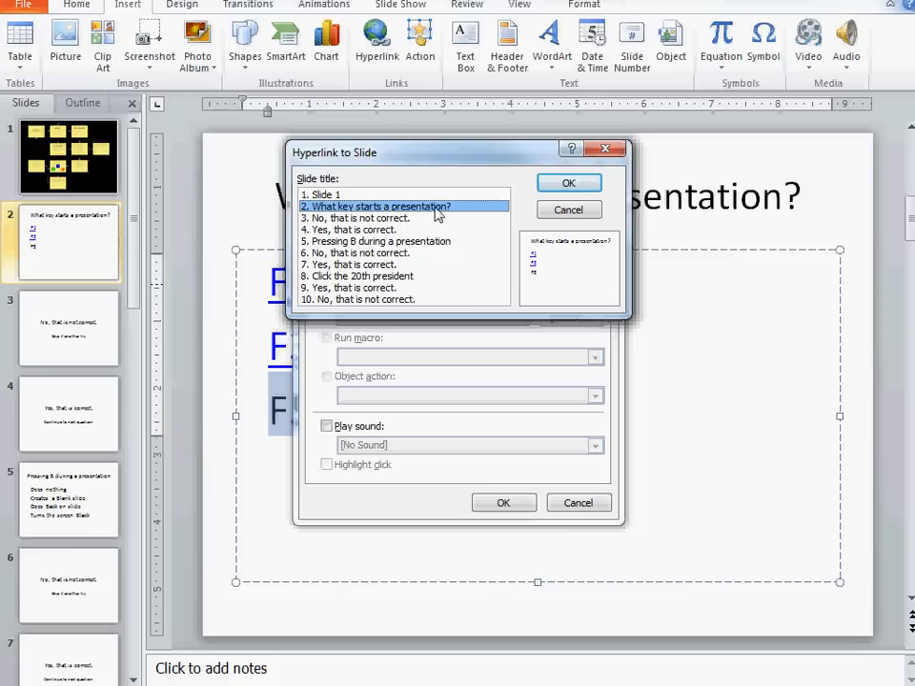
pyautogui.click(381, 217)
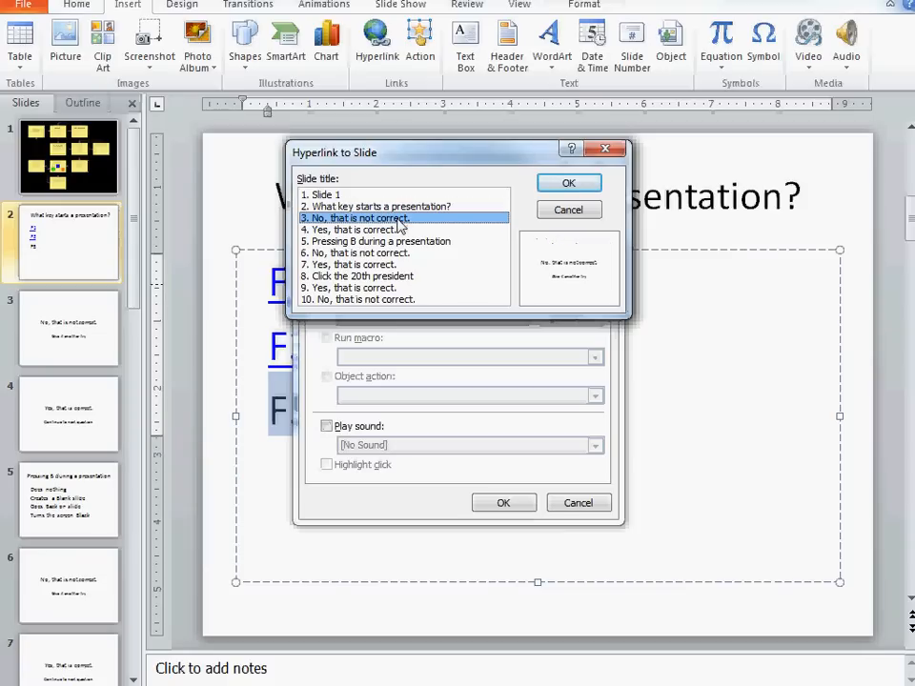
pyautogui.click(370, 229)
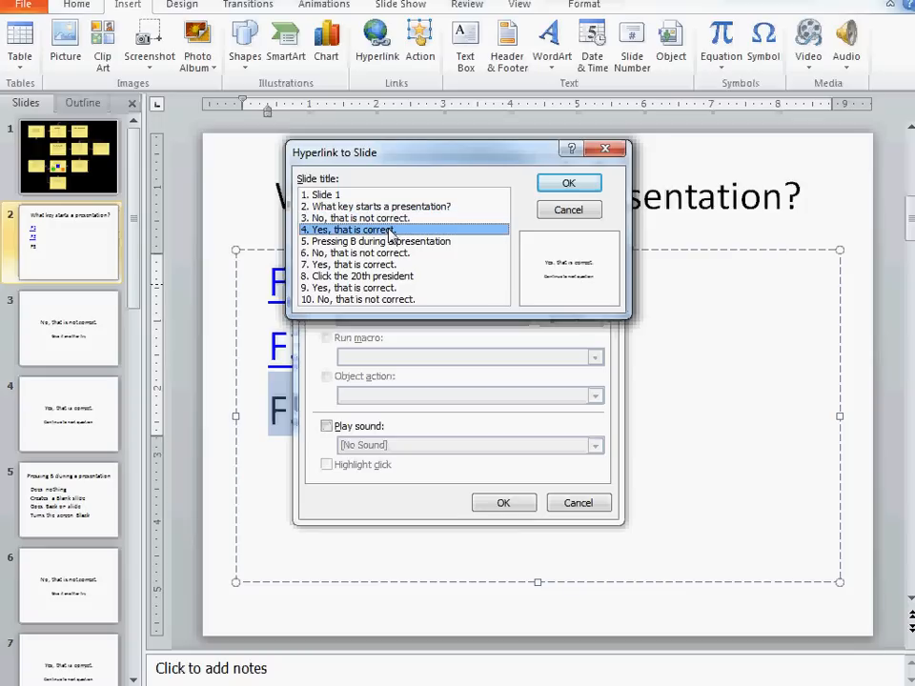
pyautogui.moveTo(391, 240)
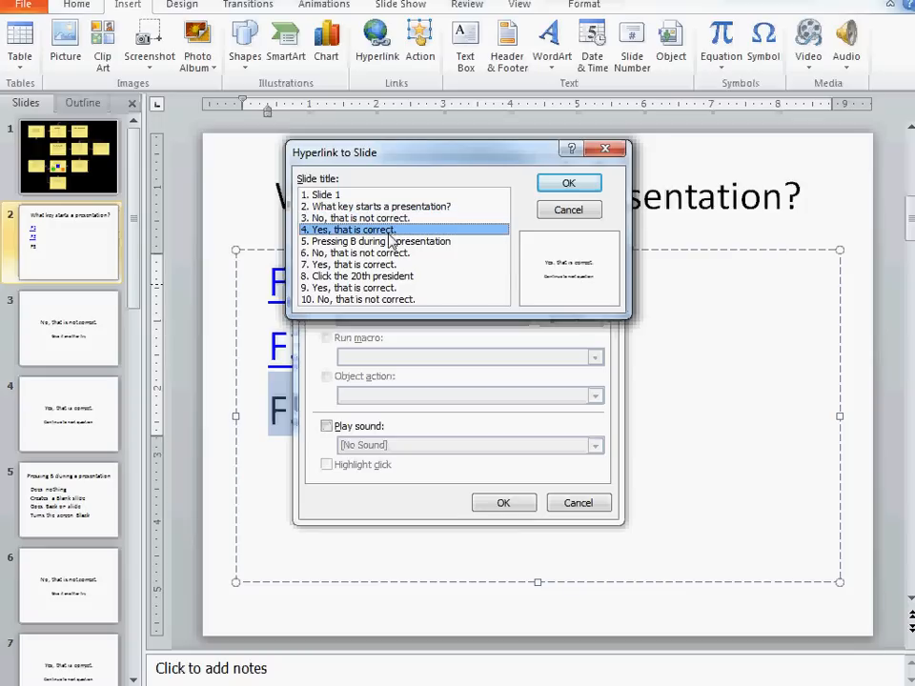
pyautogui.moveTo(379, 250)
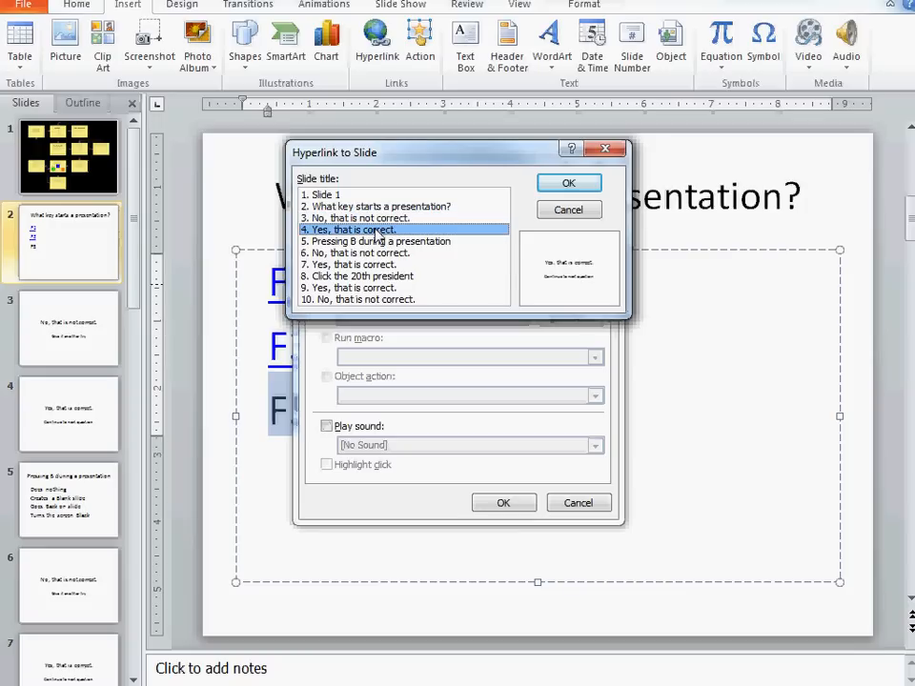
pyautogui.moveTo(376, 252)
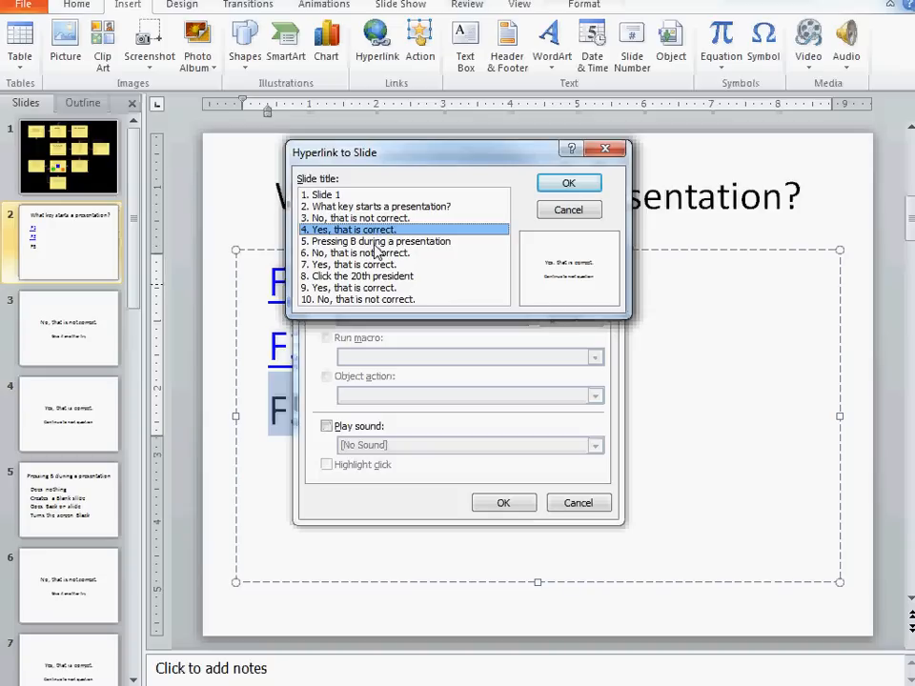
pyautogui.moveTo(375, 260)
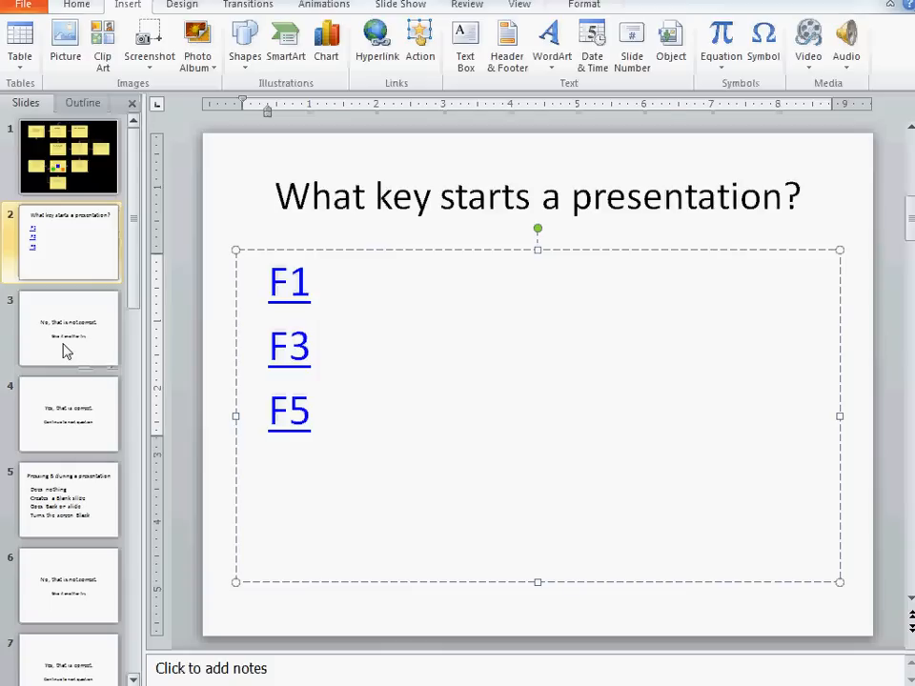
# Step: Make 'Give it another try.' on the incorrect slide link back to the previous slide
pyautogui.click(68, 328)
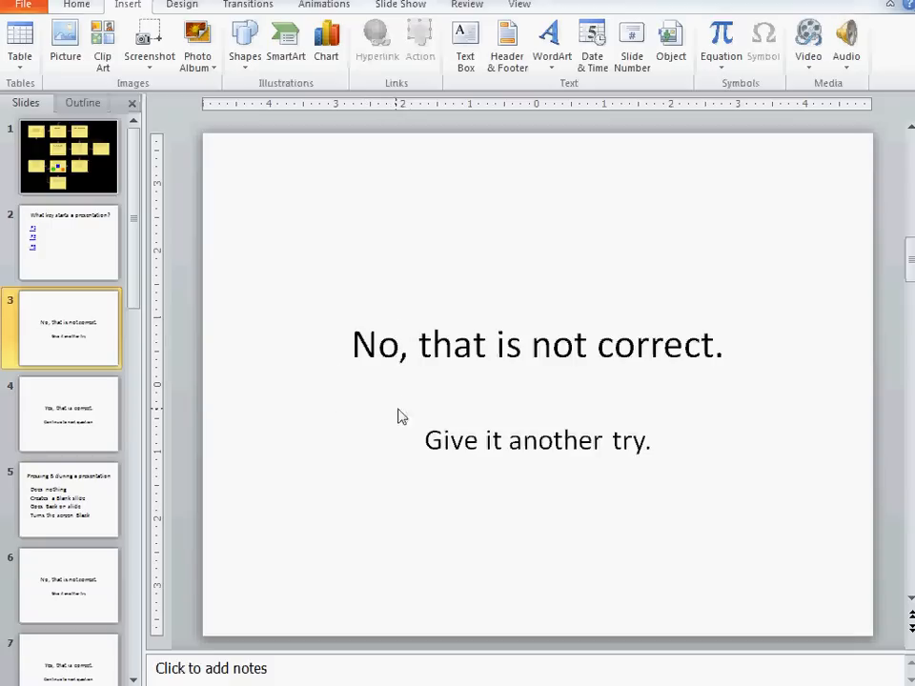
pyautogui.moveTo(440, 420)
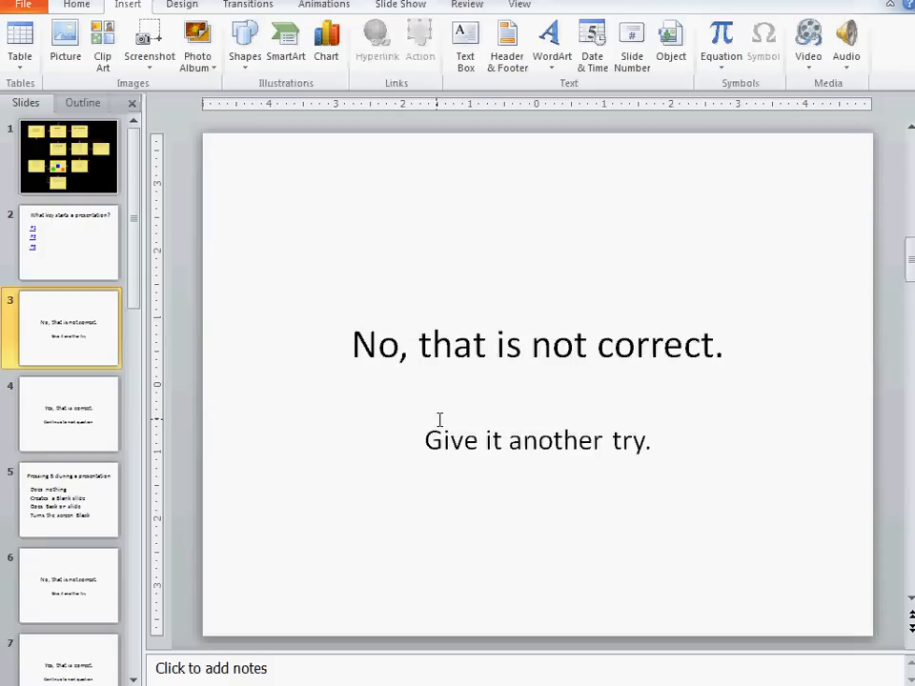
pyautogui.click(536, 439)
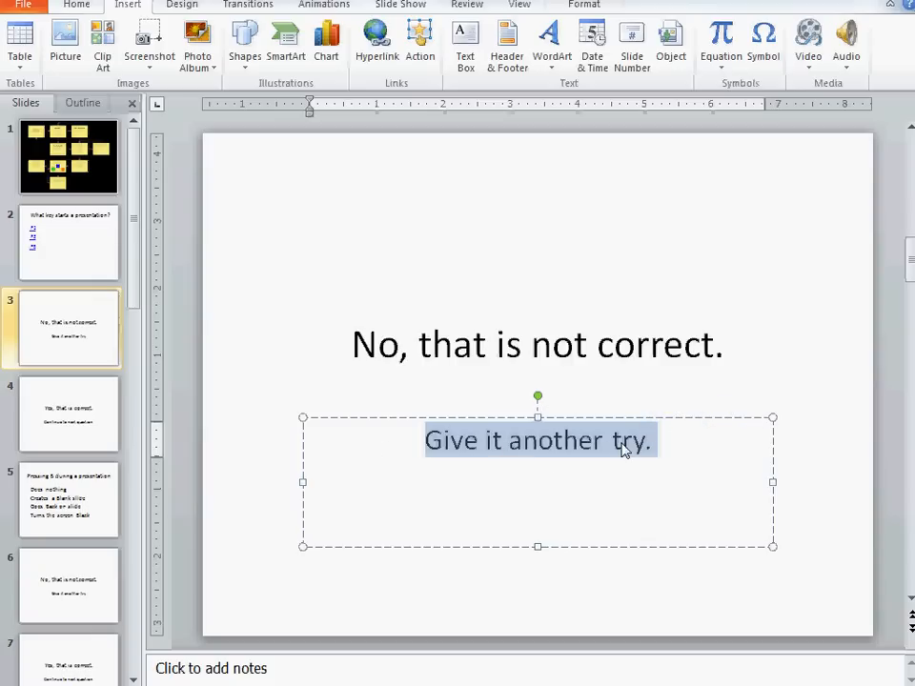
pyautogui.moveTo(623, 474)
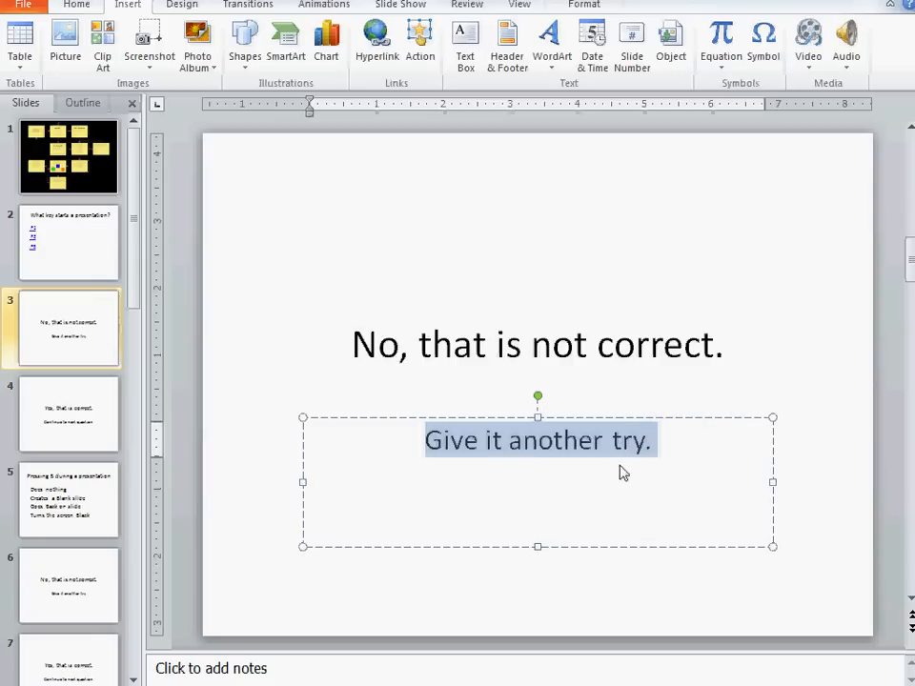
pyautogui.click(419, 39)
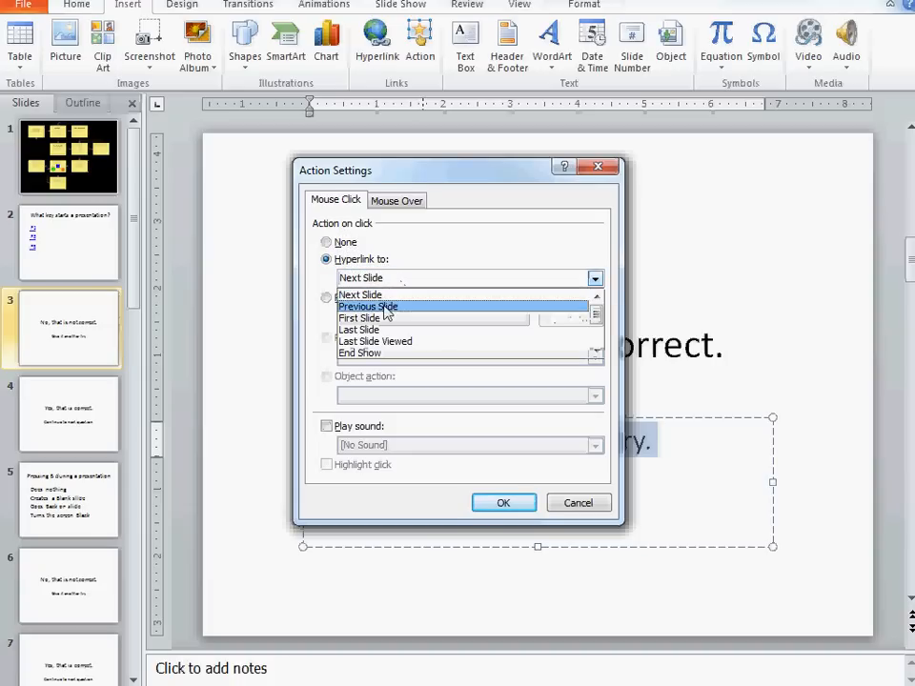
pyautogui.click(370, 305)
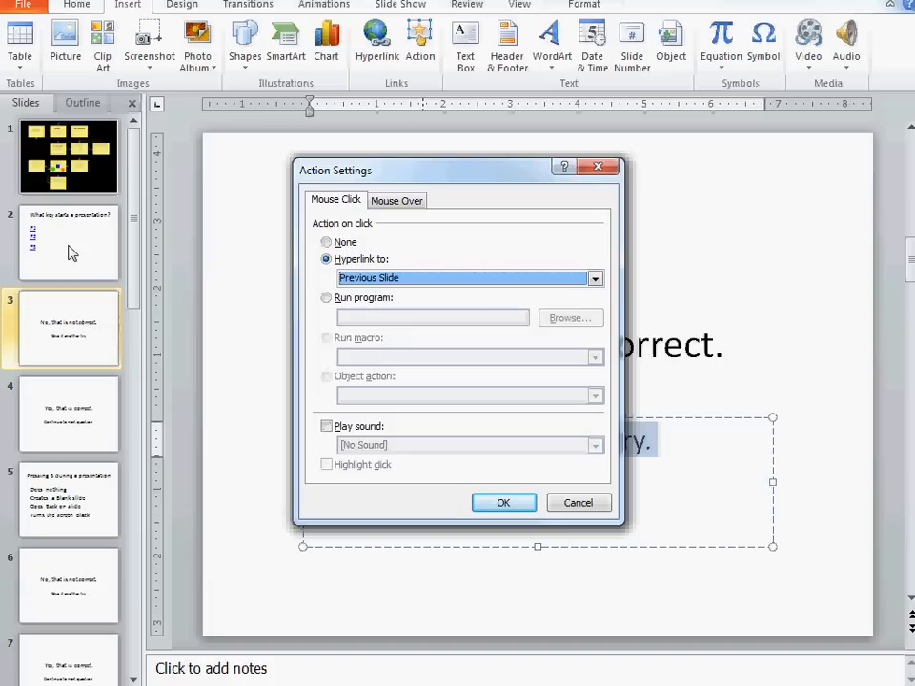
pyautogui.click(503, 502)
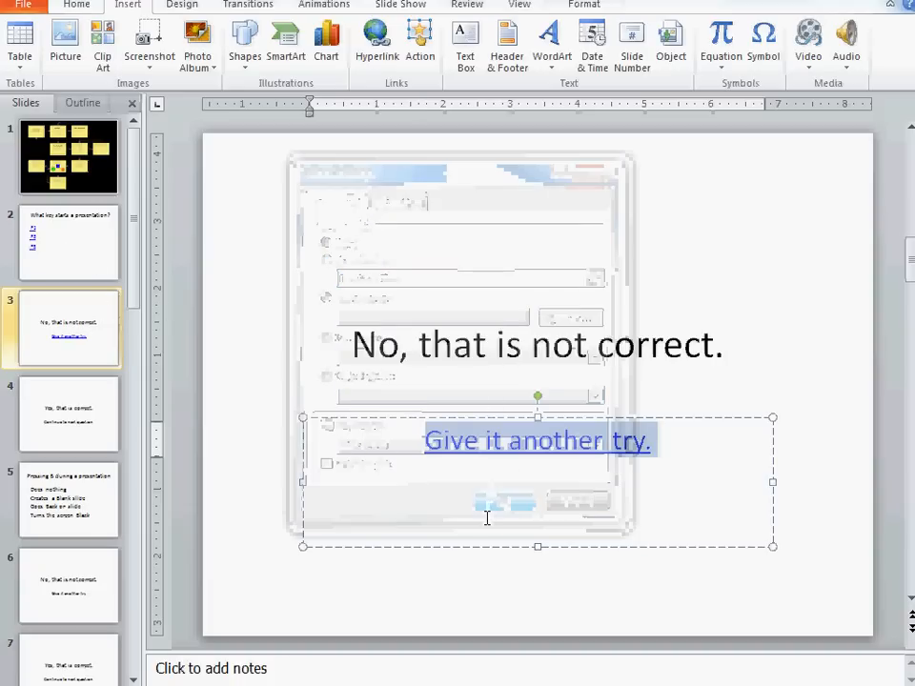
pyautogui.click(68, 413)
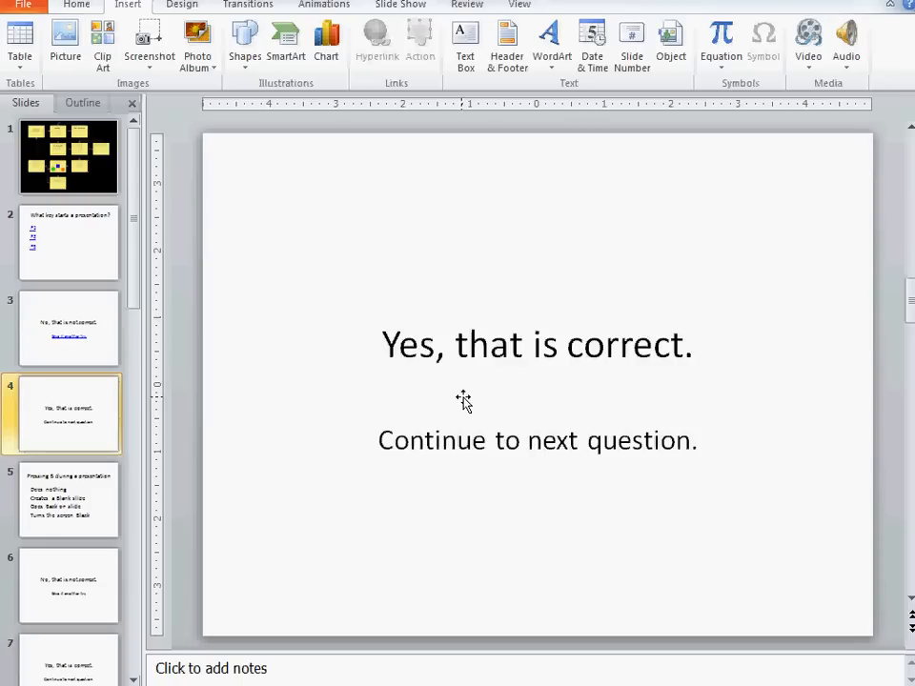
# Step: Make 'Continue' on the correct-answer slide an Action hyperlink to the next slide
pyautogui.doubleClick(408, 441)
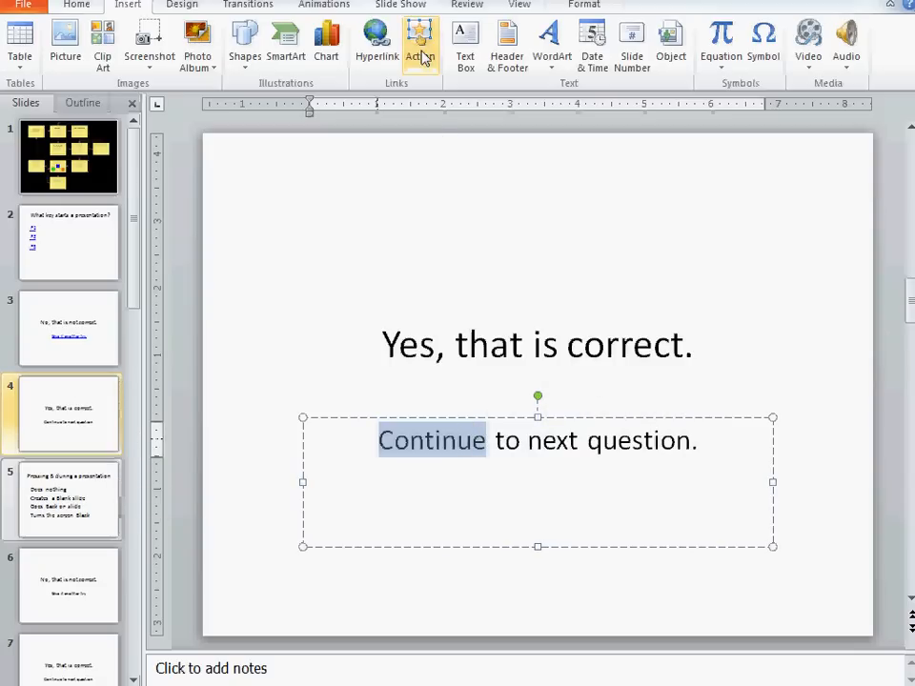
pyautogui.click(419, 43)
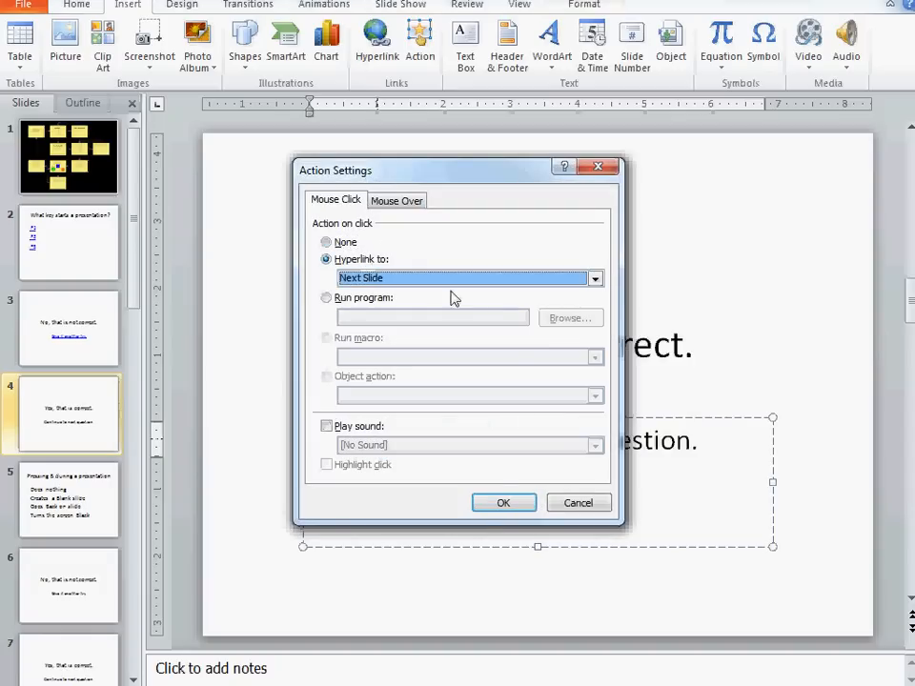
pyautogui.click(503, 502)
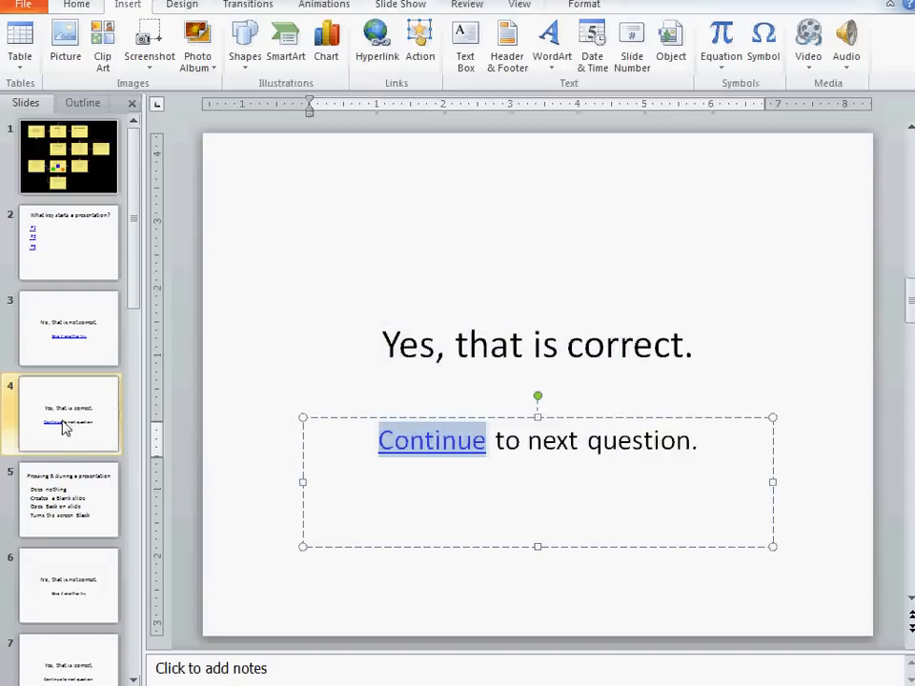
pyautogui.moveTo(81, 519)
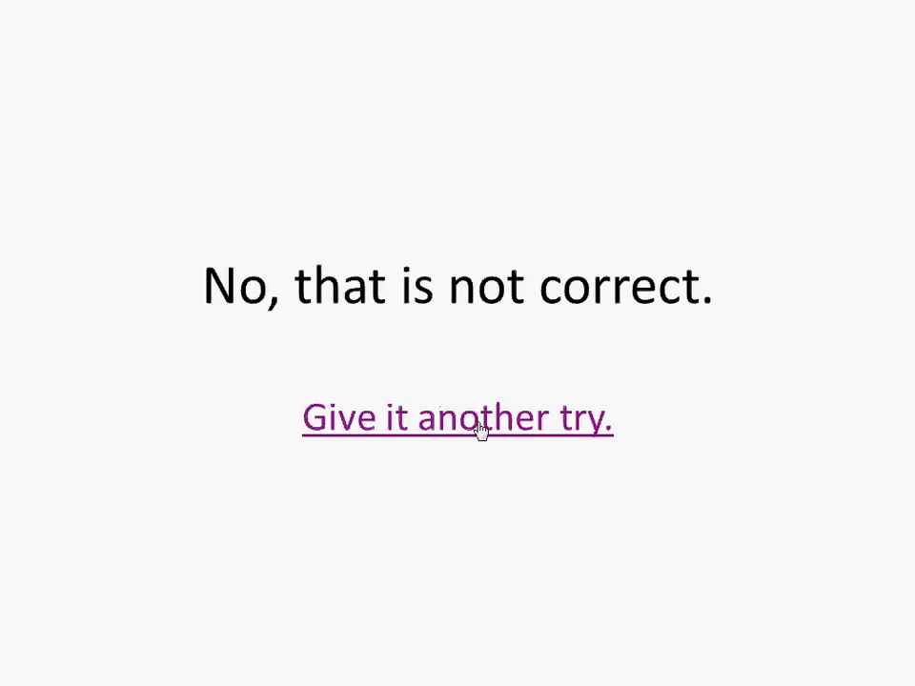
# Step: Test the retry and answer links in slide show, then return to the question slide
pyautogui.click(457, 419)
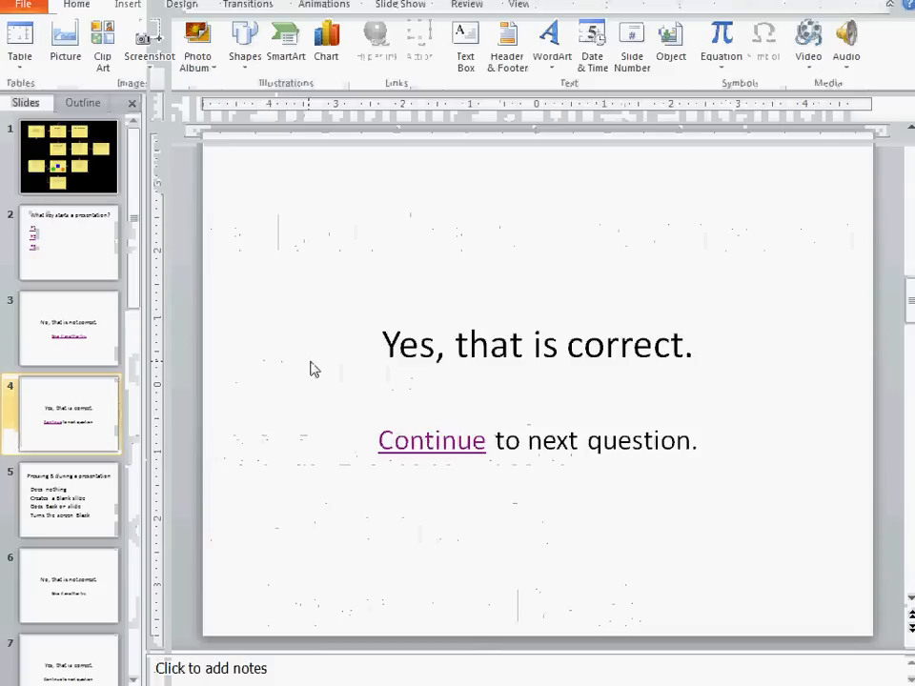
pyautogui.click(67, 243)
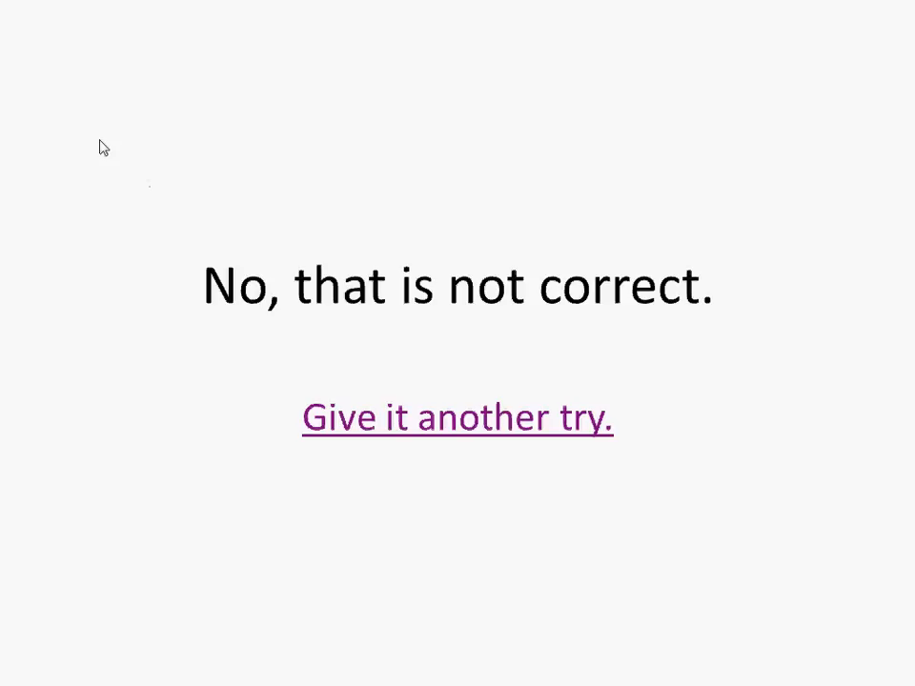
pyautogui.click(457, 417)
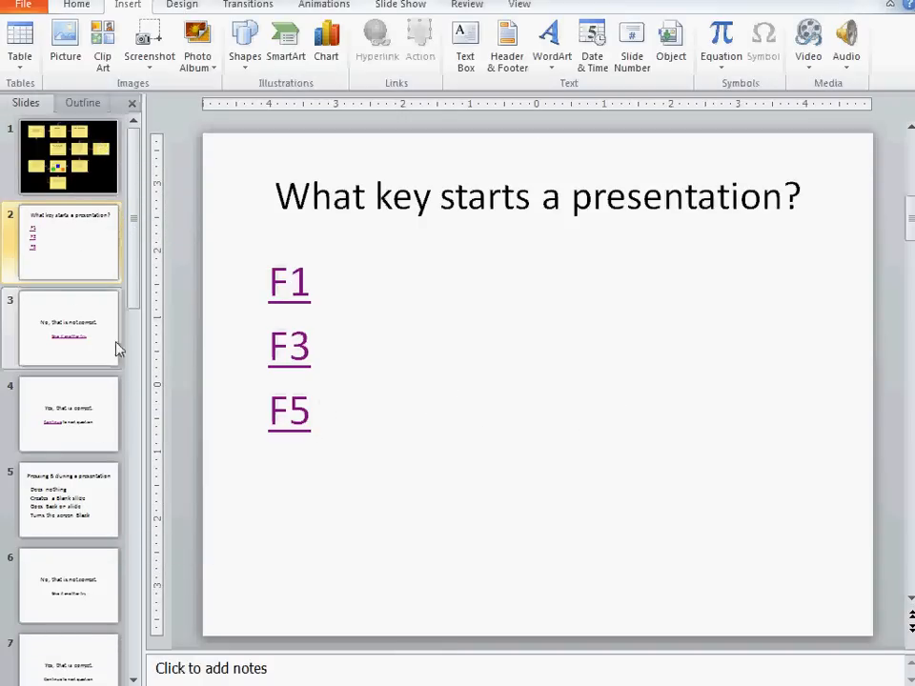
pyautogui.moveTo(503, 305)
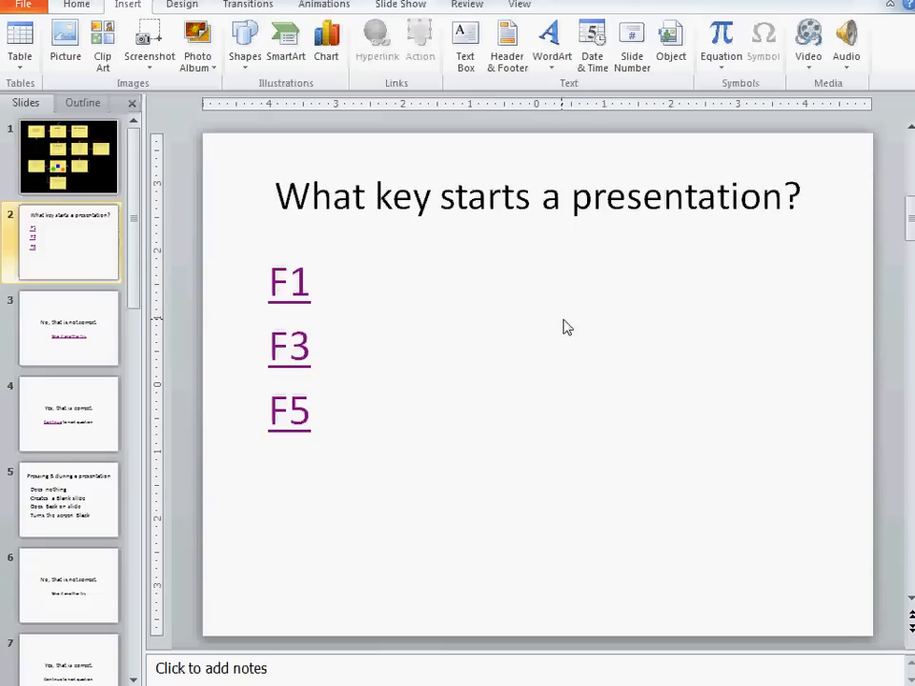
pyautogui.moveTo(151, 212)
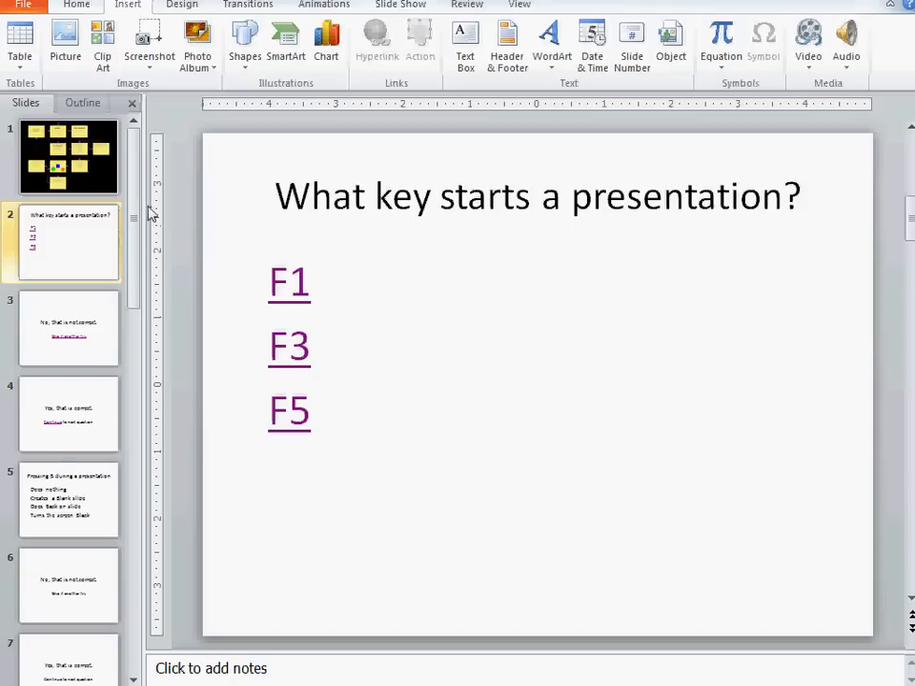
# Step: Turn off Advance Slide On Mouse Click in Transitions for all slides
pyautogui.scroll(-3)
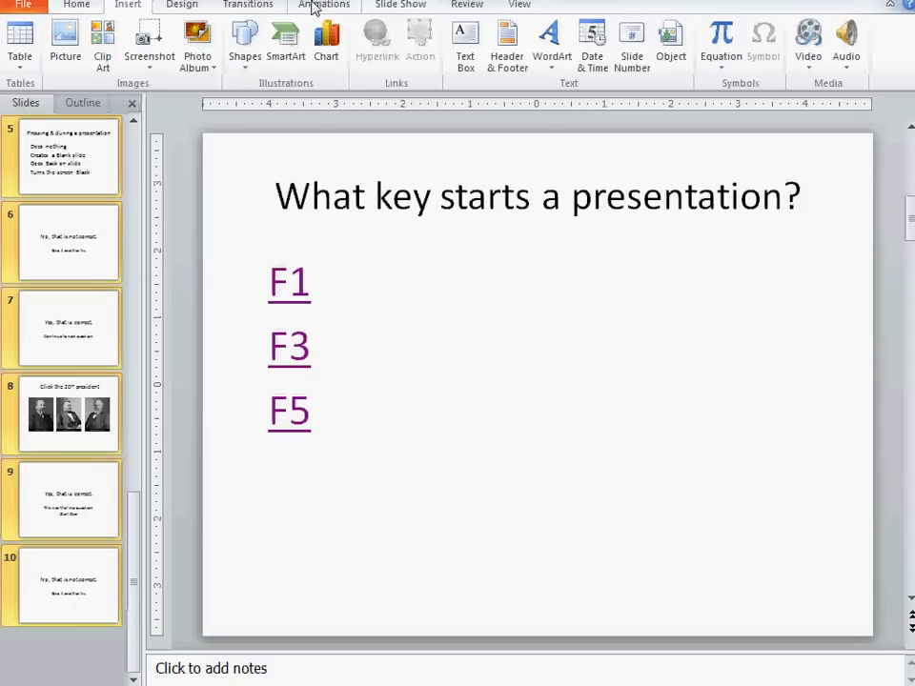
pyautogui.click(248, 4)
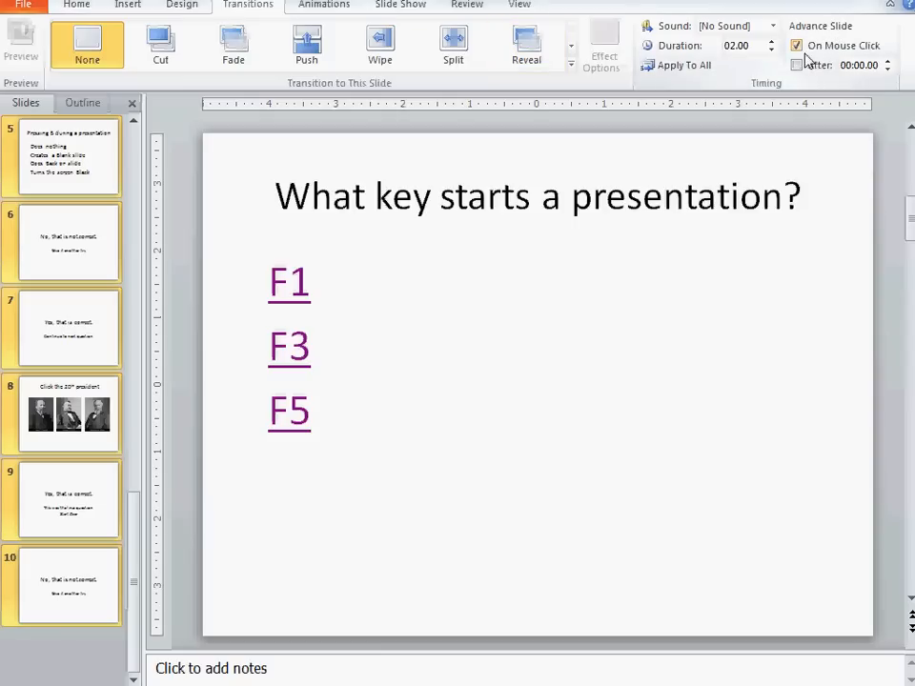
pyautogui.click(797, 45)
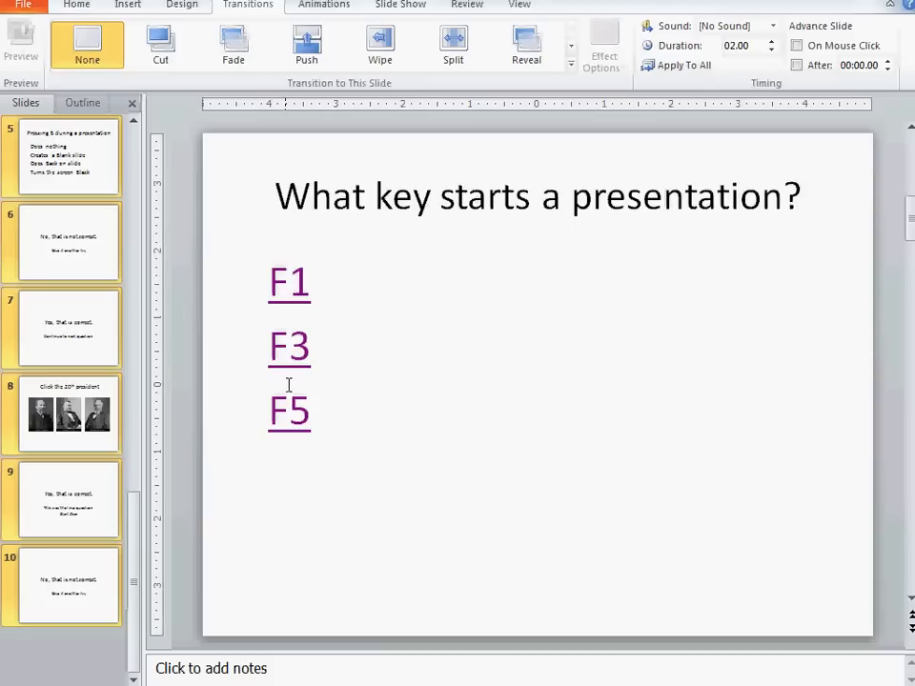
pyautogui.moveTo(66, 205)
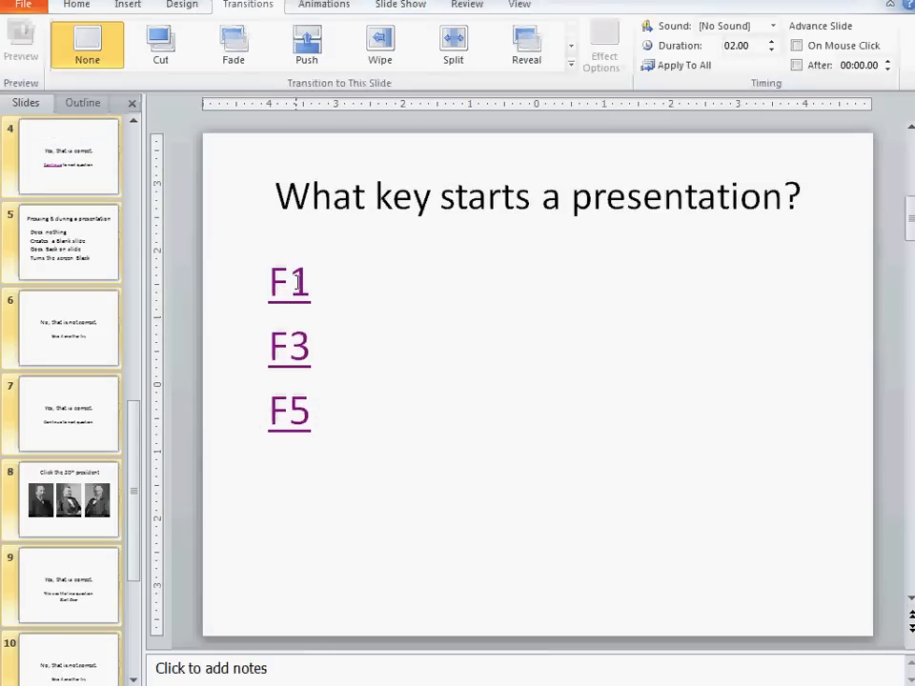
pyautogui.moveTo(278, 421)
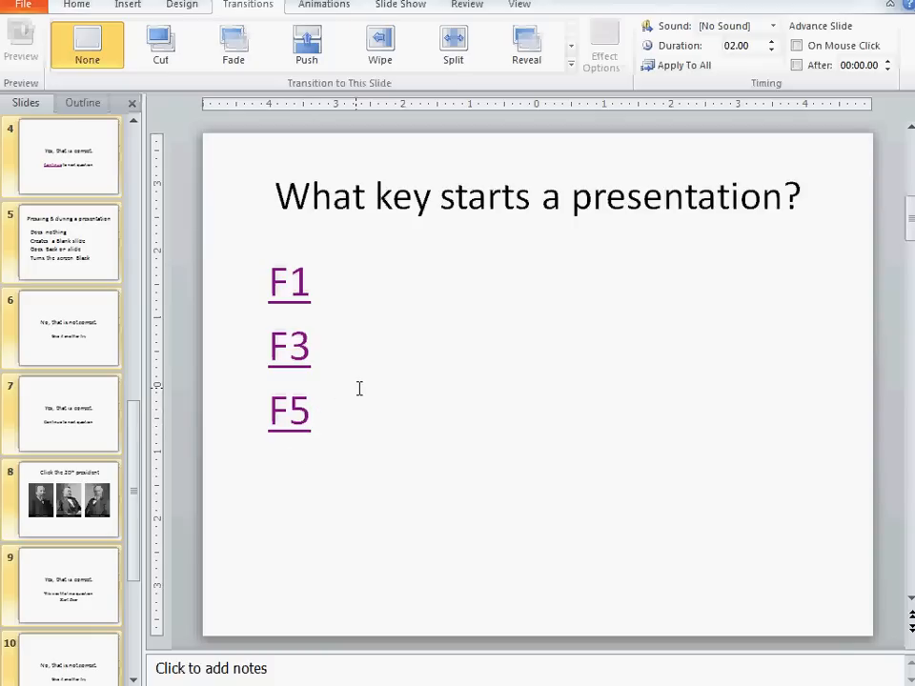
pyautogui.moveTo(366, 385)
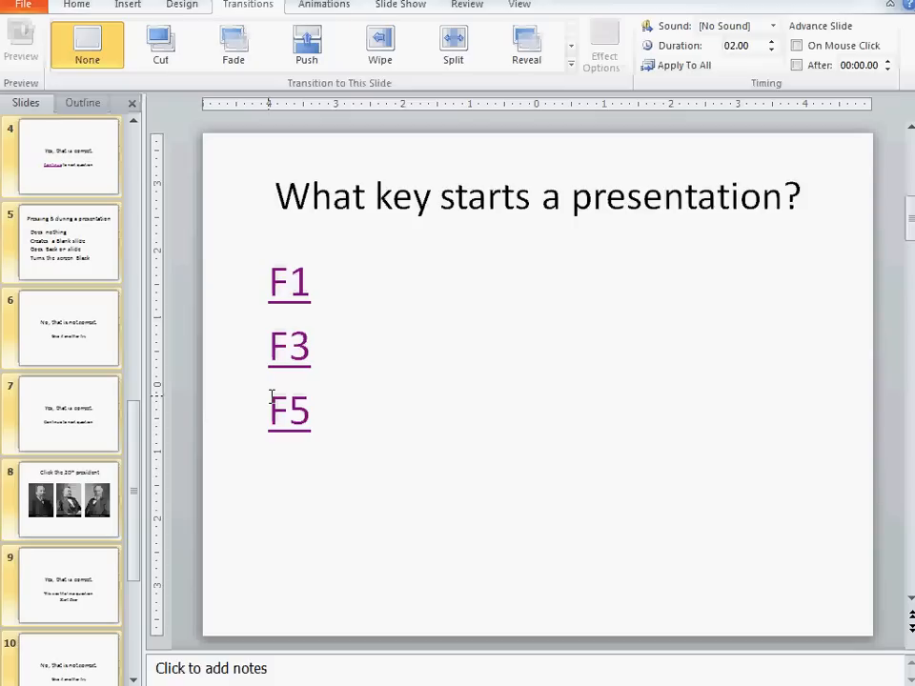
# Step: Create a new theme colour scheme with Followed Hyperlink set to blue and save it
pyautogui.click(182, 5)
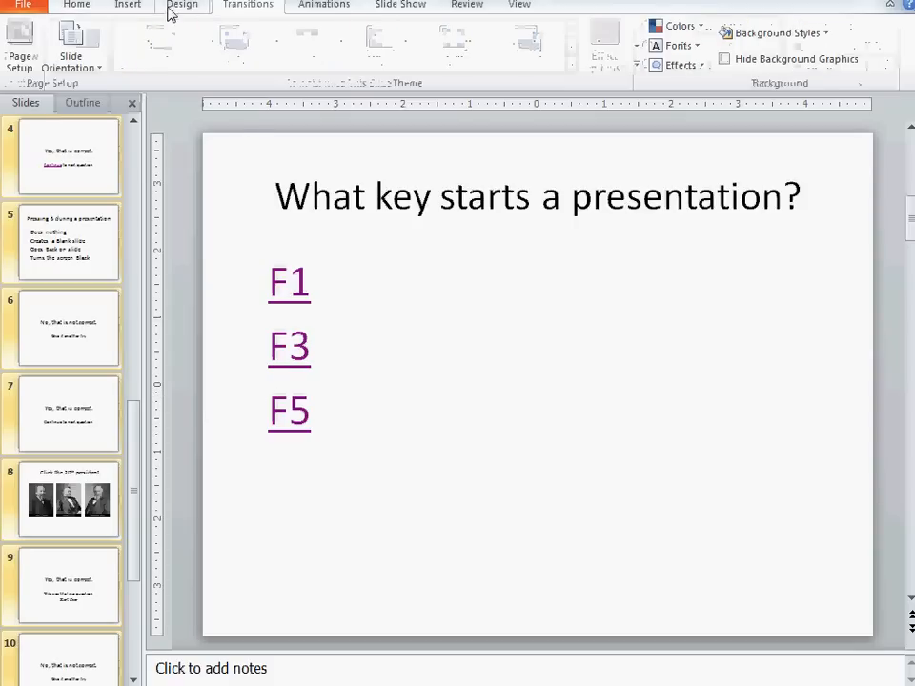
pyautogui.click(181, 5)
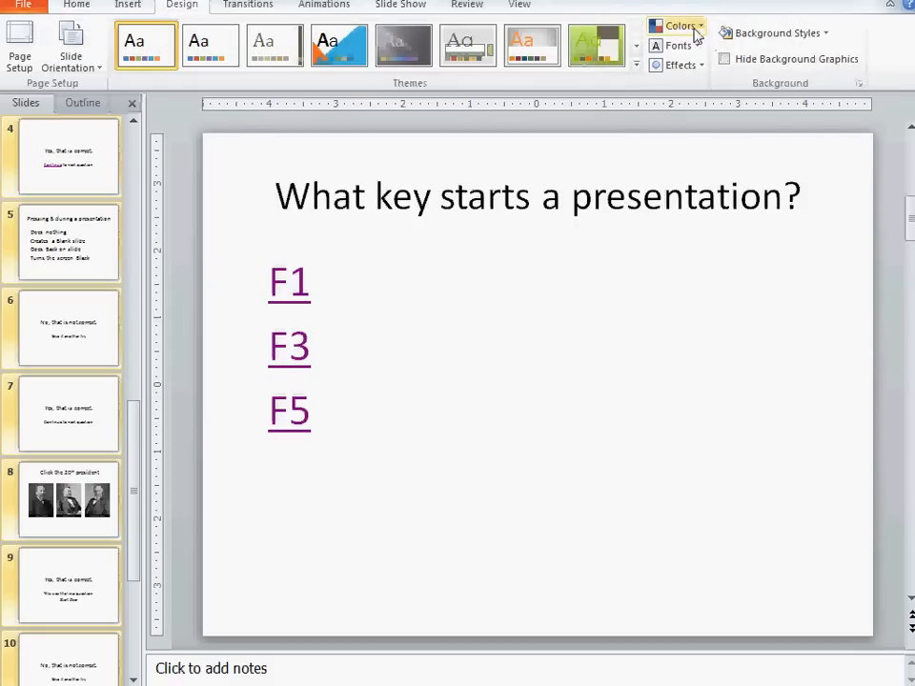
pyautogui.click(677, 25)
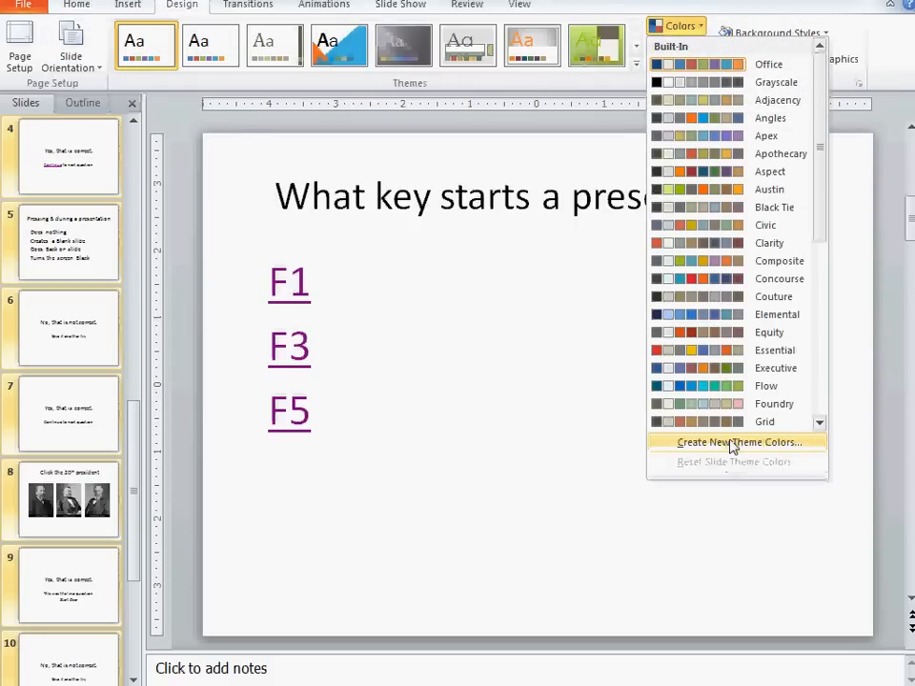
pyautogui.click(741, 441)
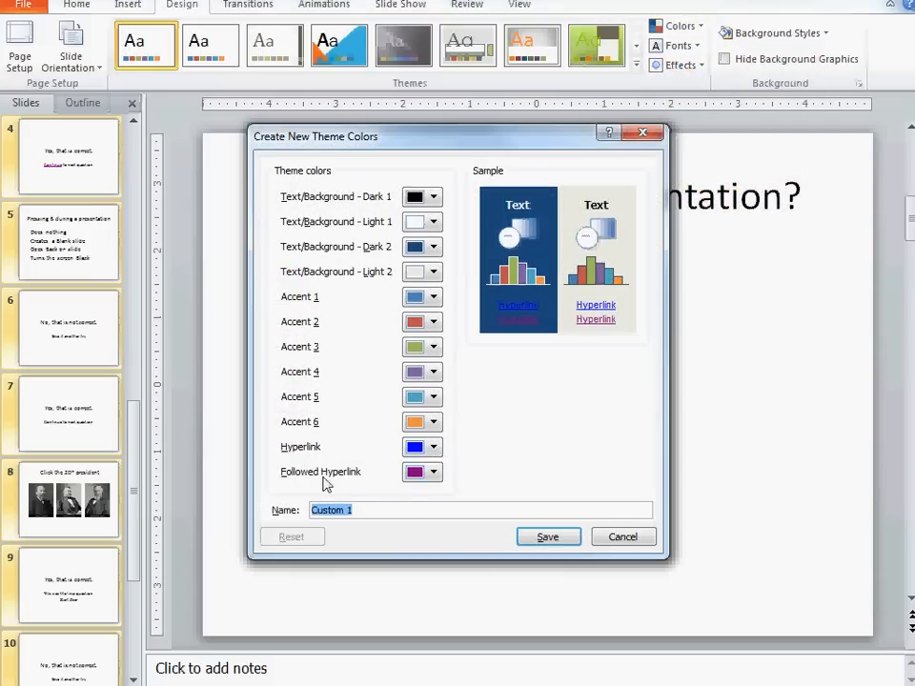
pyautogui.click(434, 472)
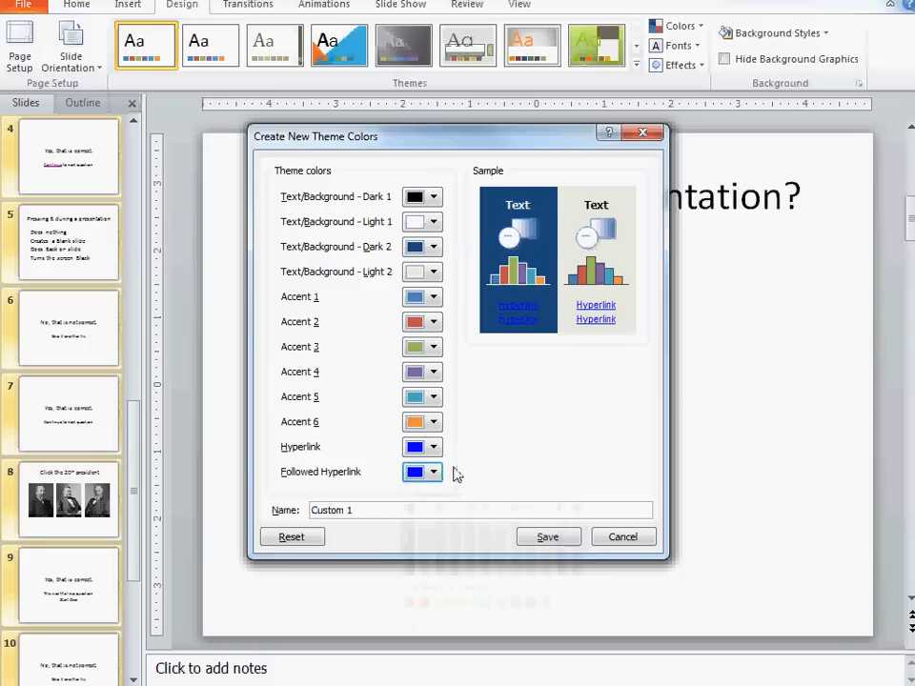
pyautogui.click(434, 472)
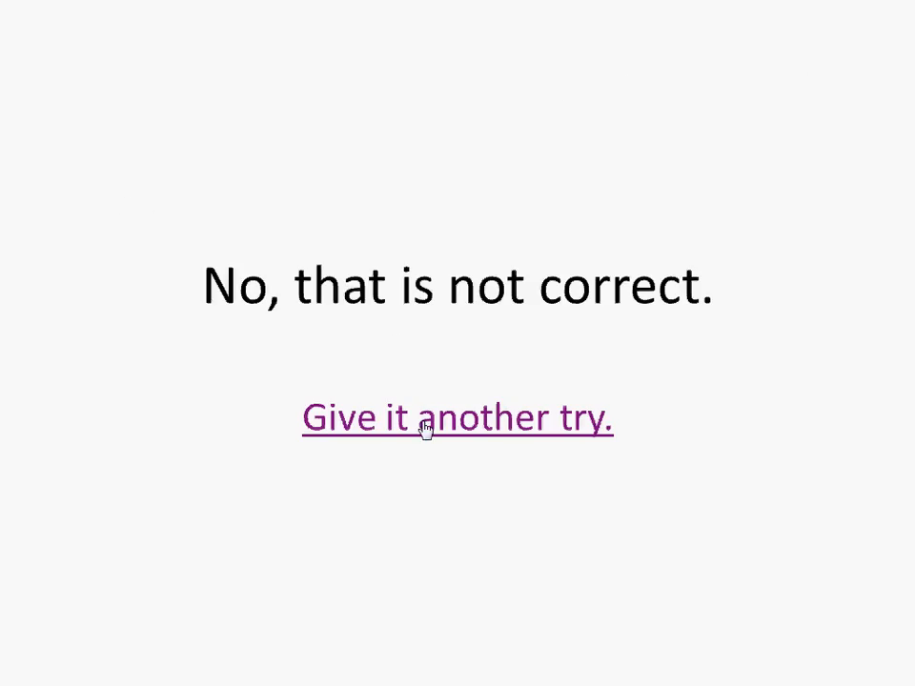
# Step: Leave the show and save a custom colour scheme so the visited retry link shows blue
pyautogui.press('escape')
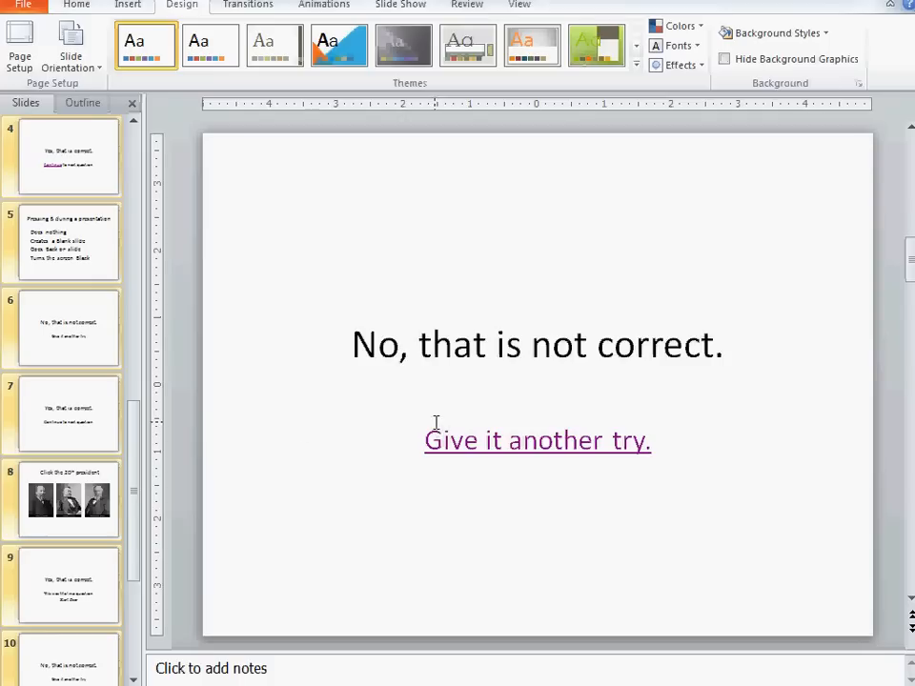
pyautogui.click(677, 25)
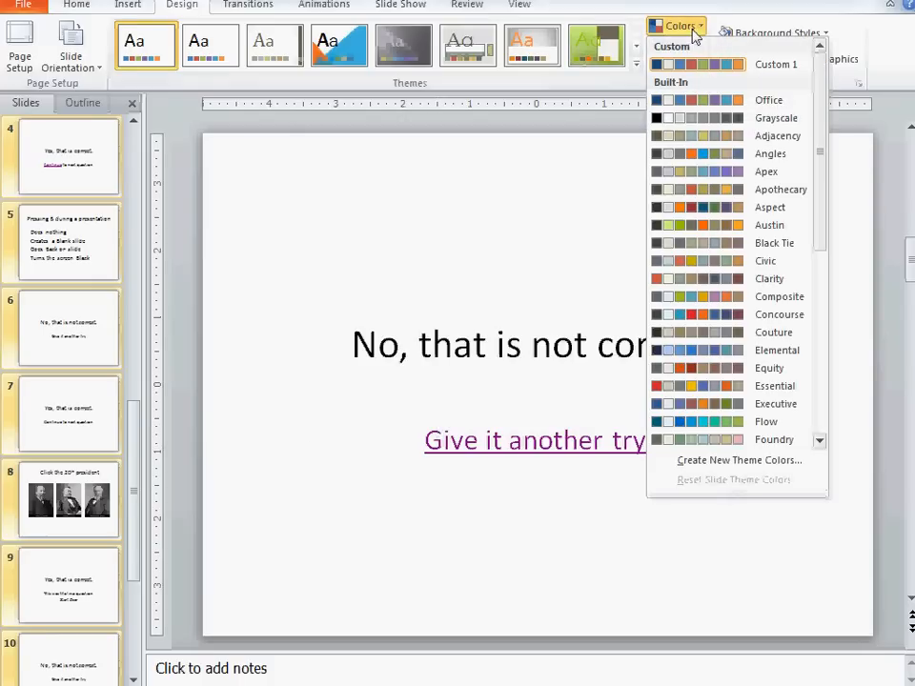
pyautogui.click(739, 459)
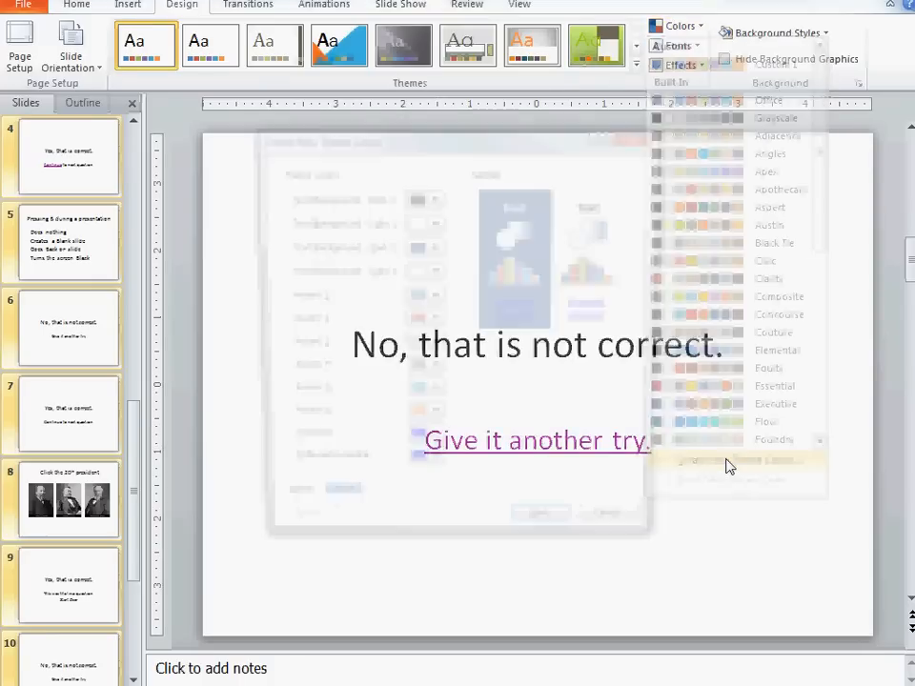
pyautogui.click(729, 462)
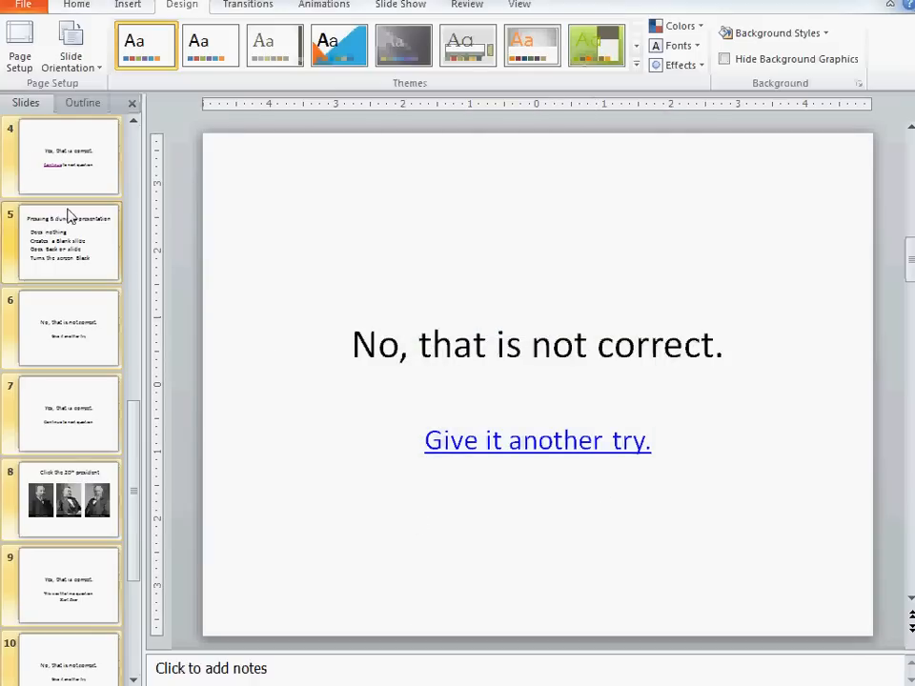
pyautogui.moveTo(84, 250)
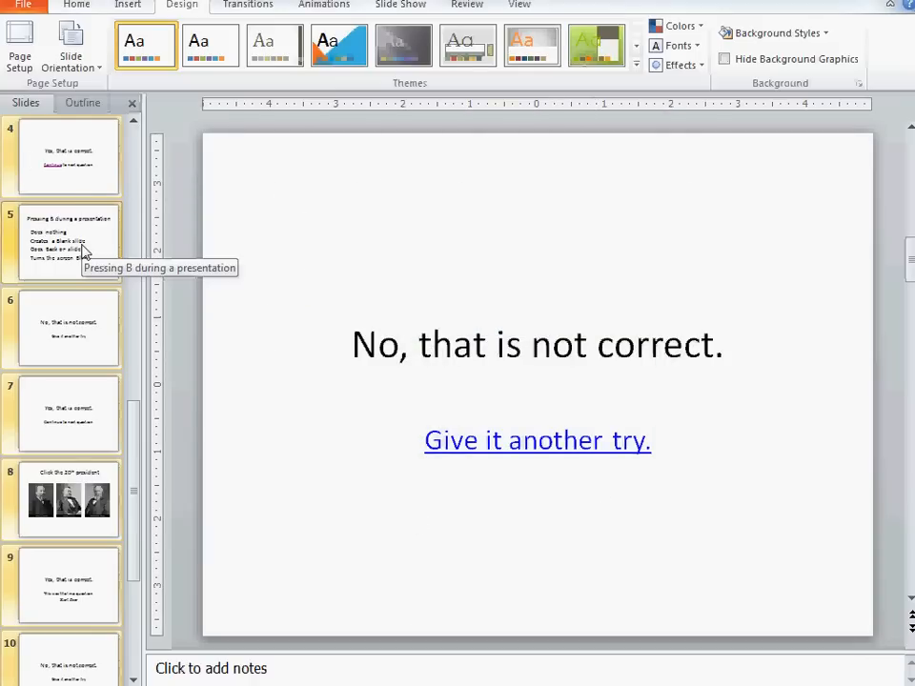
pyautogui.click(63, 156)
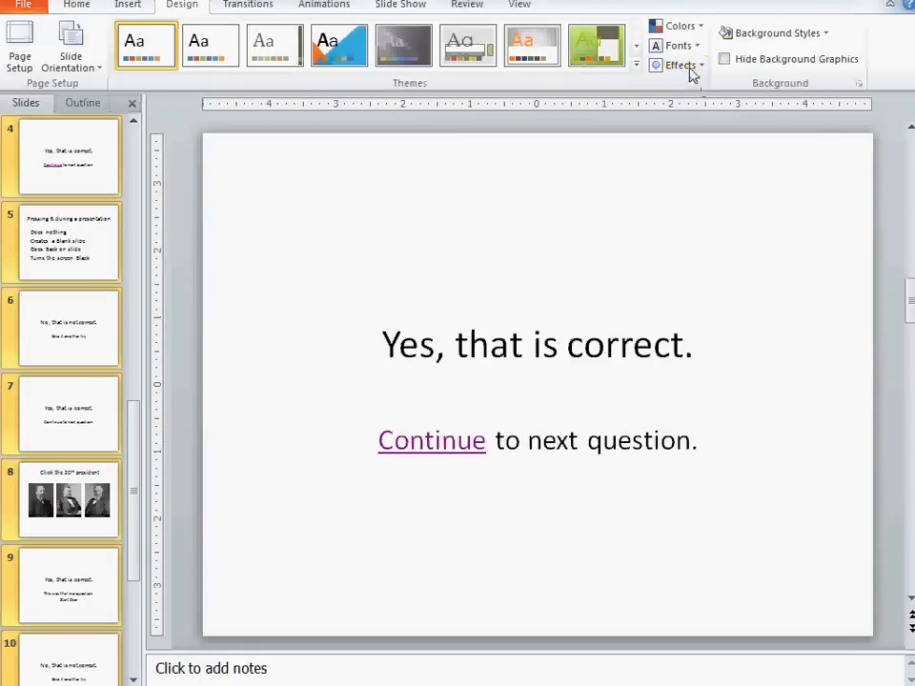
# Step: Start another custom theme colour scheme to turn the visited Continue link blue
pyautogui.click(675, 26)
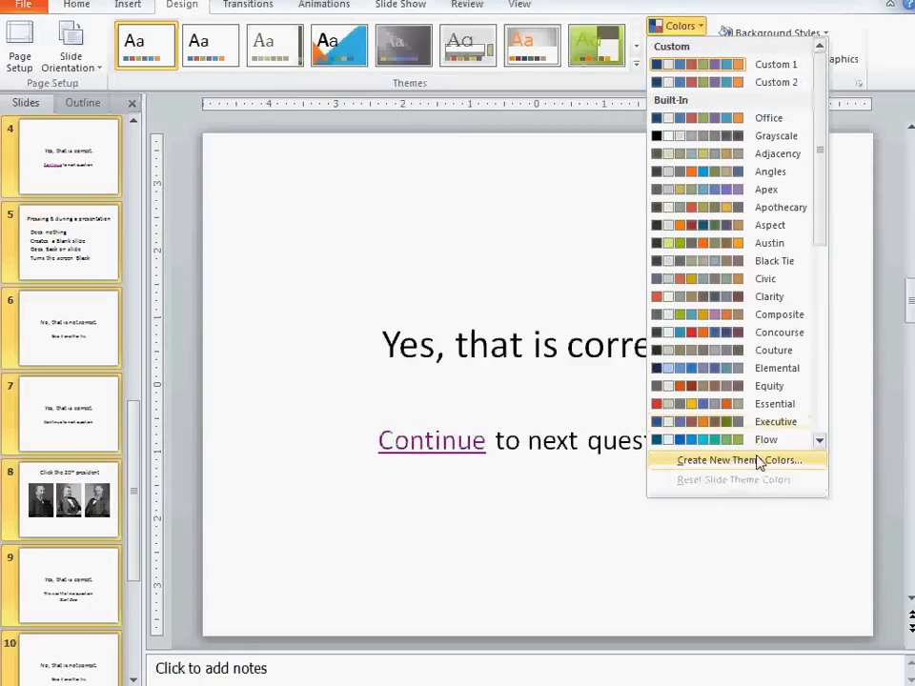
pyautogui.click(739, 459)
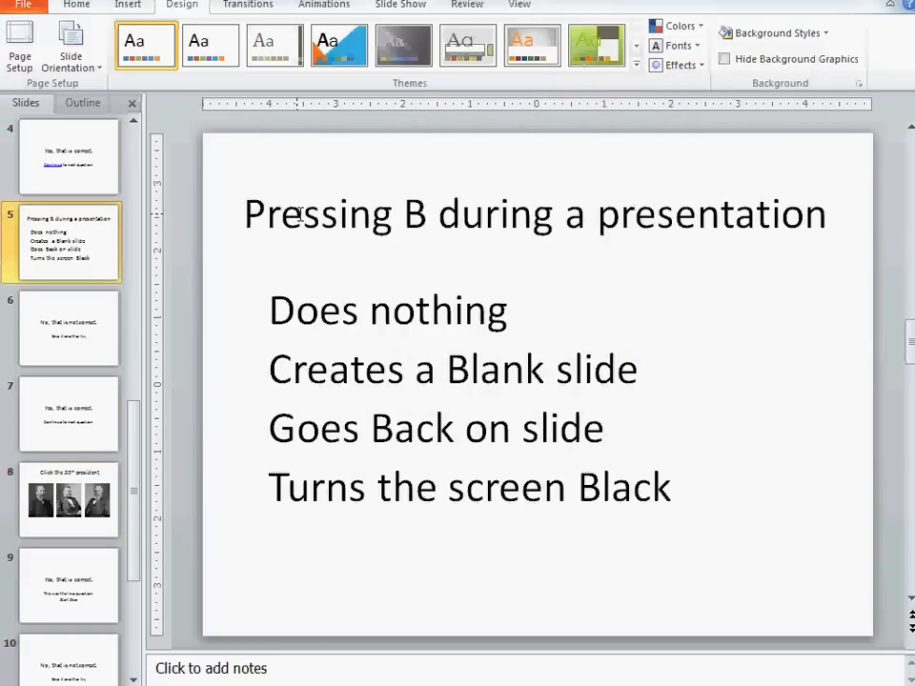
pyautogui.moveTo(466, 282)
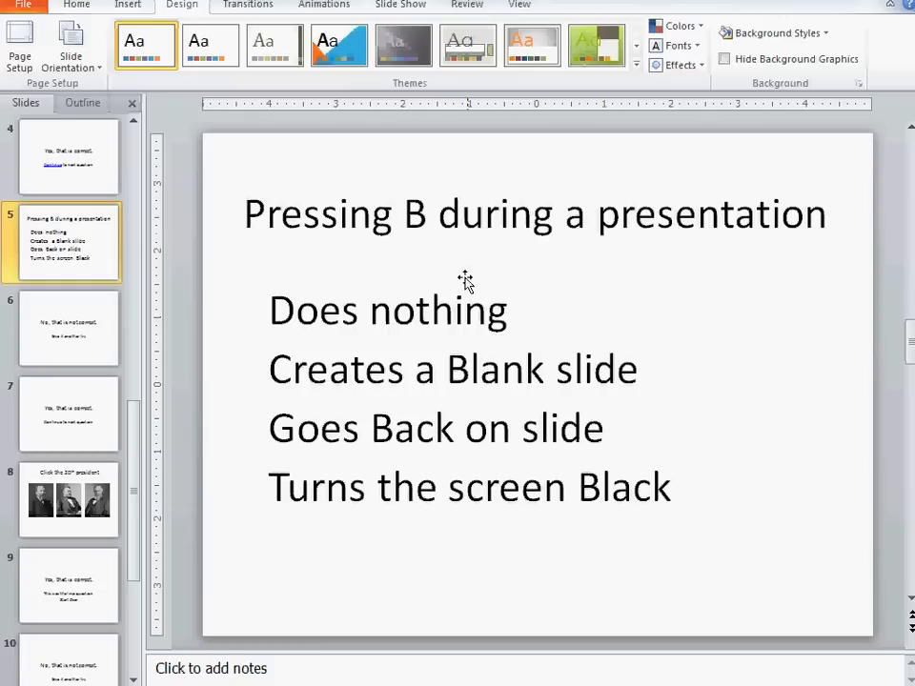
pyautogui.moveTo(298, 545)
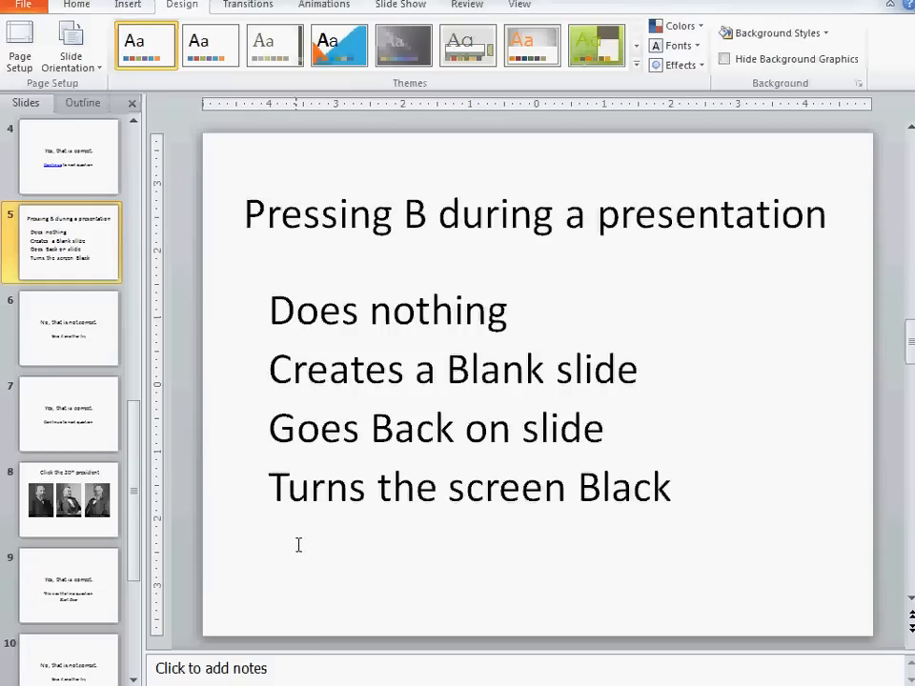
# Step: Link the answer 'Turns the screen Black' to slide 7, 'Yes, that is correct.', then move to slide 6
pyautogui.tripleClick(469, 487)
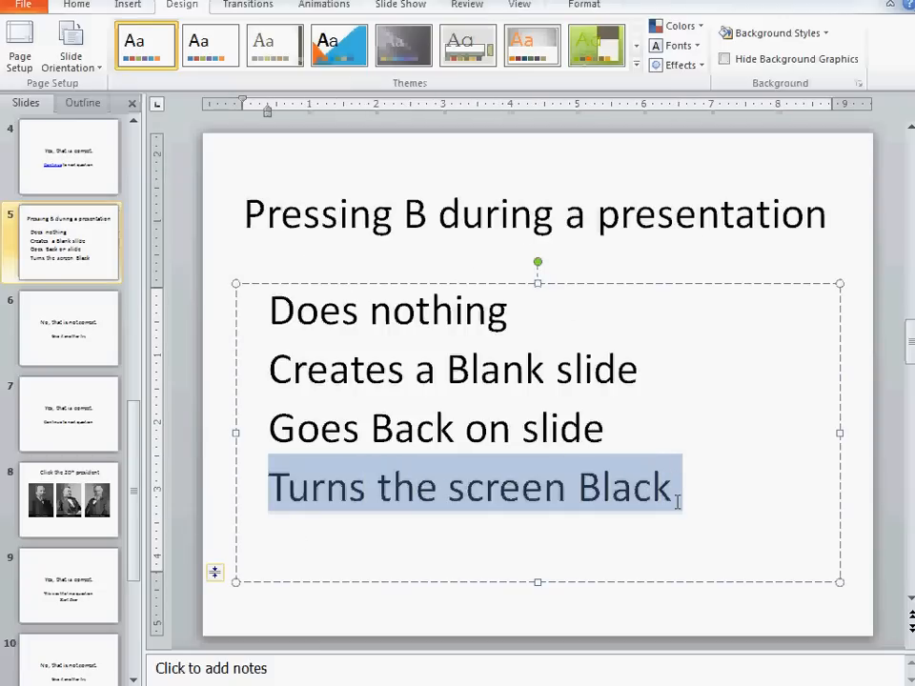
pyautogui.moveTo(416, 410)
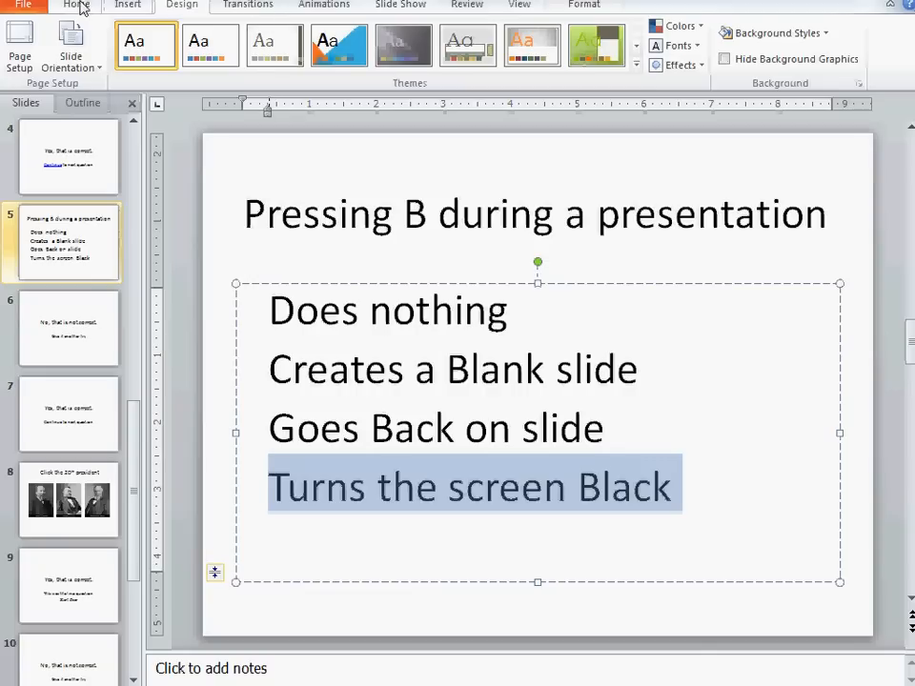
pyautogui.click(128, 5)
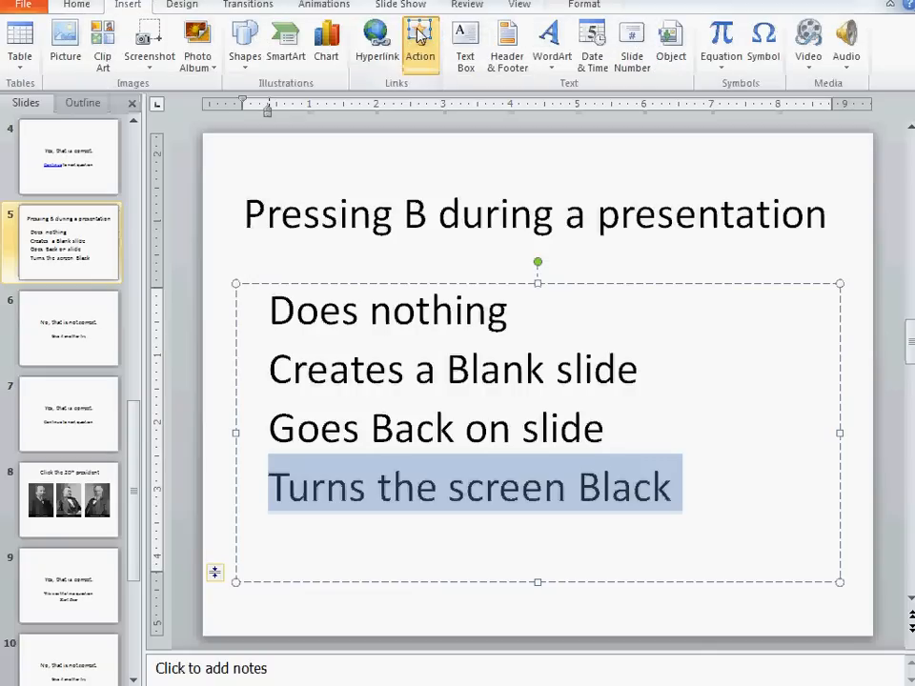
pyautogui.click(420, 38)
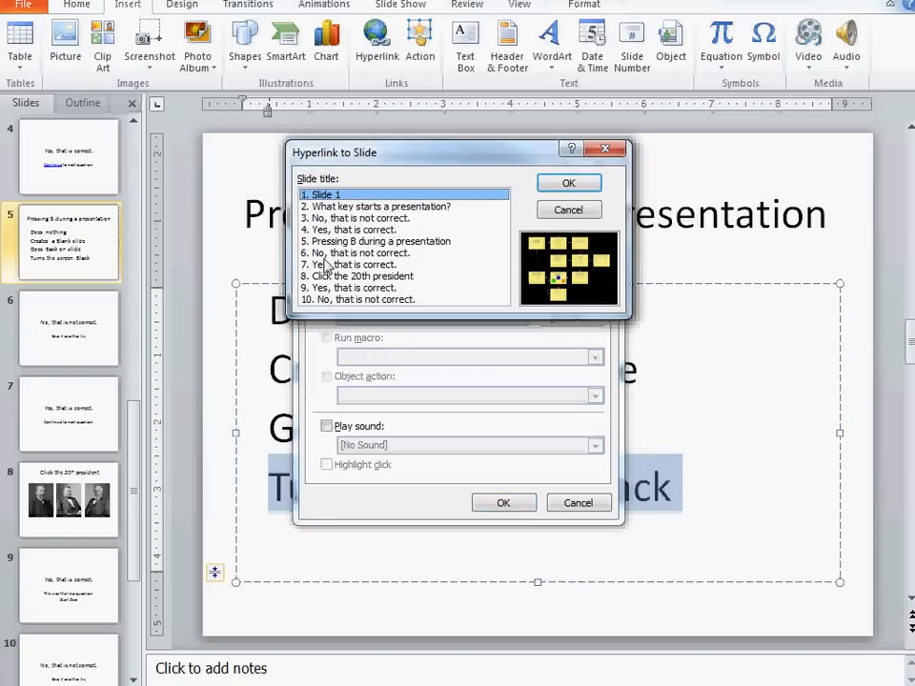
pyautogui.click(363, 264)
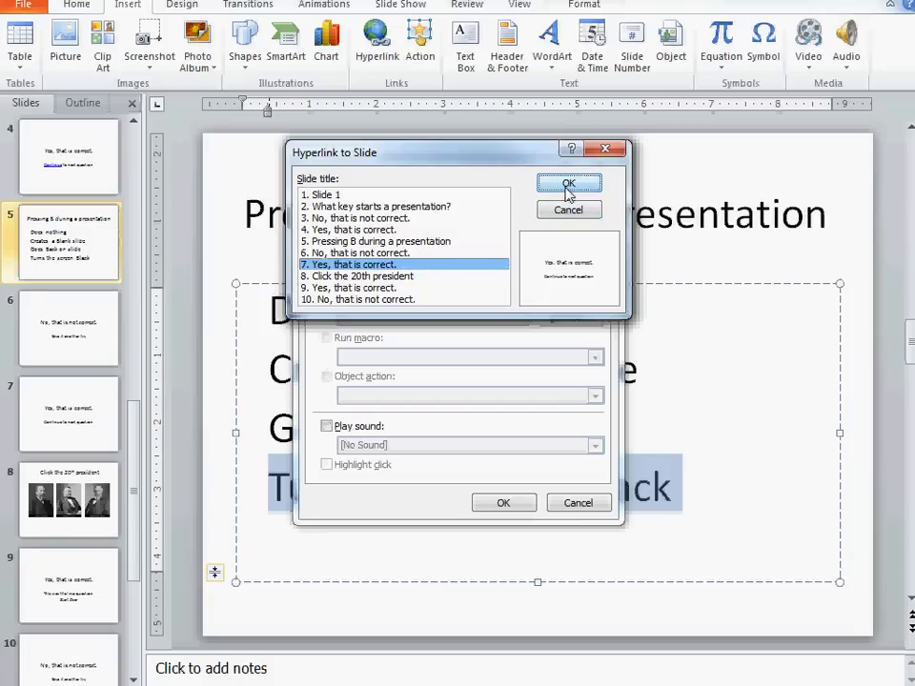
pyautogui.click(568, 183)
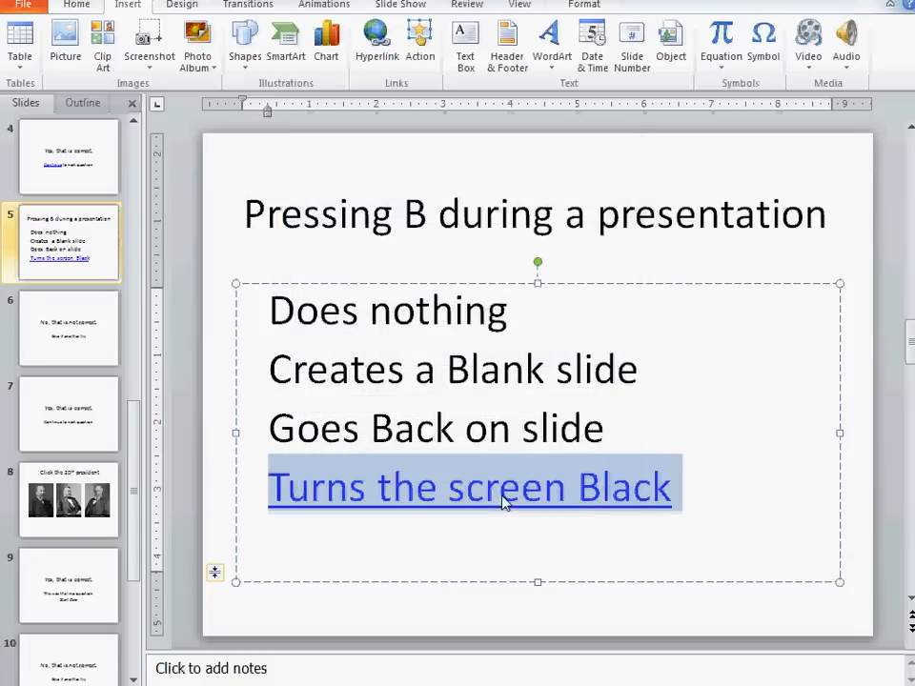
pyautogui.click(67, 328)
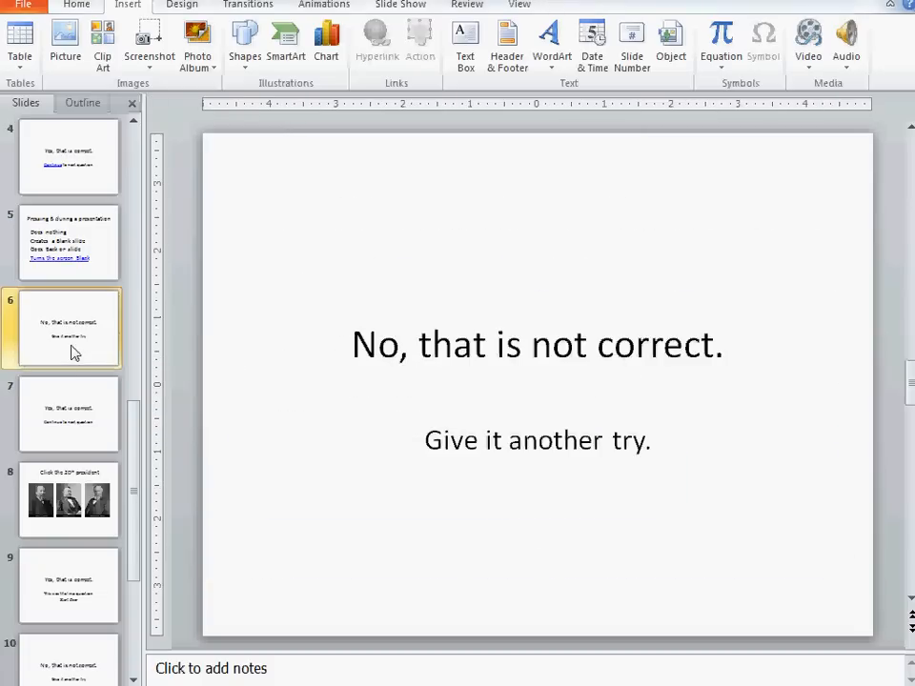
# Step: Link the word 'Continue' on slide 7 to Next Slide via an Action hyperlink
pyautogui.click(67, 413)
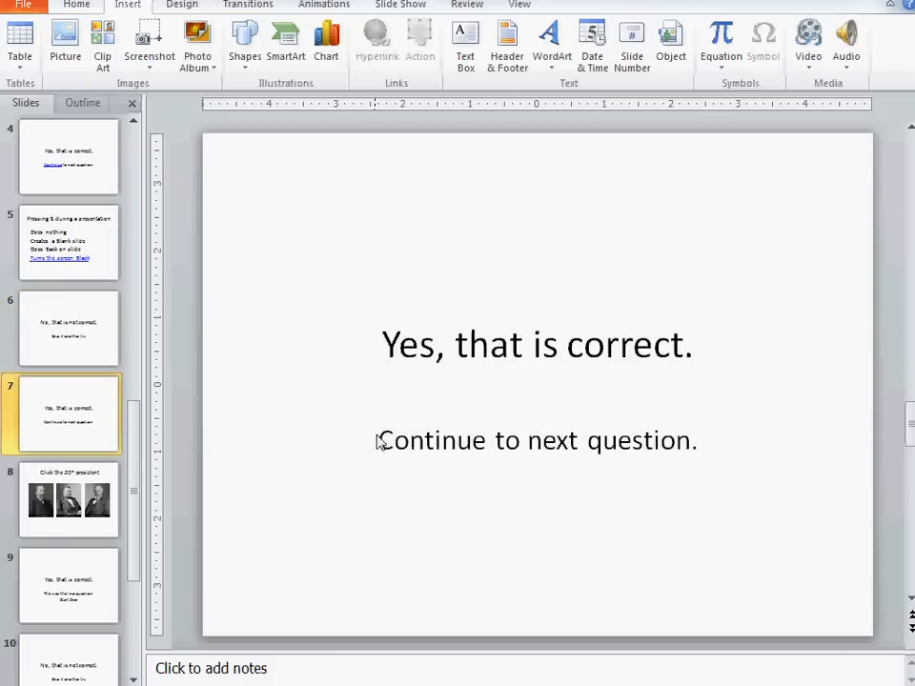
pyautogui.doubleClick(431, 440)
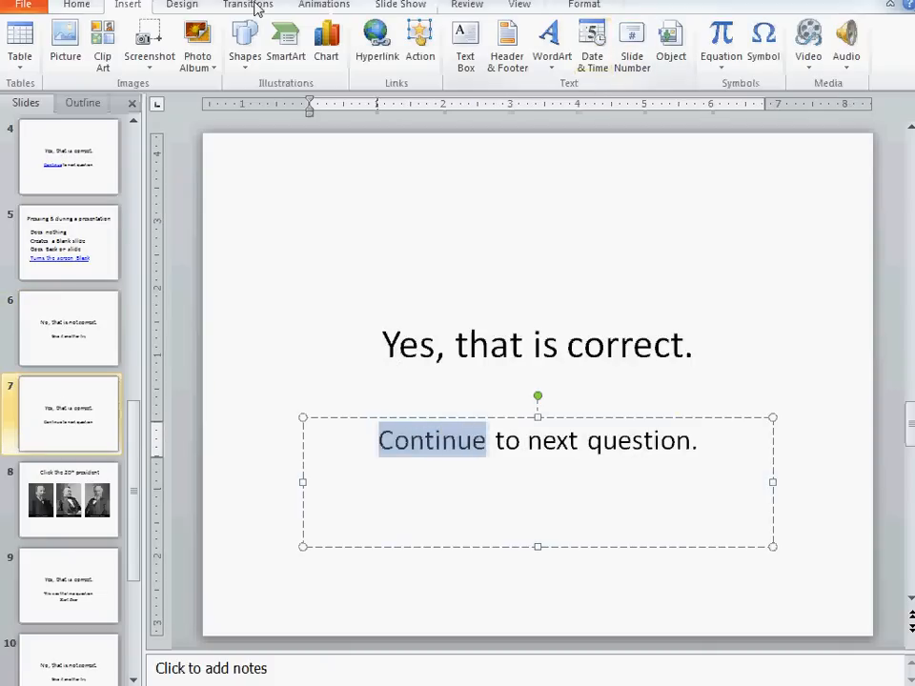
pyautogui.click(419, 38)
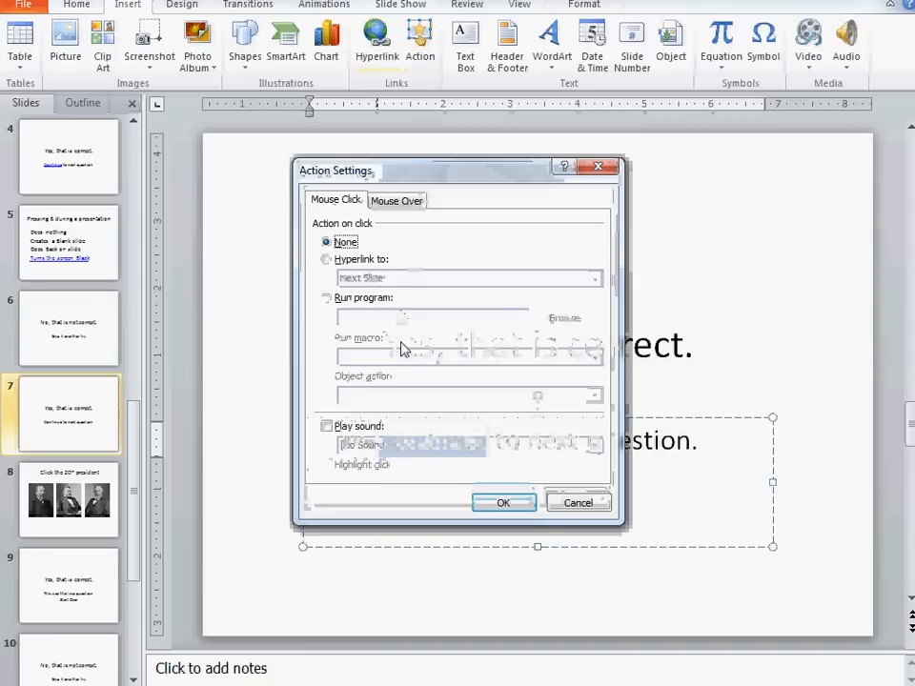
pyautogui.click(326, 258)
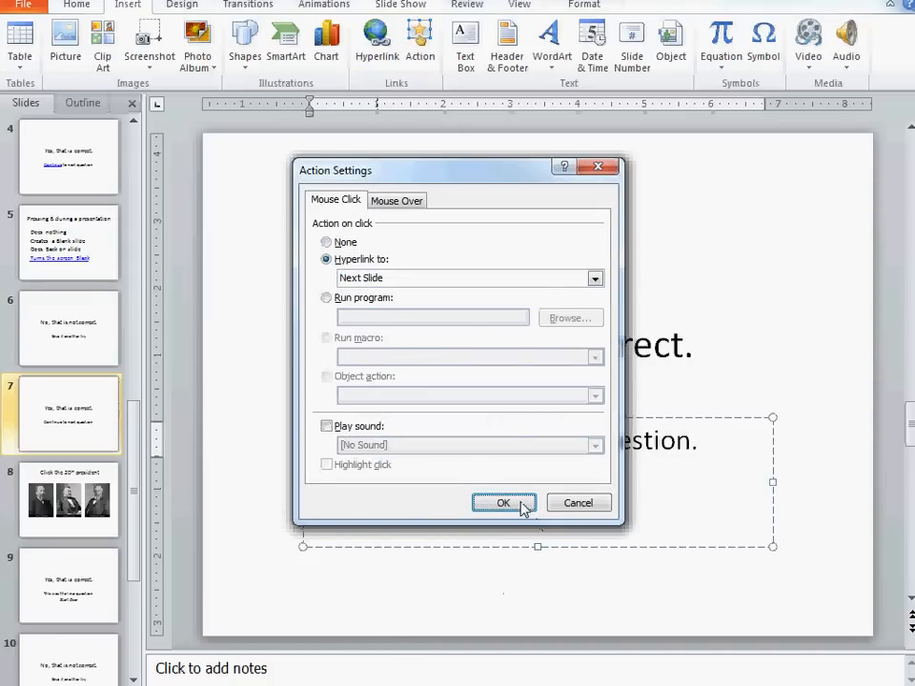
pyautogui.click(503, 503)
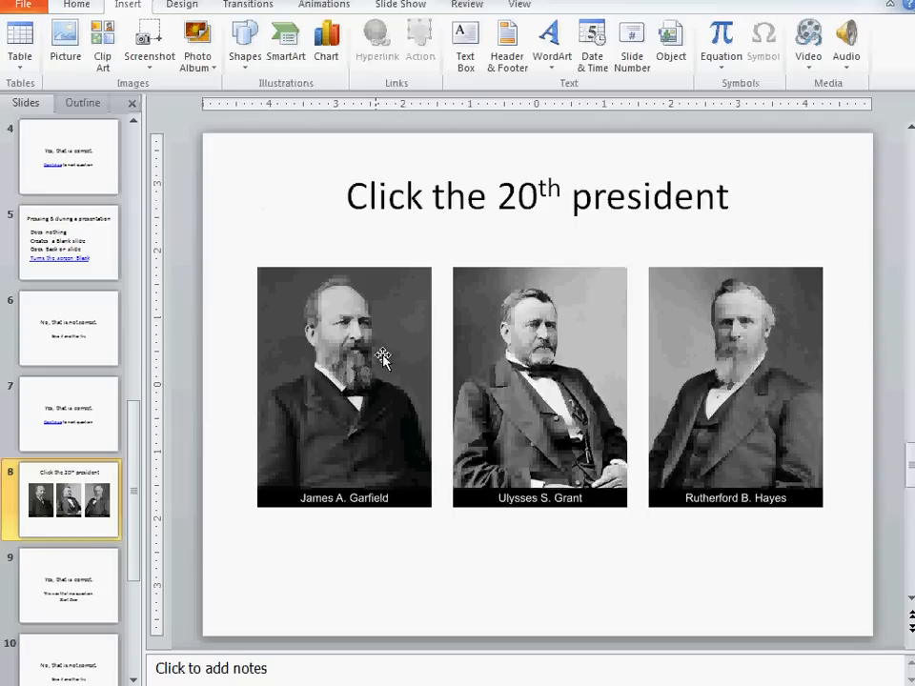
pyautogui.click(735, 386)
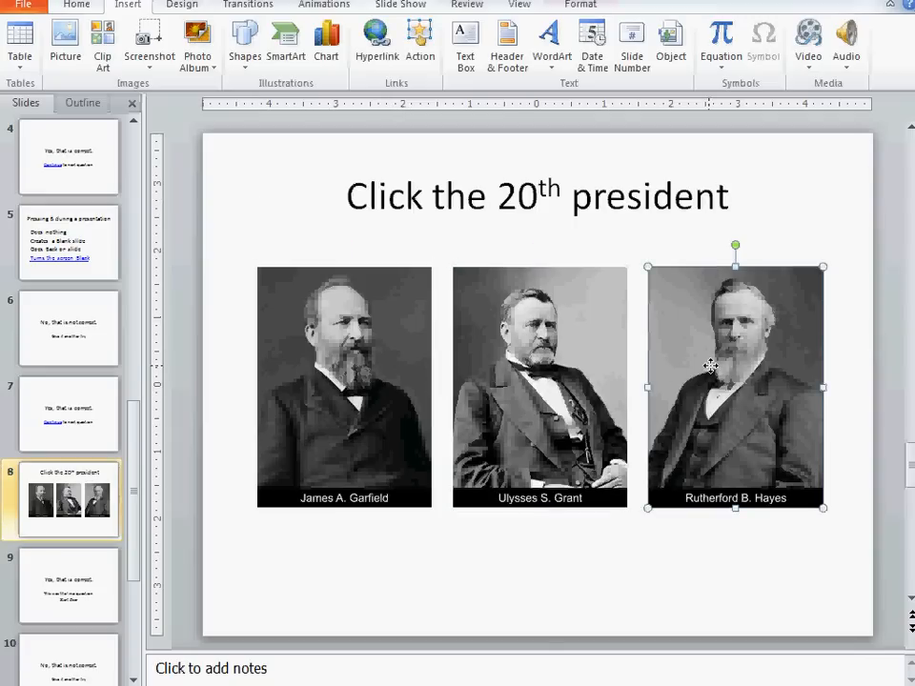
pyautogui.moveTo(532, 451)
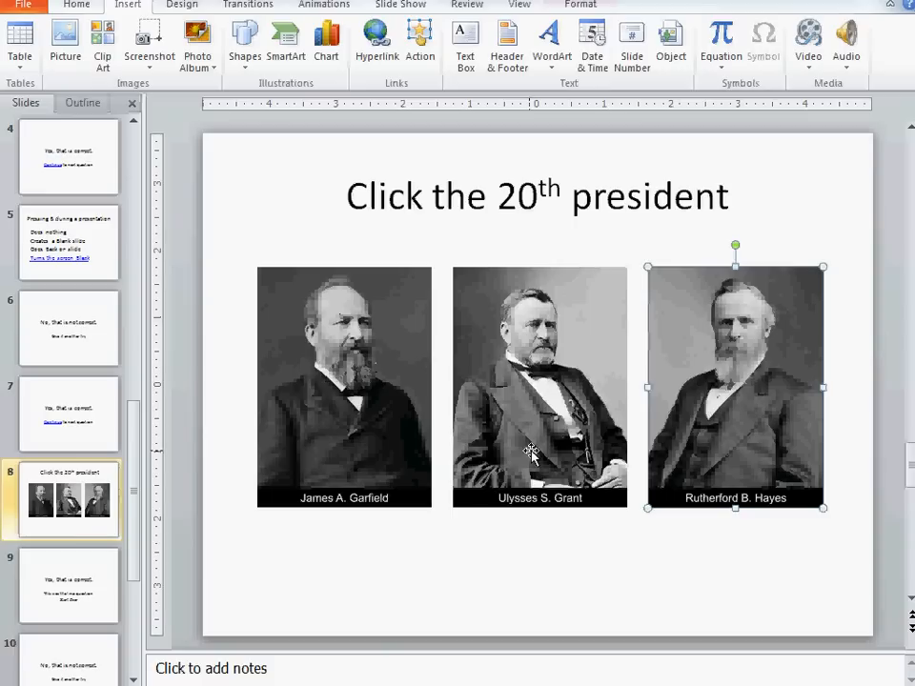
pyautogui.click(539, 381)
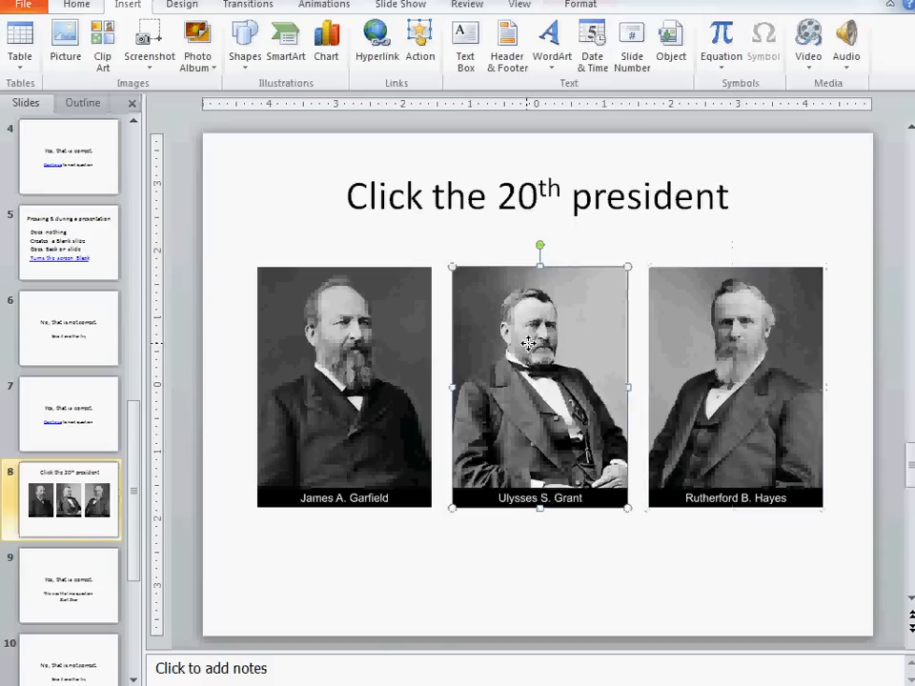
pyautogui.click(734, 387)
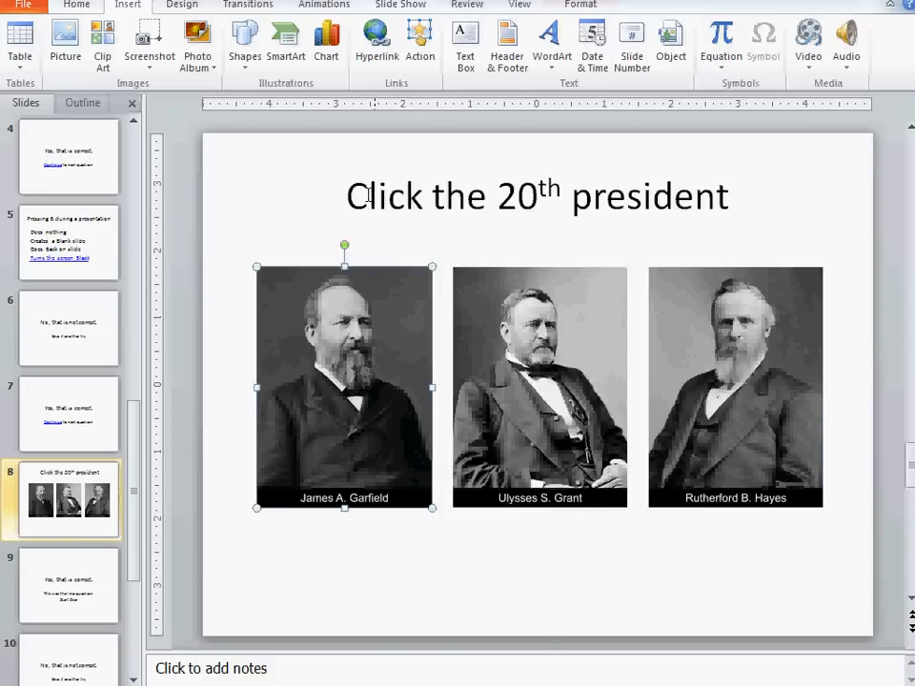
pyautogui.moveTo(388, 424)
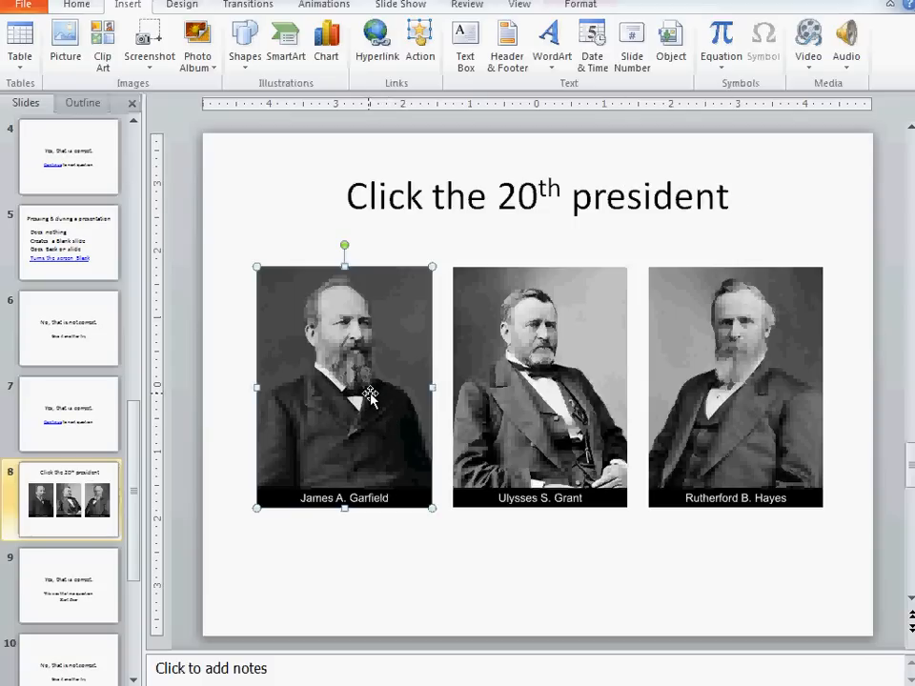
pyautogui.moveTo(760, 389)
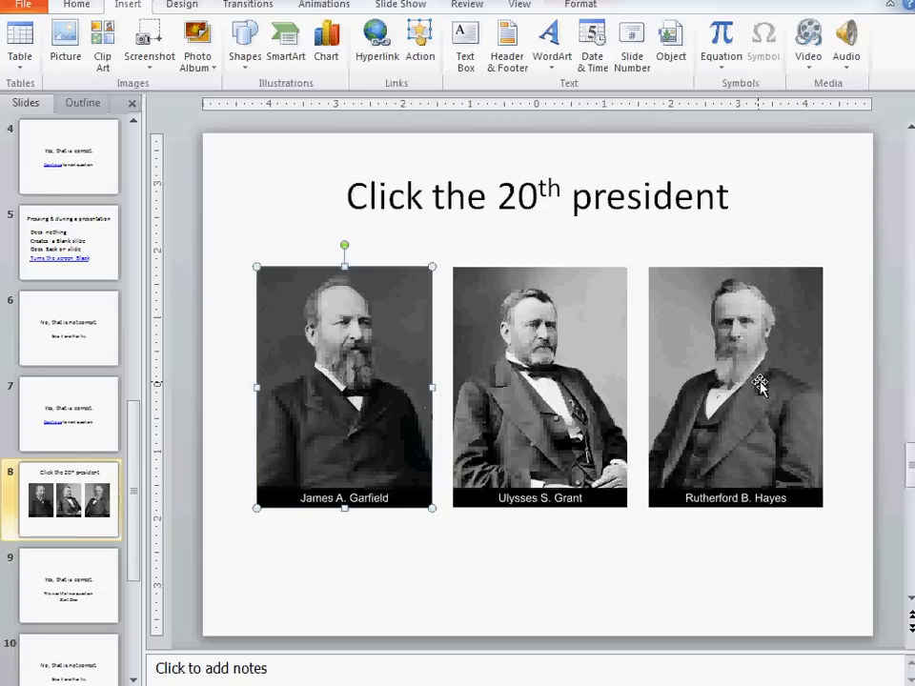
pyautogui.moveTo(503, 264)
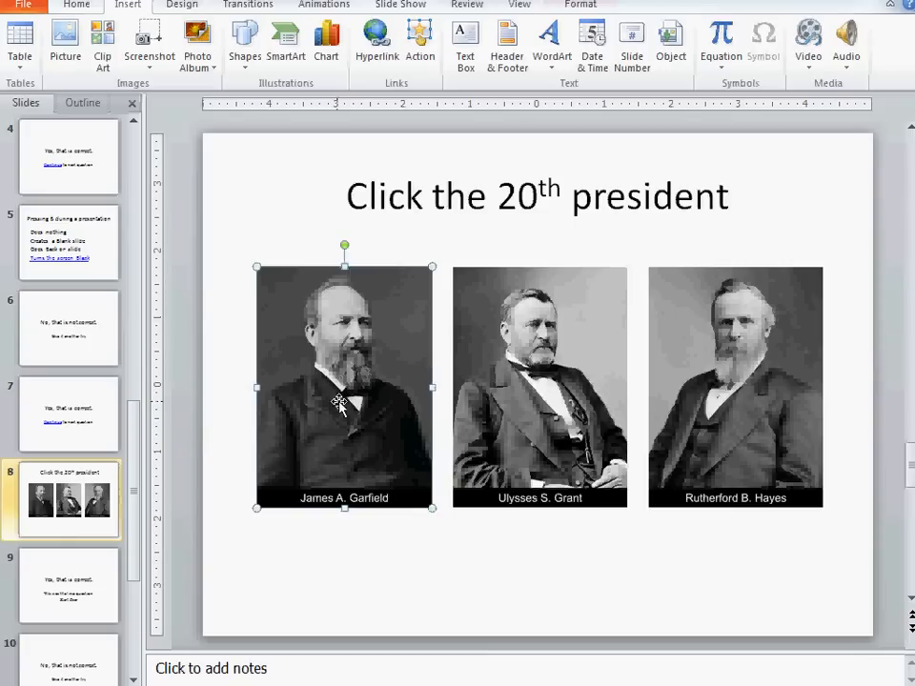
pyautogui.moveTo(285, 38)
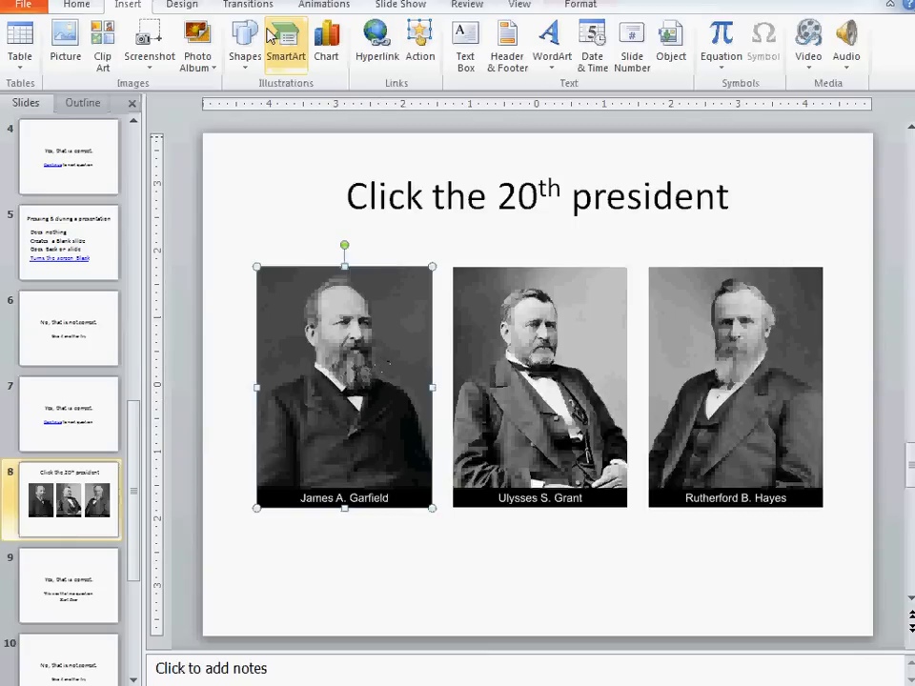
pyautogui.moveTo(318, 305)
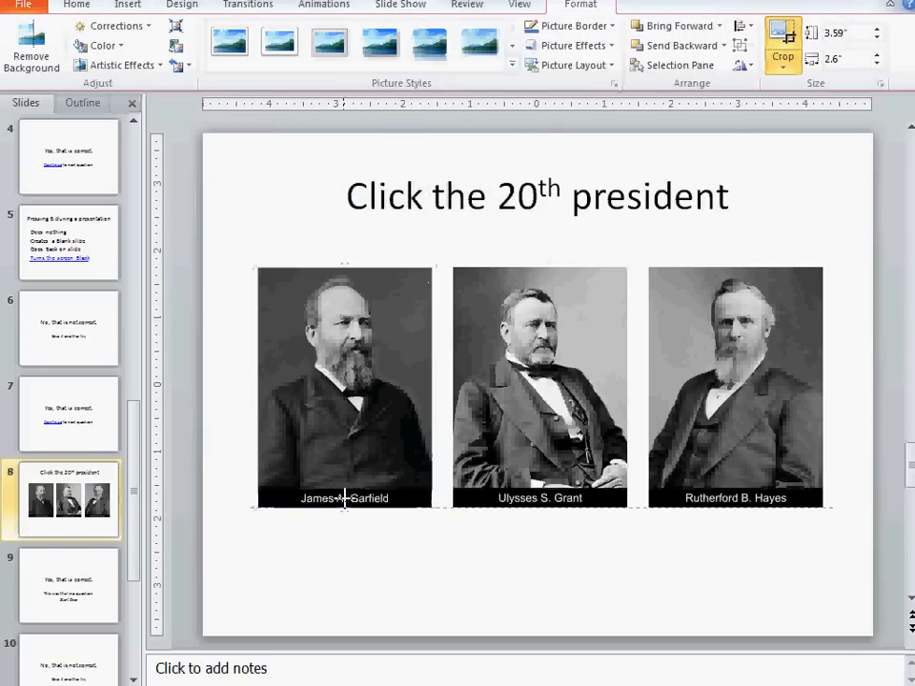
# Step: Crop the Ulysses S. Grant picture to trim off its name caption
pyautogui.click(540, 381)
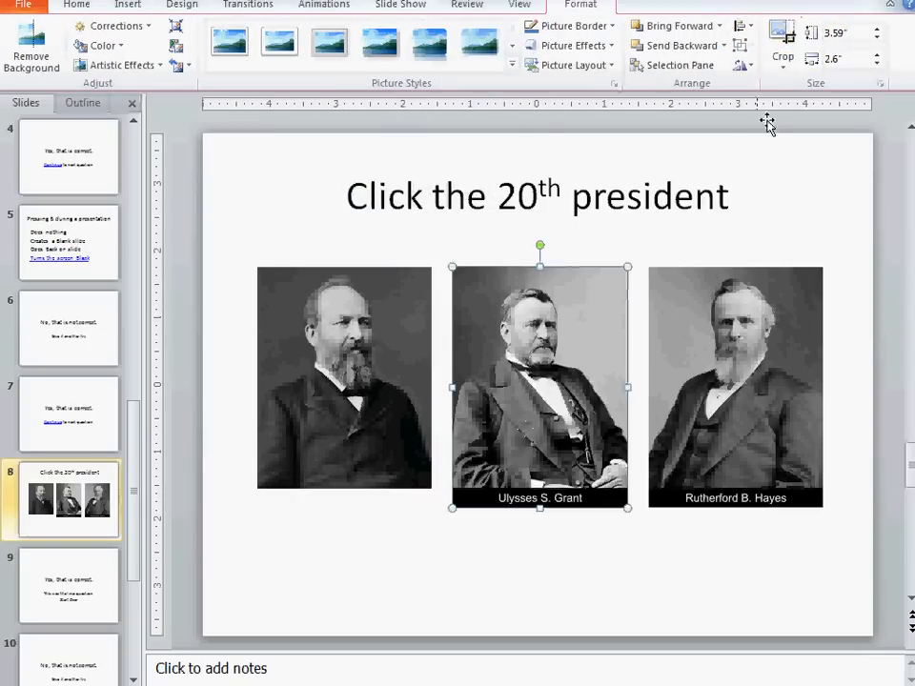
pyautogui.click(781, 47)
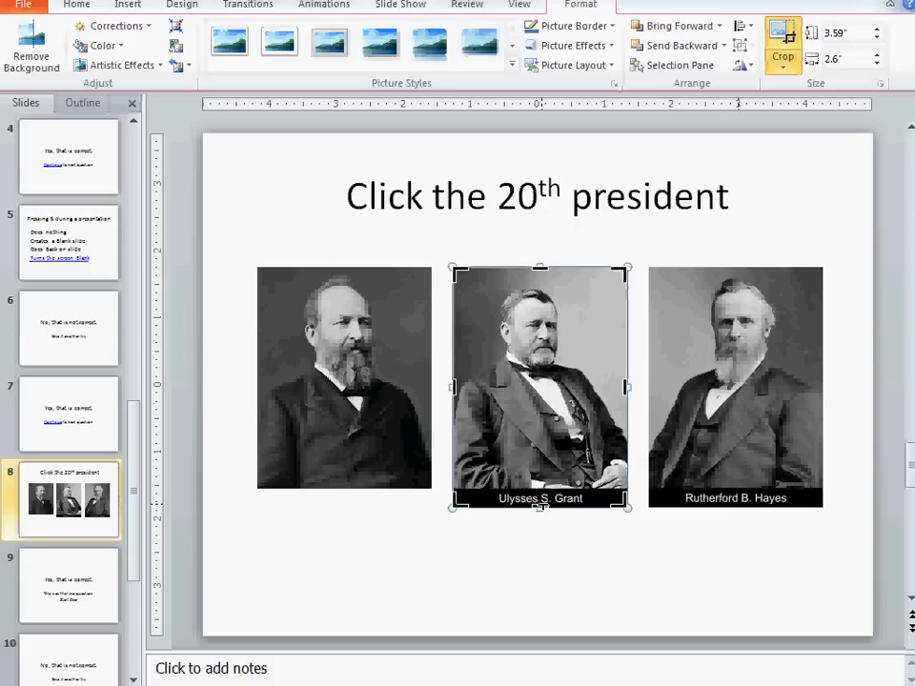
pyautogui.click(735, 386)
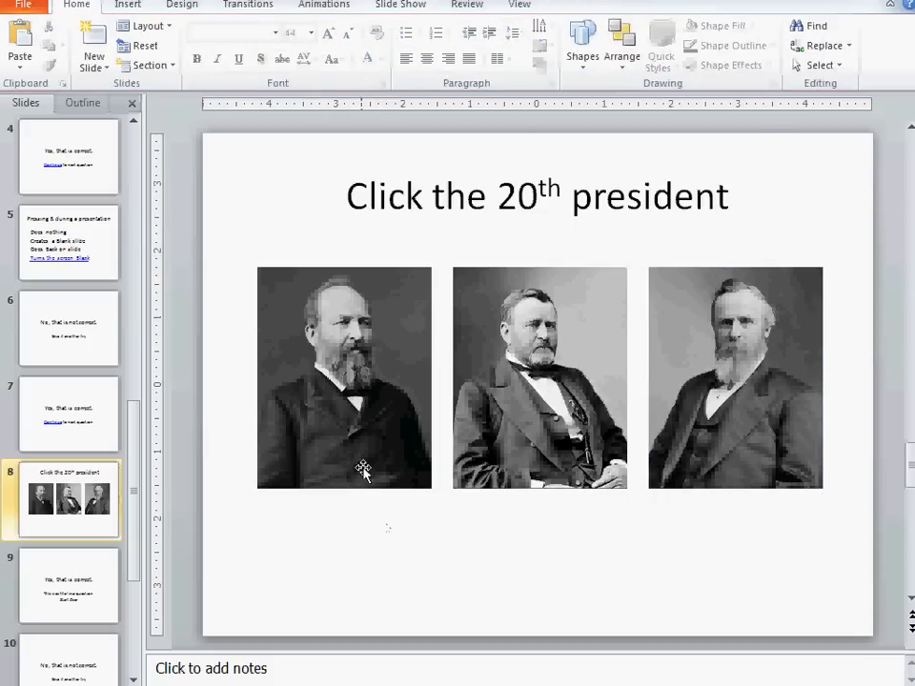
pyautogui.moveTo(648, 648)
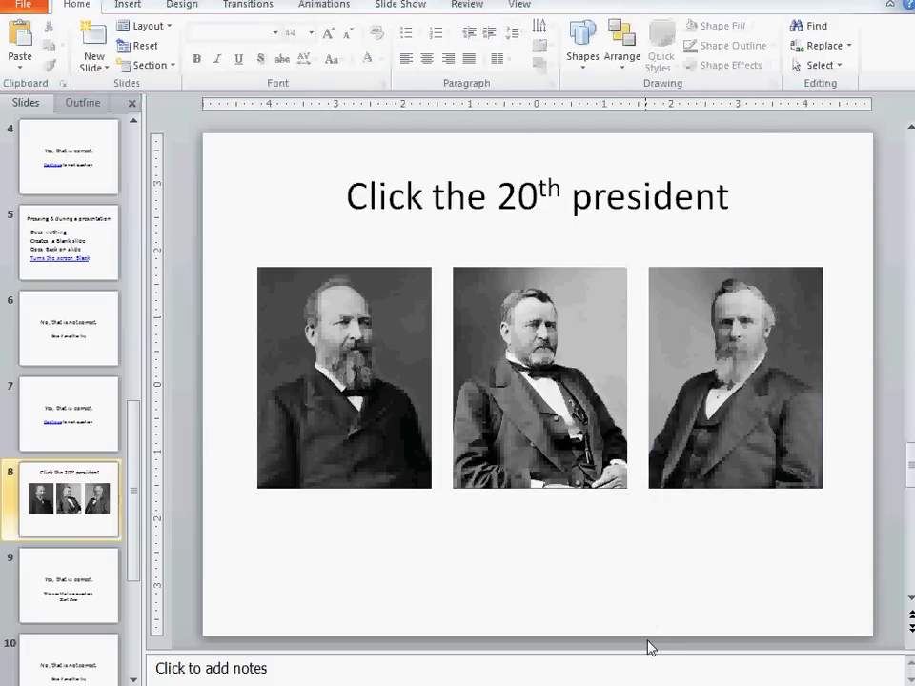
pyautogui.moveTo(368, 371)
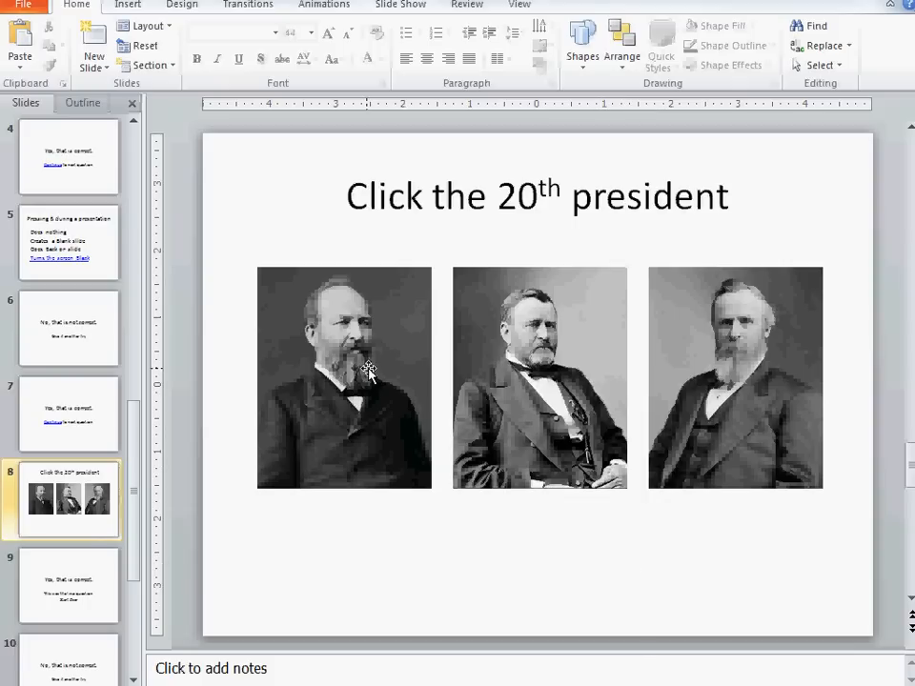
# Step: Link the James A. Garfield picture to slide 9, 'Yes, that is correct.'
pyautogui.click(343, 377)
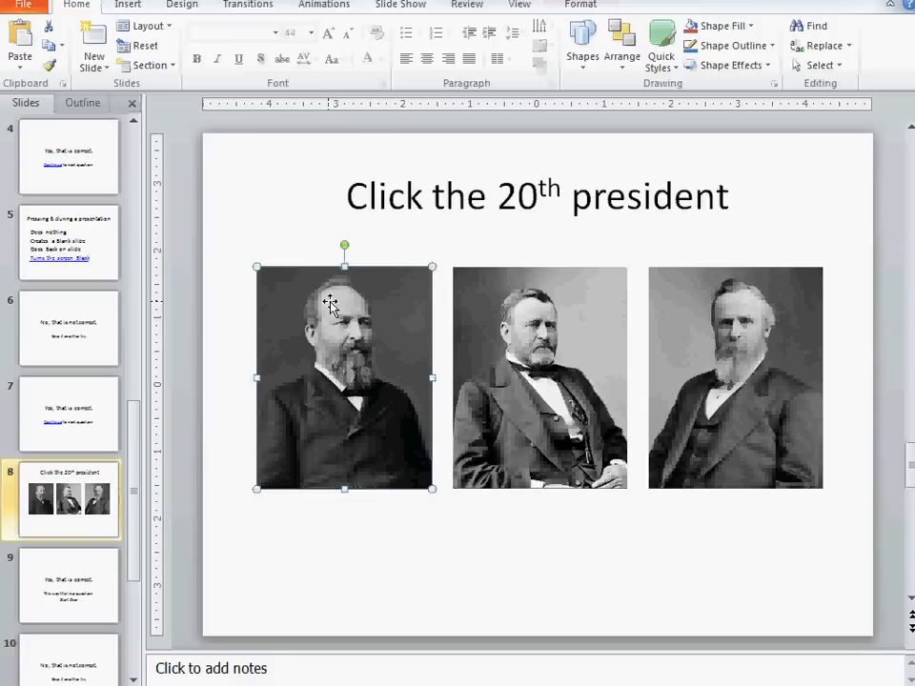
pyautogui.click(127, 4)
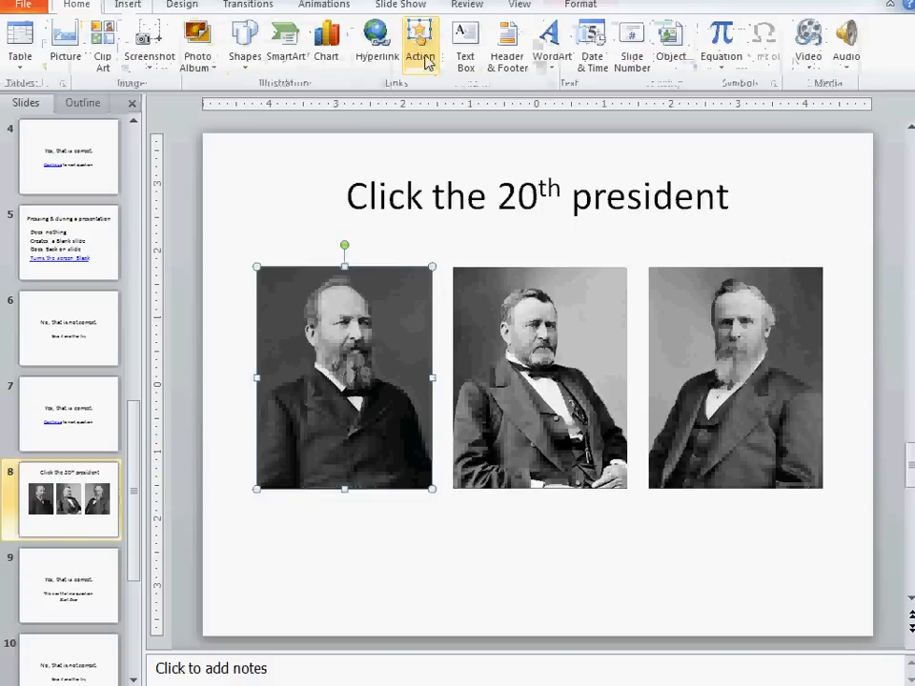
pyautogui.click(419, 42)
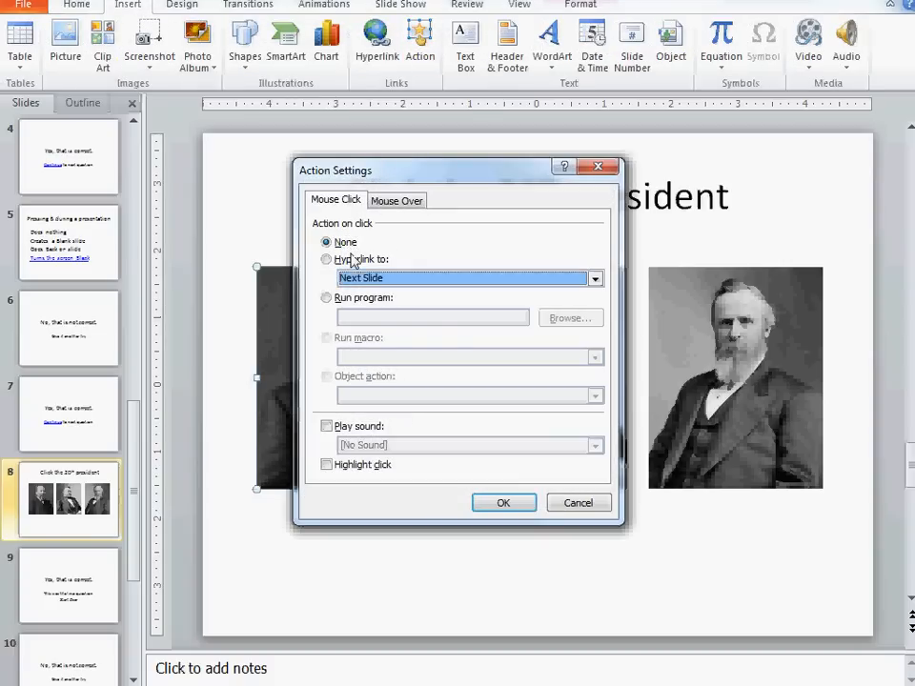
pyautogui.click(595, 277)
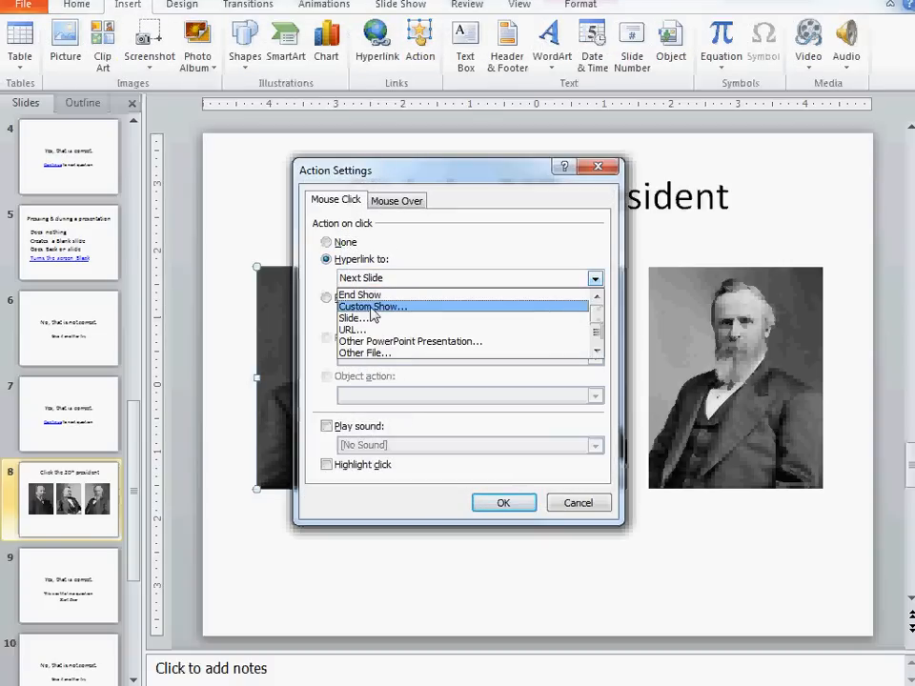
pyautogui.click(360, 317)
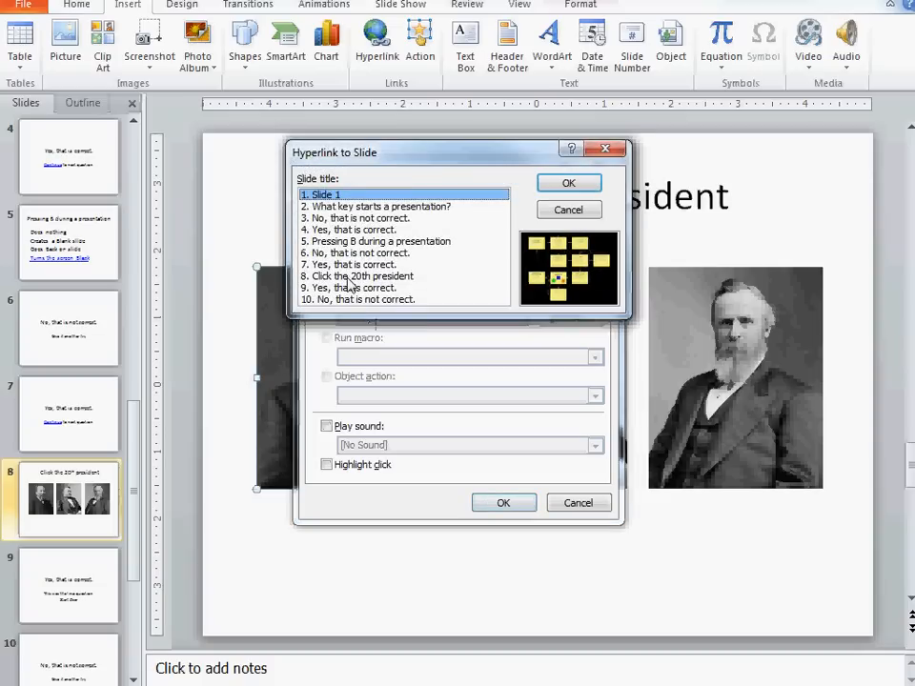
pyautogui.click(362, 275)
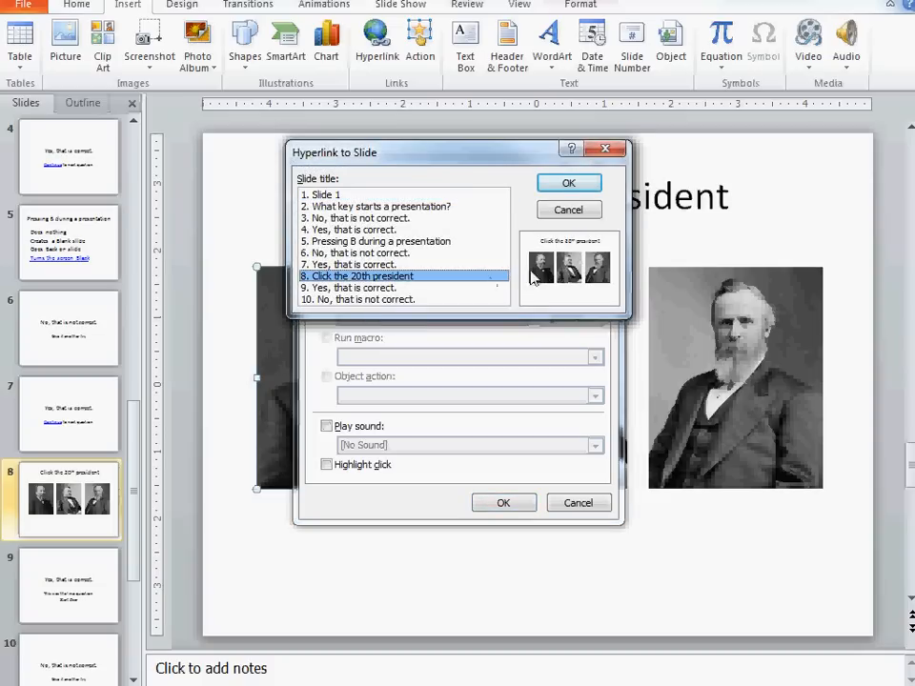
pyautogui.click(360, 287)
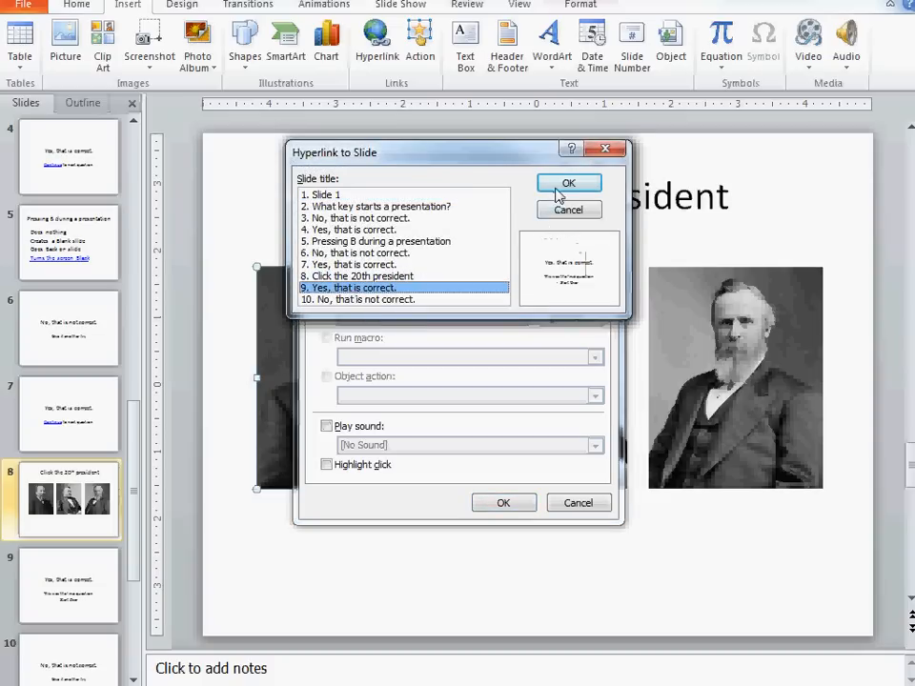
pyautogui.click(568, 182)
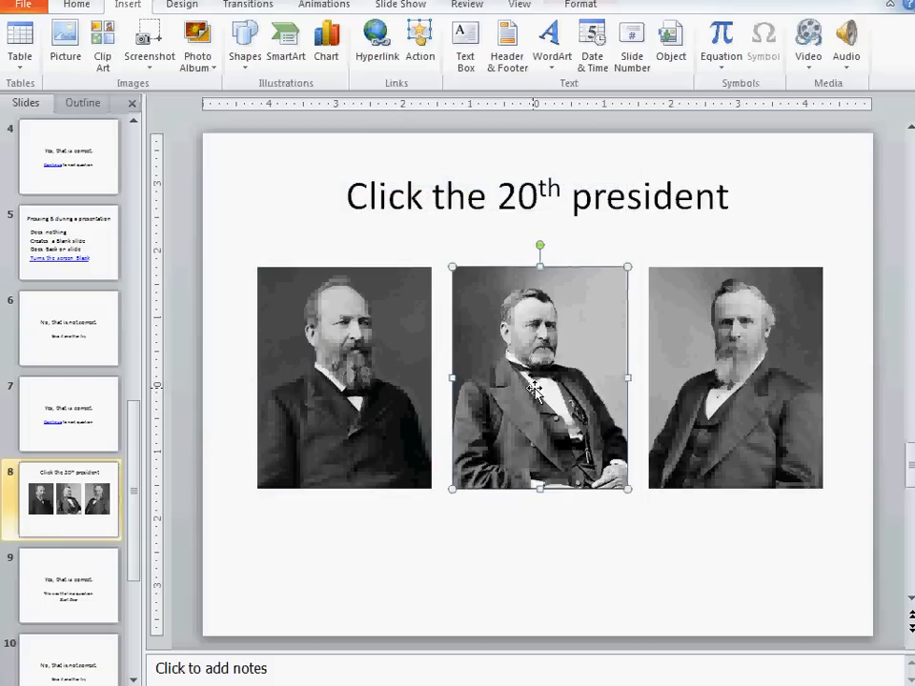
# Step: Link the Grant picture to slide 10, 'No, that is not correct.'
pyautogui.click(419, 42)
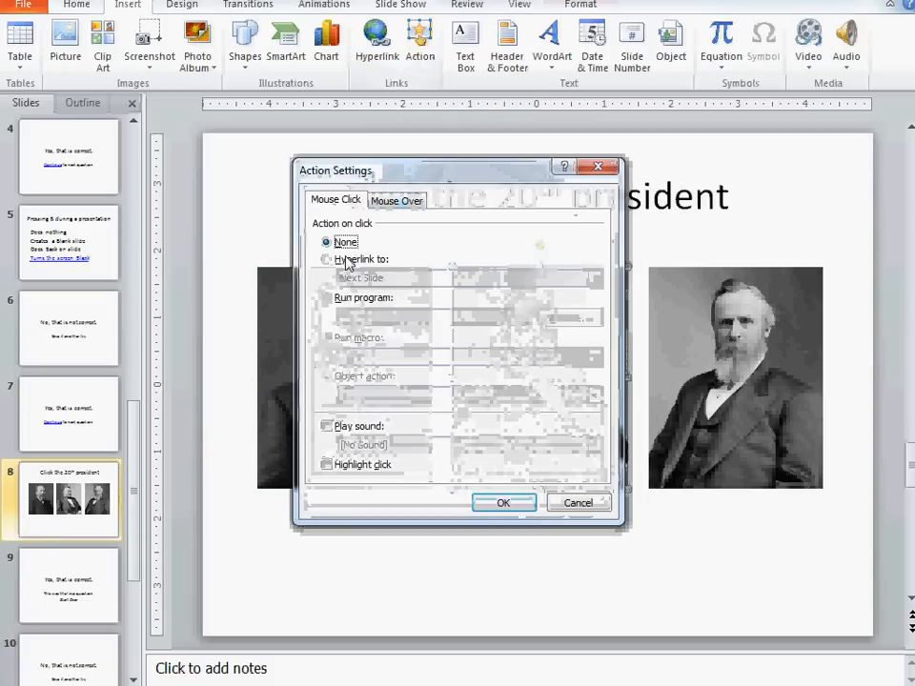
pyautogui.click(326, 259)
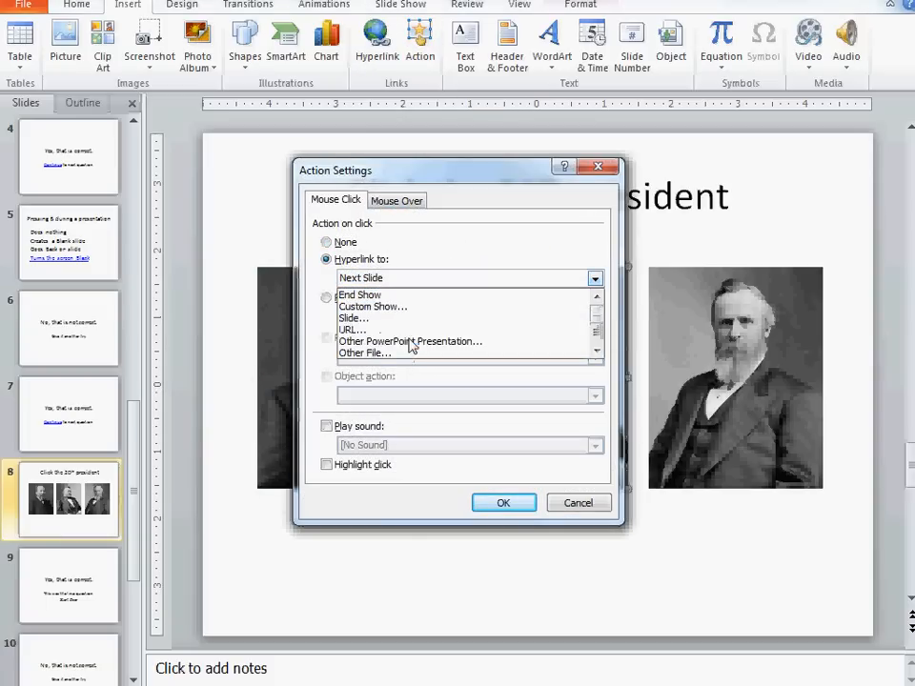
pyautogui.click(353, 317)
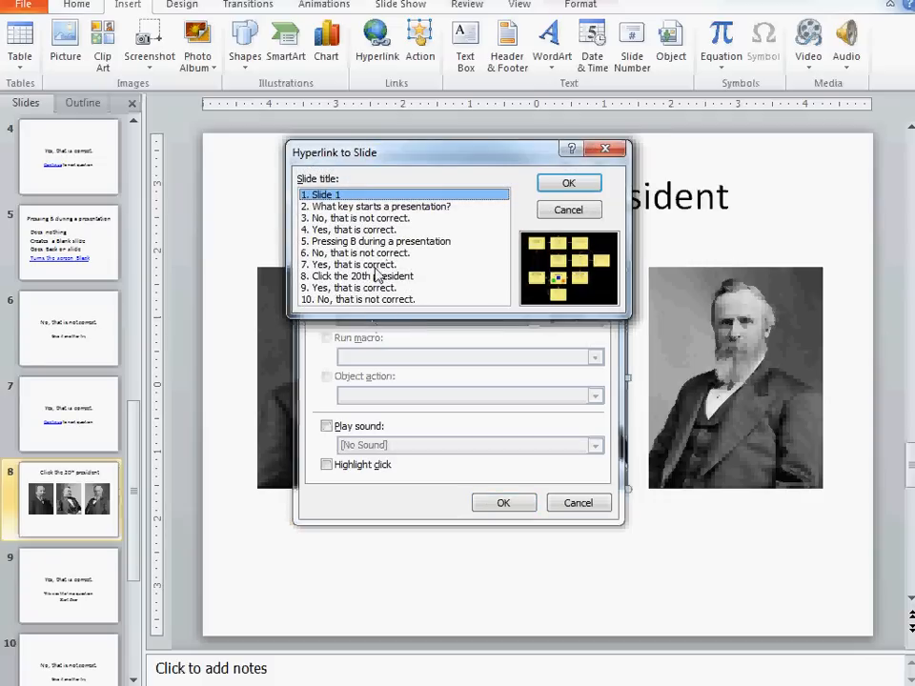
pyautogui.click(357, 299)
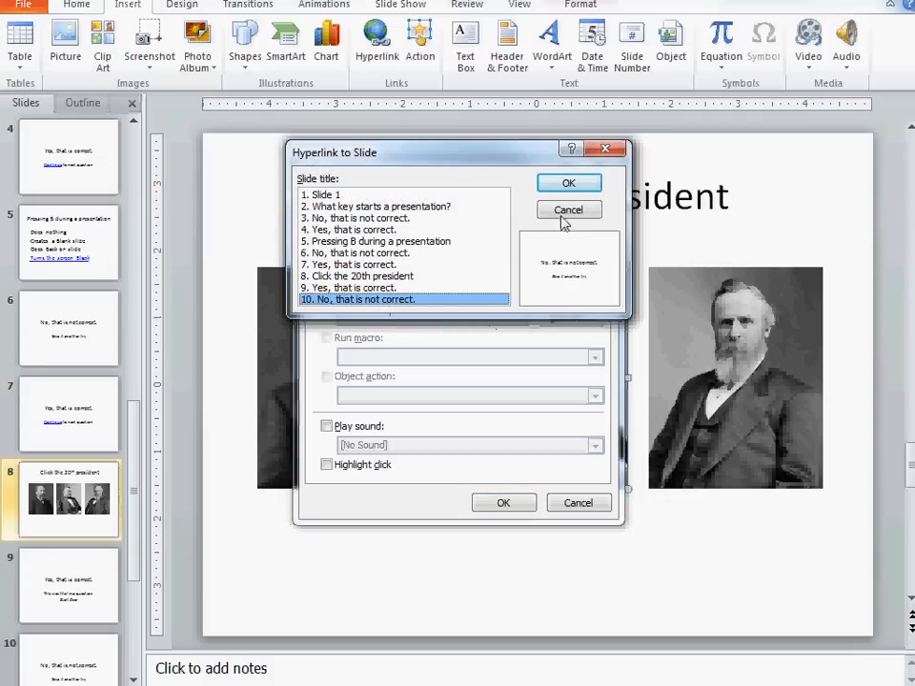
pyautogui.click(568, 209)
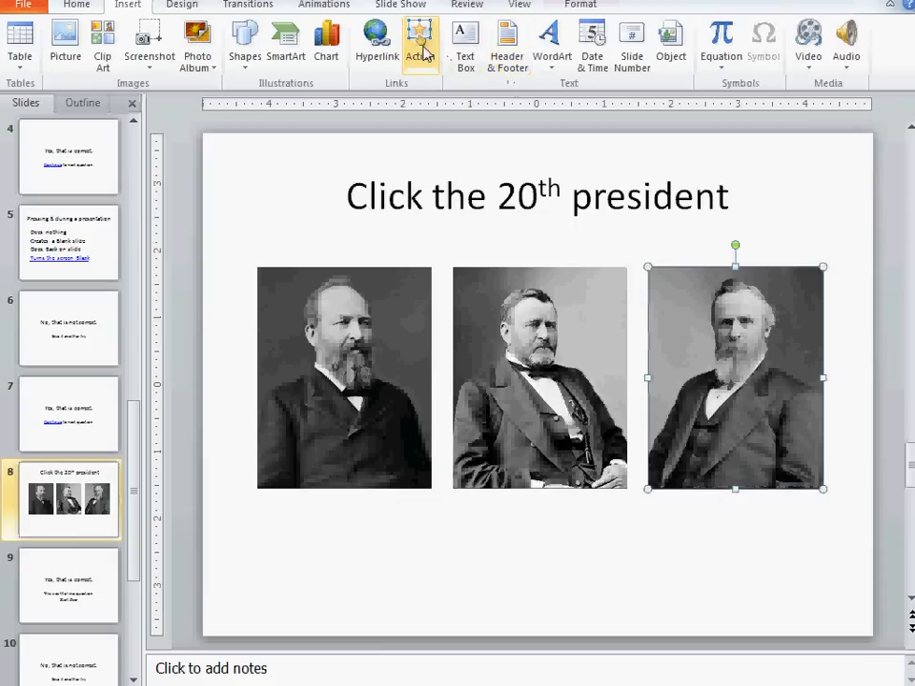
# Step: Link the Hayes picture to slide 10, 'No, that is not correct.', via an Action hyperlink
pyautogui.click(419, 41)
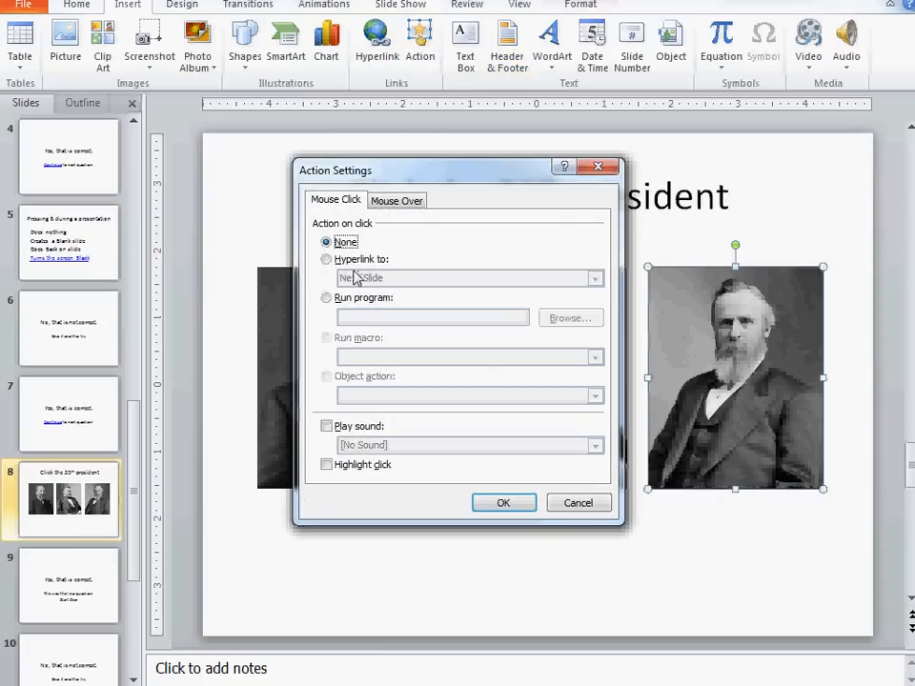
pyautogui.click(595, 278)
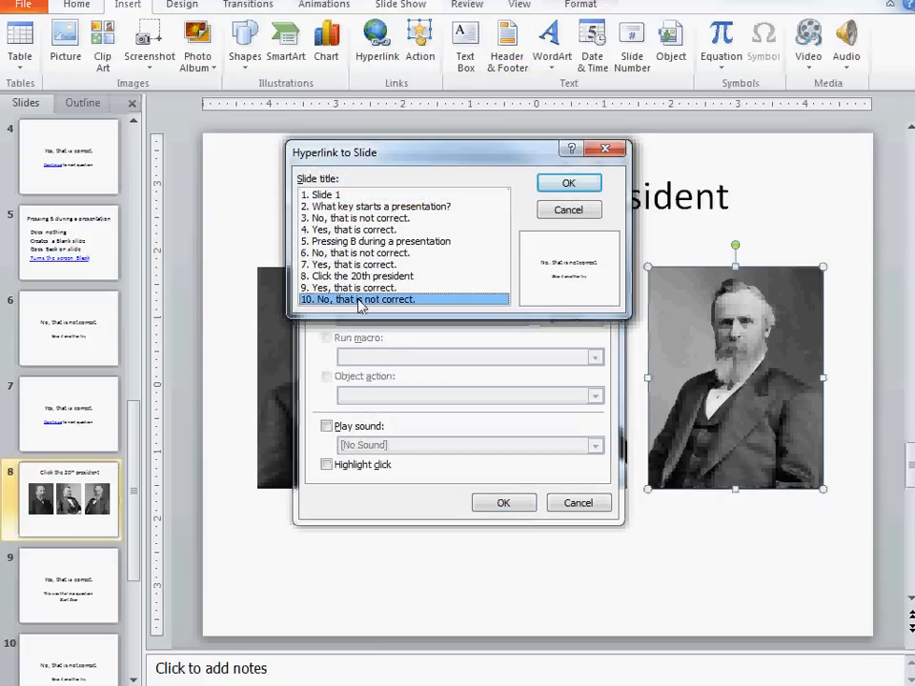
pyautogui.click(568, 182)
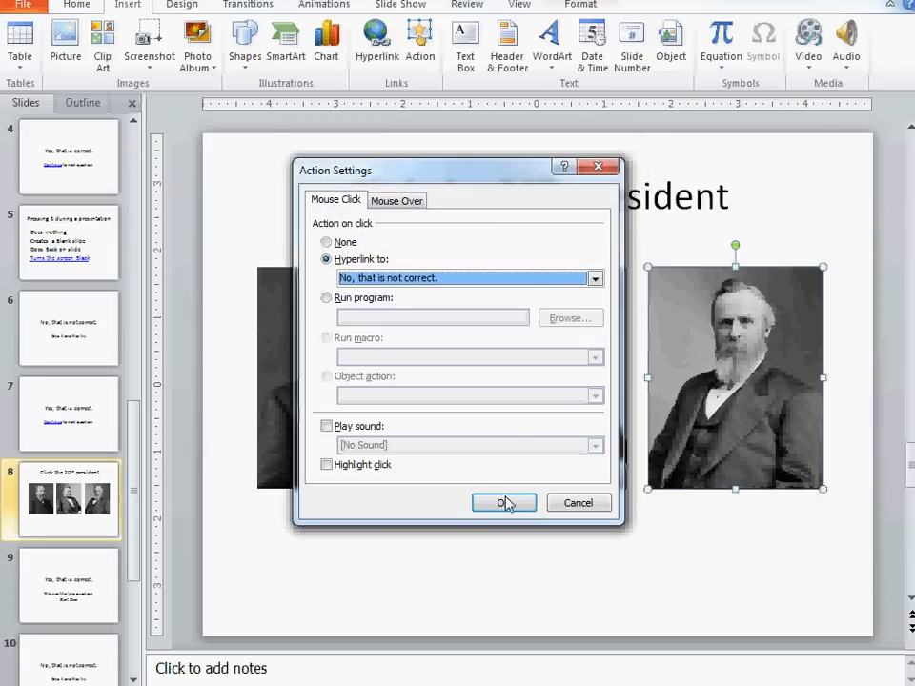
pyautogui.click(504, 502)
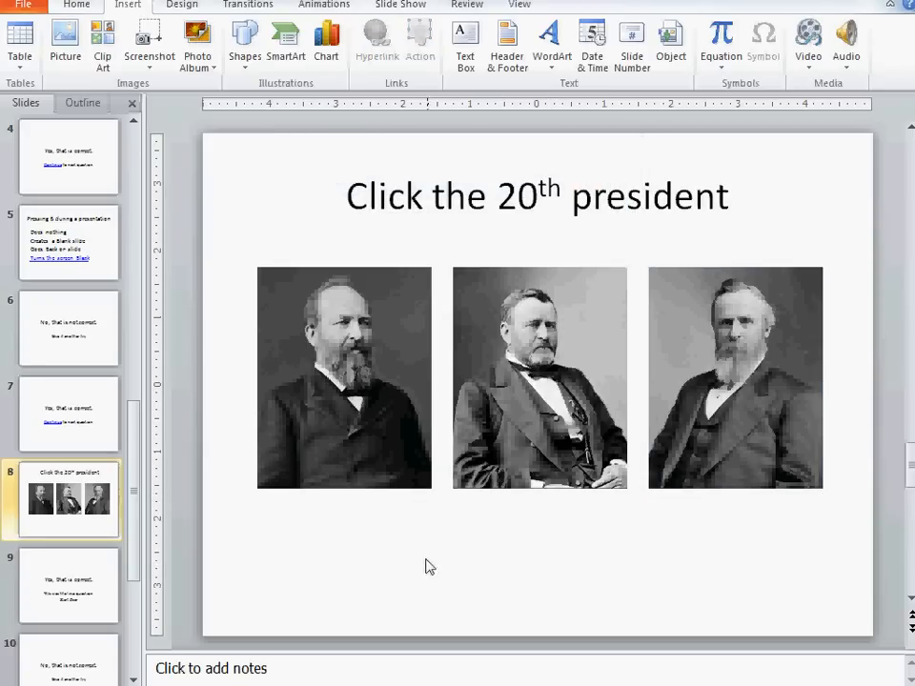
pyautogui.moveTo(723, 495)
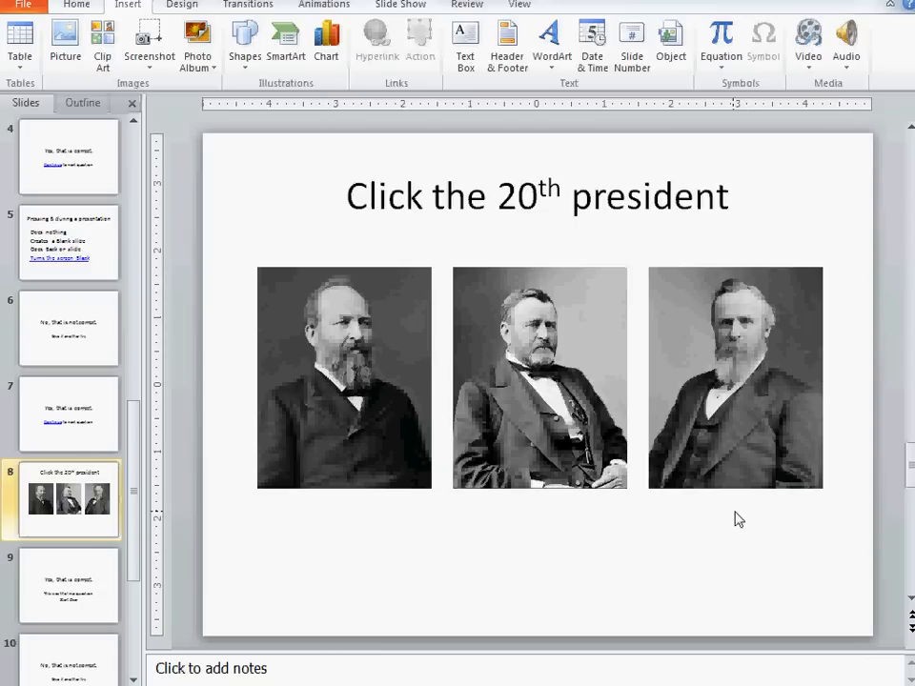
pyautogui.moveTo(376, 443)
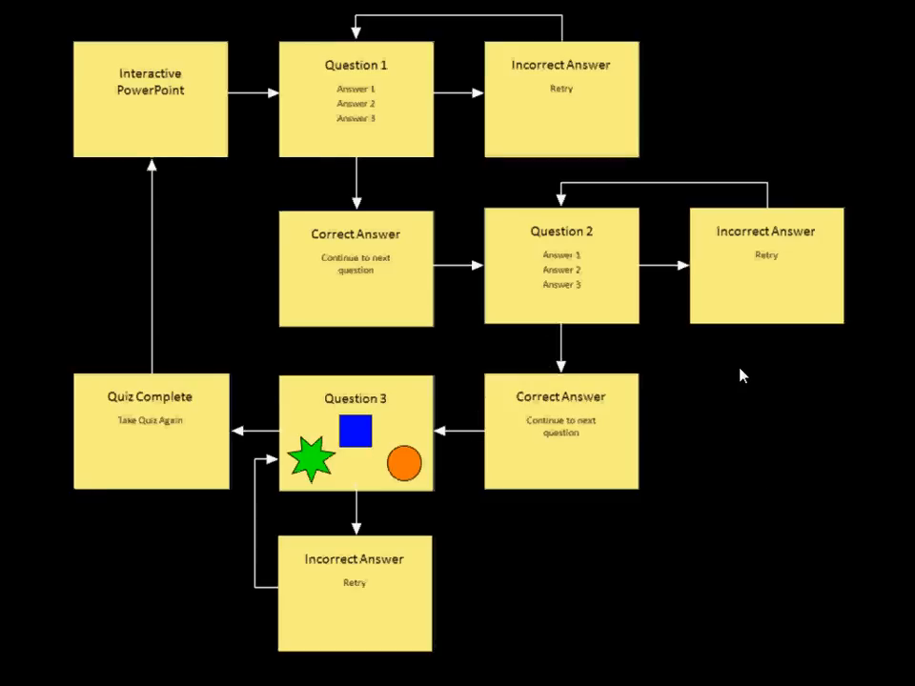
pyautogui.moveTo(361, 494)
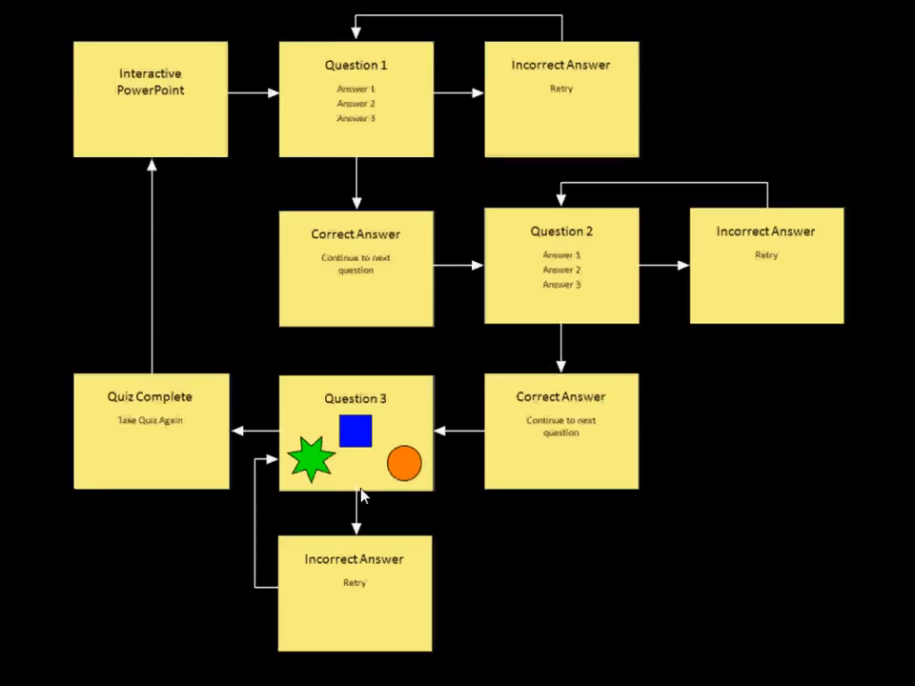
pyautogui.moveTo(651, 541)
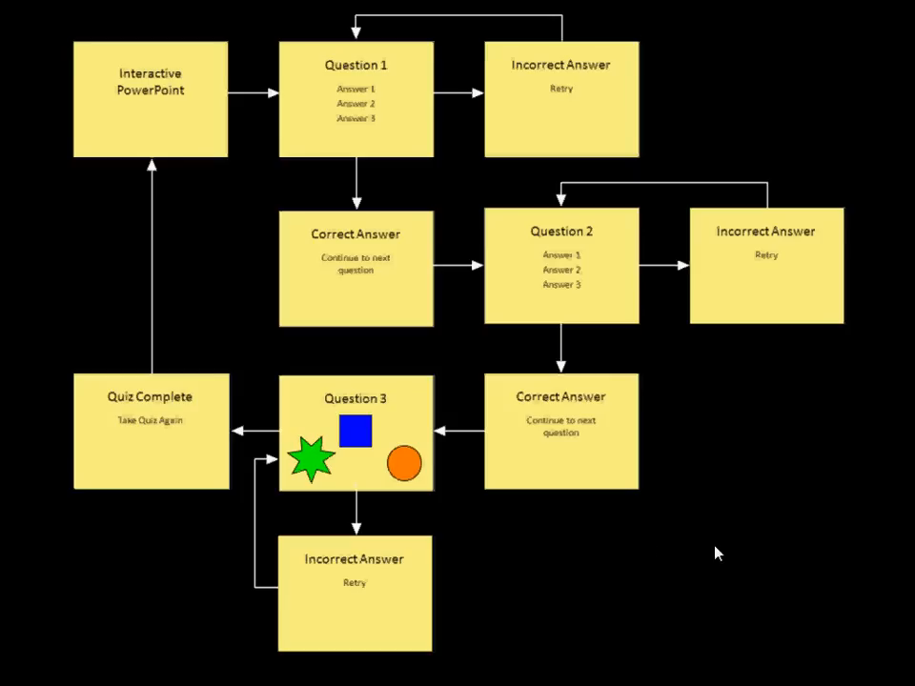
pyautogui.moveTo(654, 361)
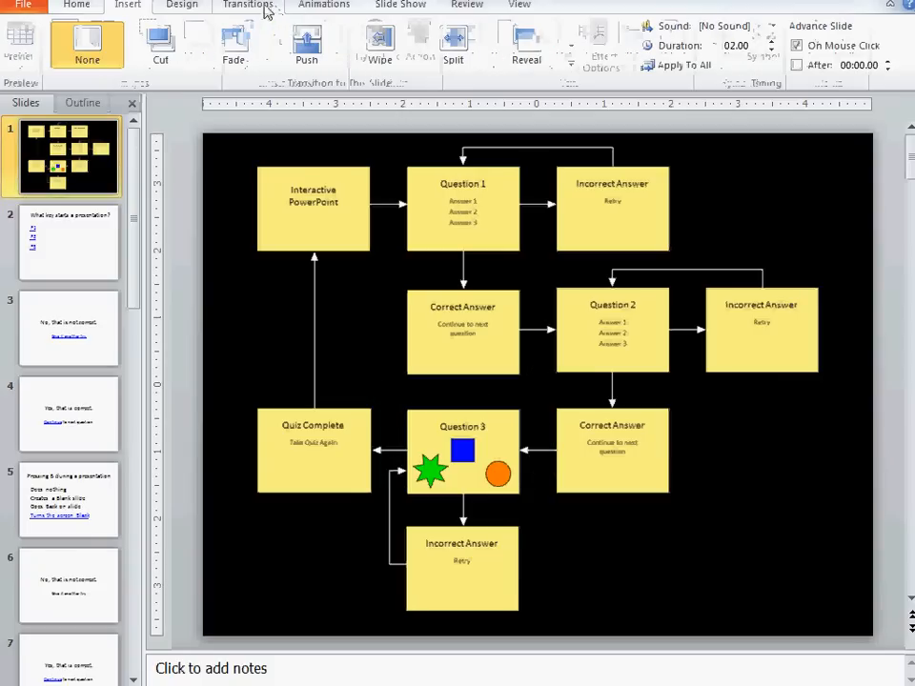
# Step: Show the Transitions settings with Advance Slide options for the flowchart slide
pyautogui.click(248, 4)
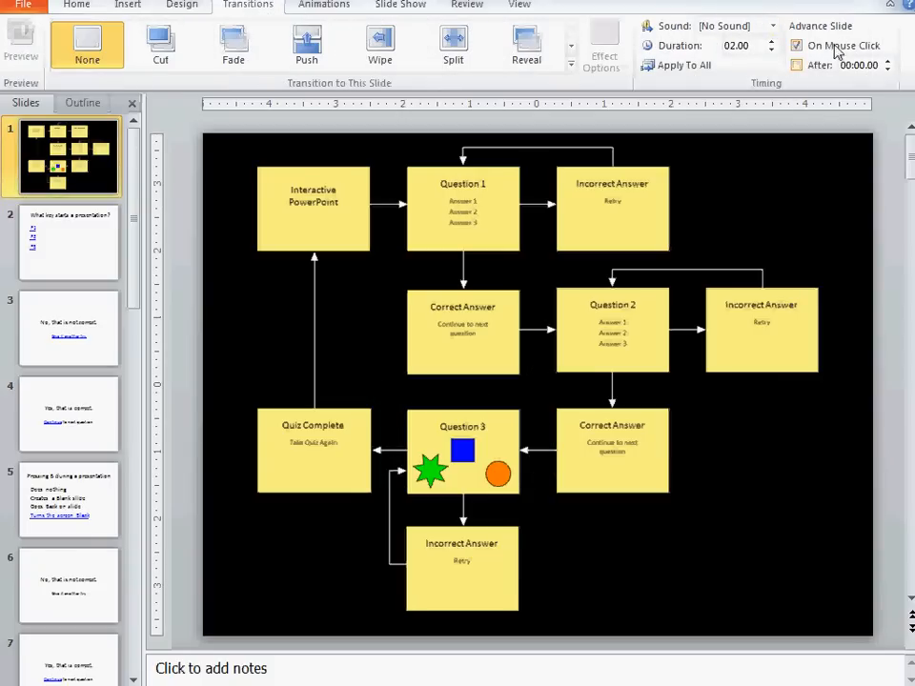
pyautogui.click(69, 243)
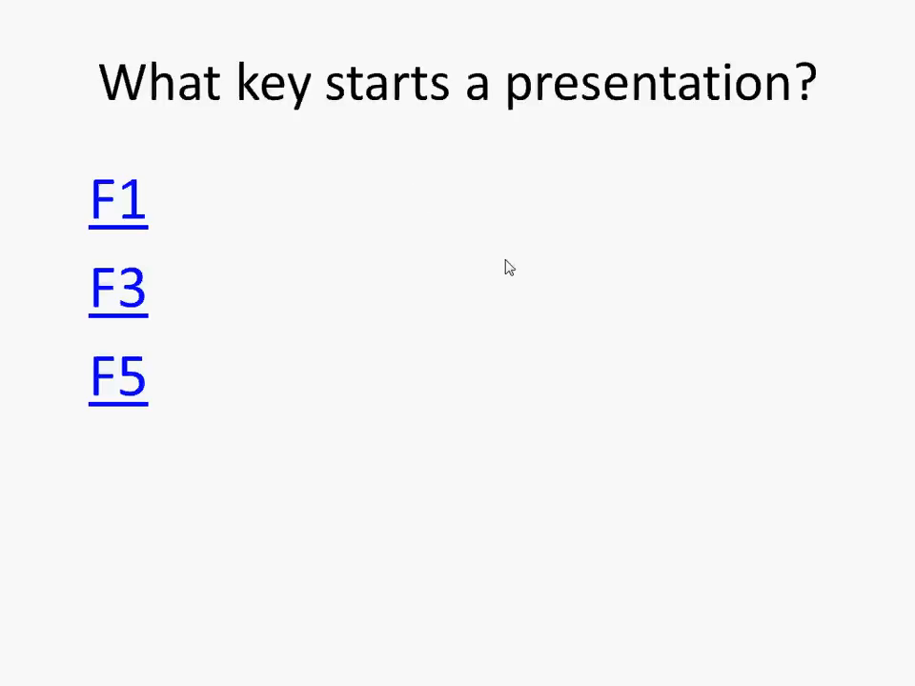
pyautogui.moveTo(352, 453)
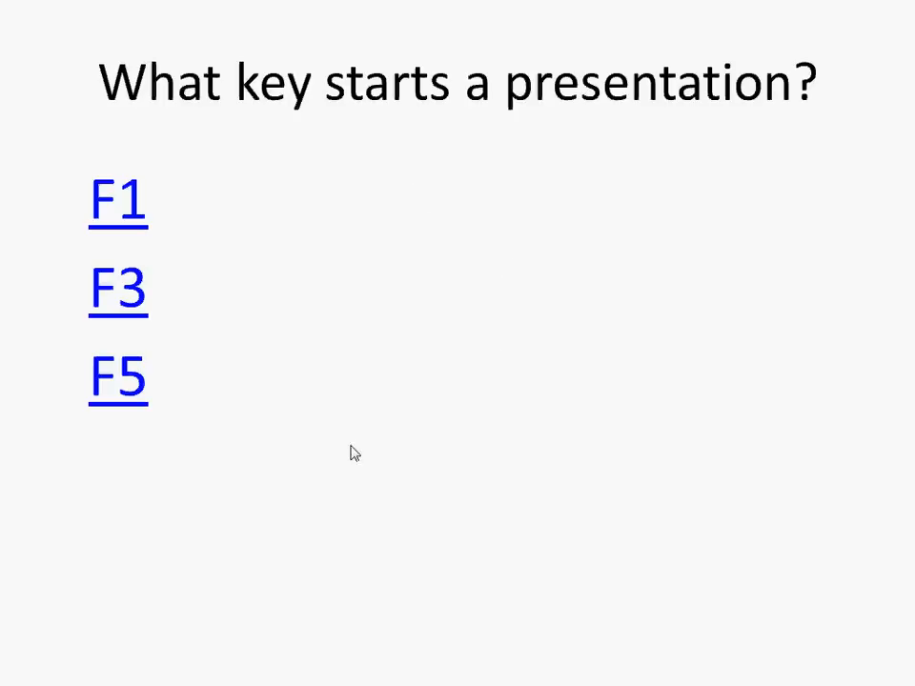
# Step: In the slide show, answer F5, continue, and advance to the 'Click the 20th president' question
pyautogui.click(118, 379)
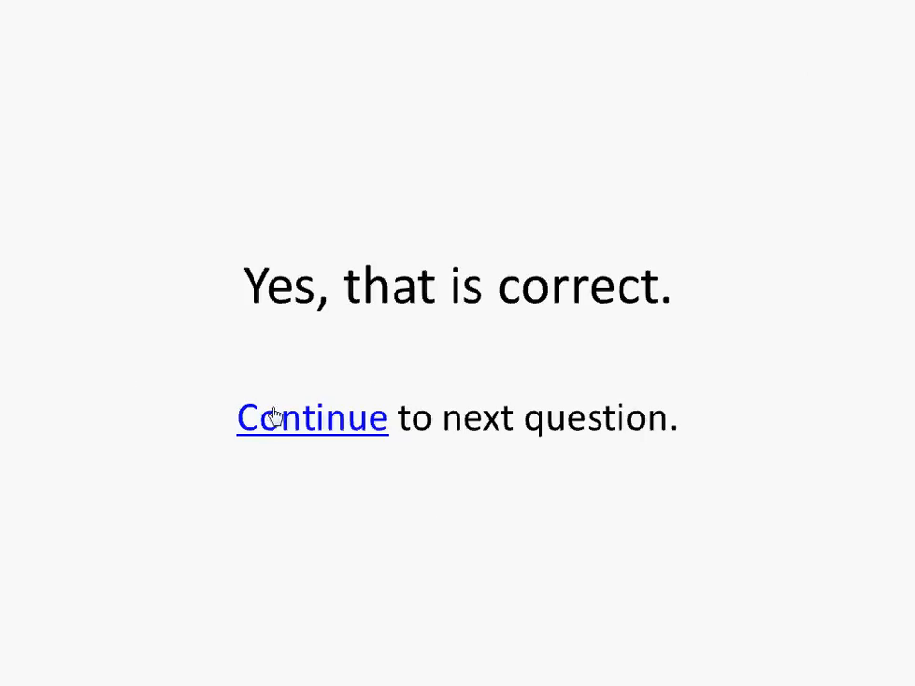
pyautogui.click(311, 418)
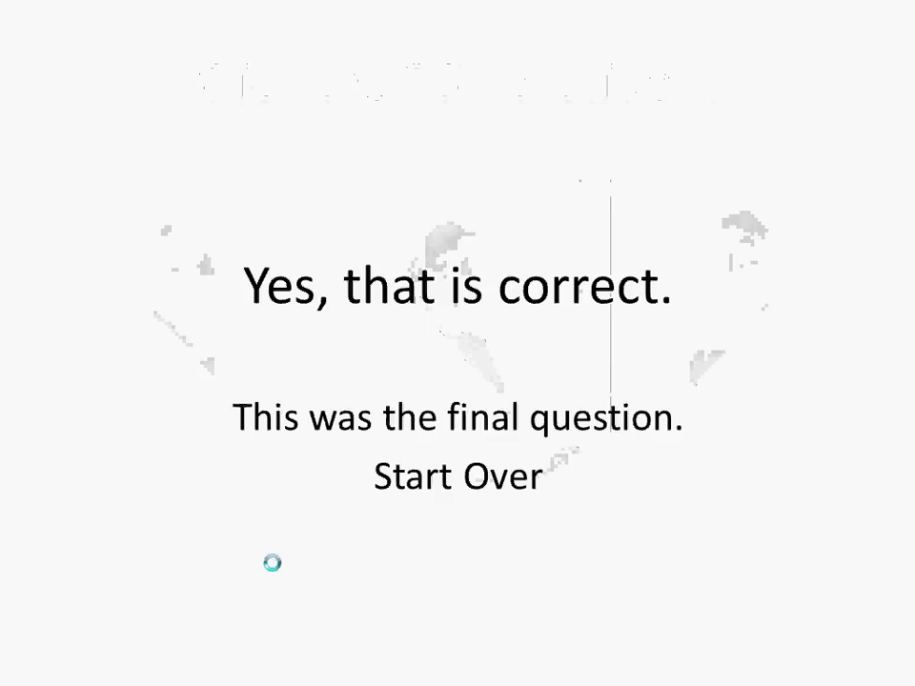
pyautogui.click(457, 476)
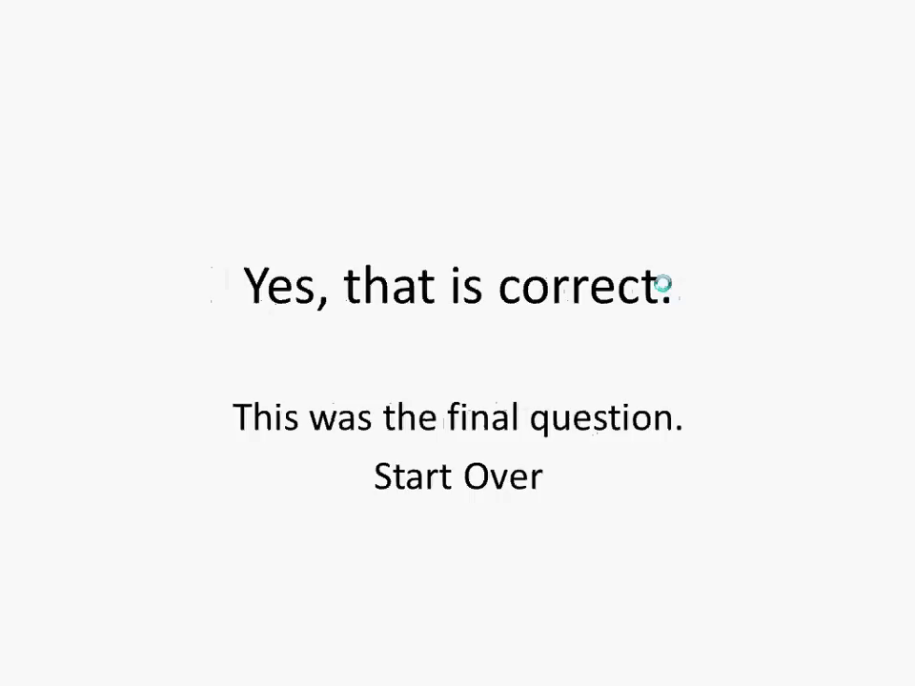
pyautogui.click(456, 477)
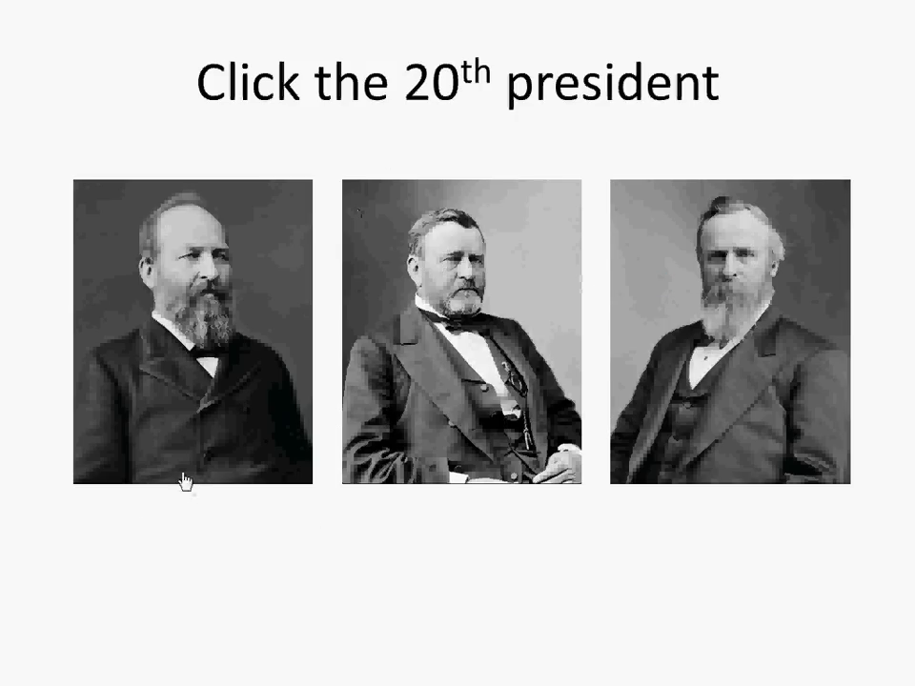
pyautogui.moveTo(343, 567)
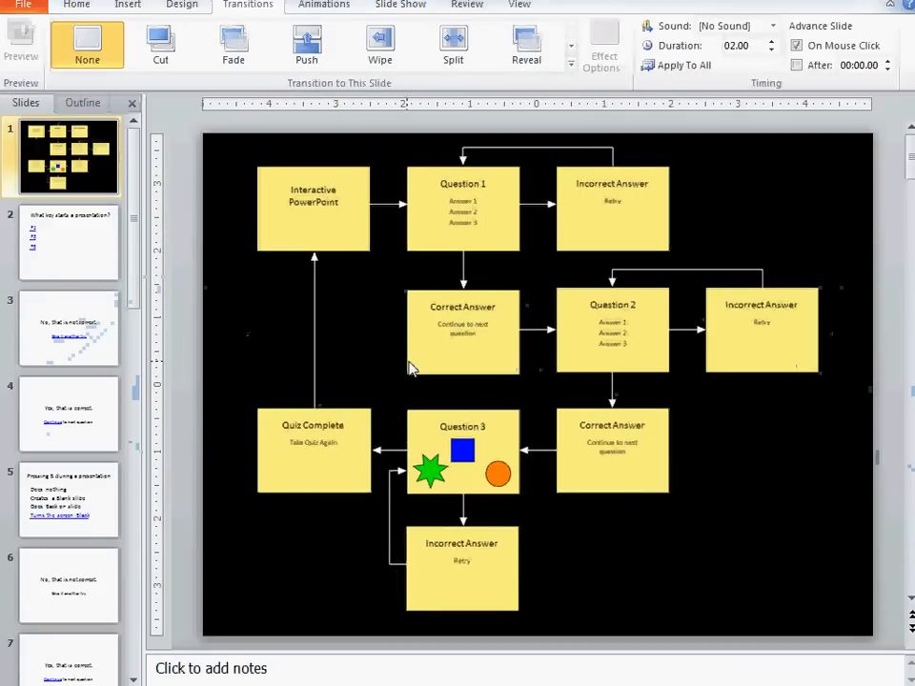
# Step: Switch to the running slide show showing the 'Interactive PowerPoint' title slide with its Start link
pyautogui.press('alt+tab')
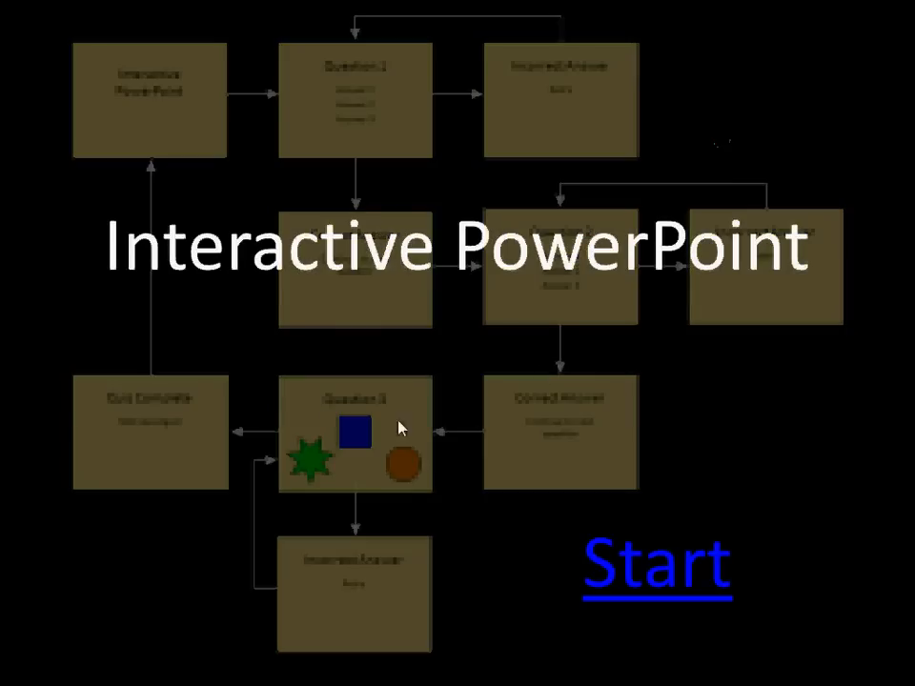
pyautogui.moveTo(576, 595)
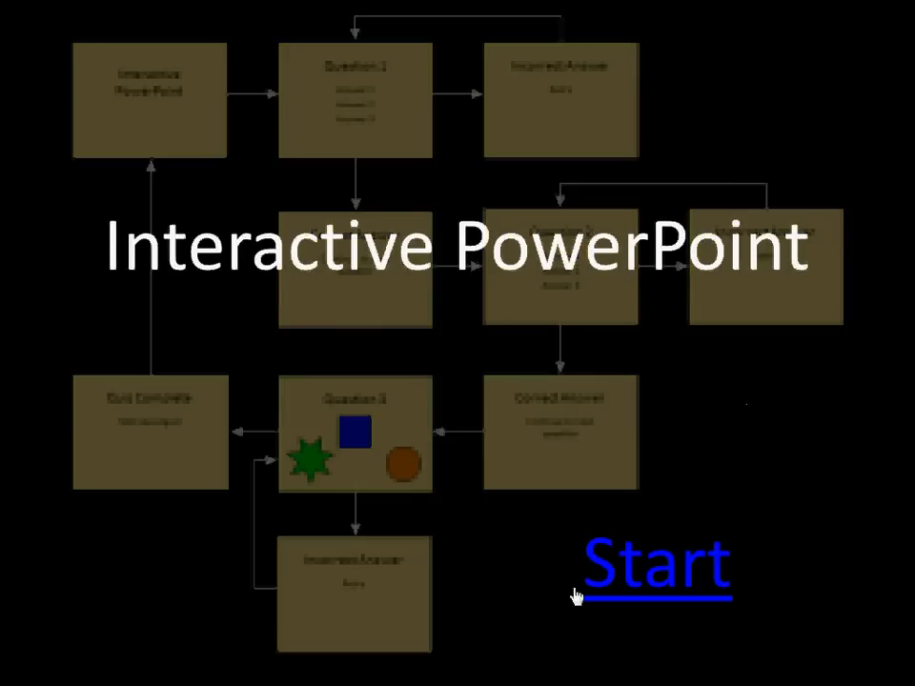
pyautogui.moveTo(744, 343)
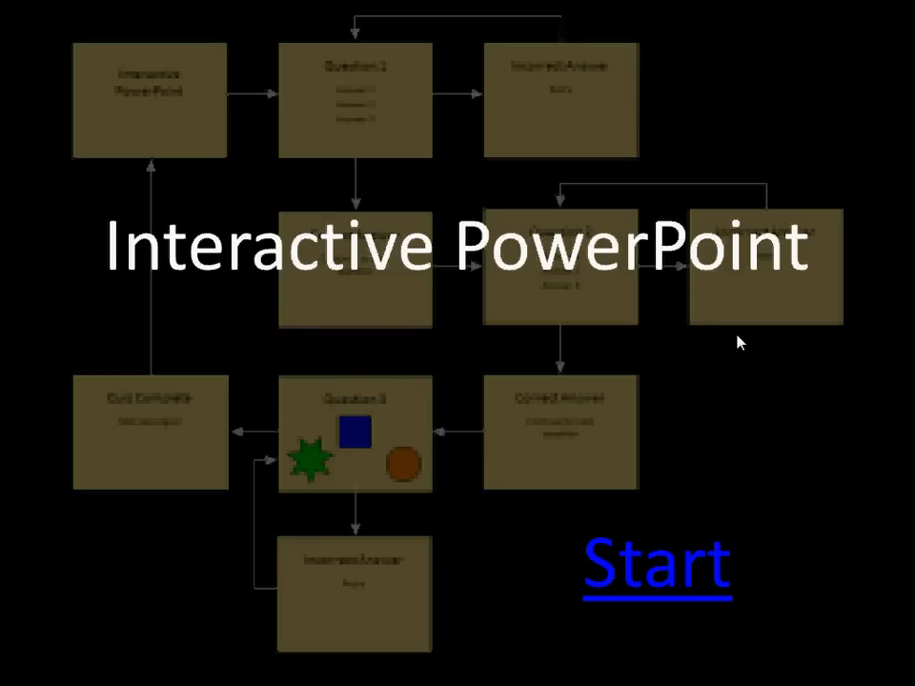
pyautogui.moveTo(693, 483)
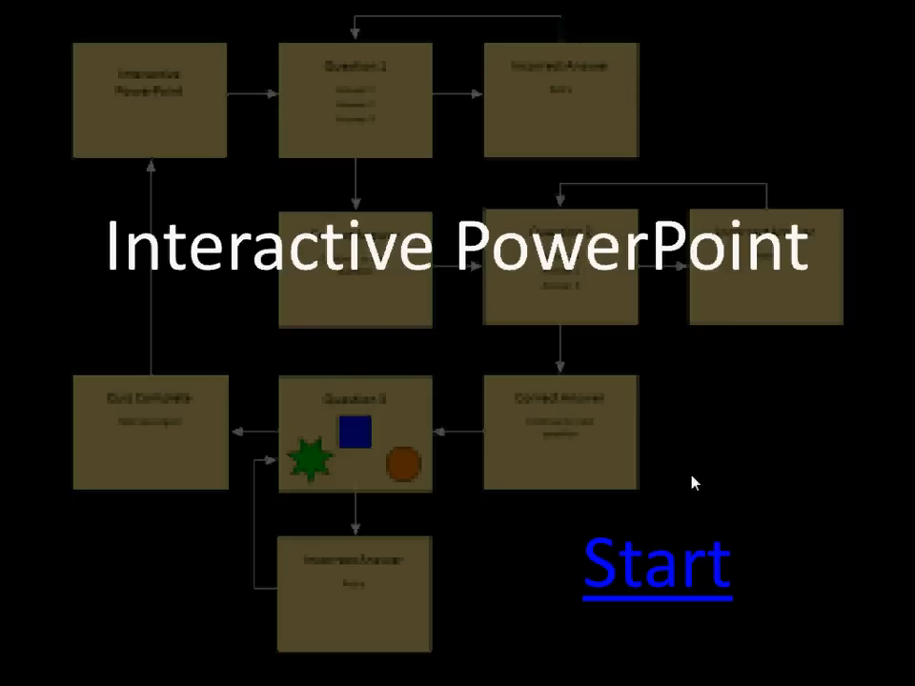
# Step: Run the quiz from Start, answering F5 and 'Turns the screen Black' correctly and continuing
pyautogui.click(655, 565)
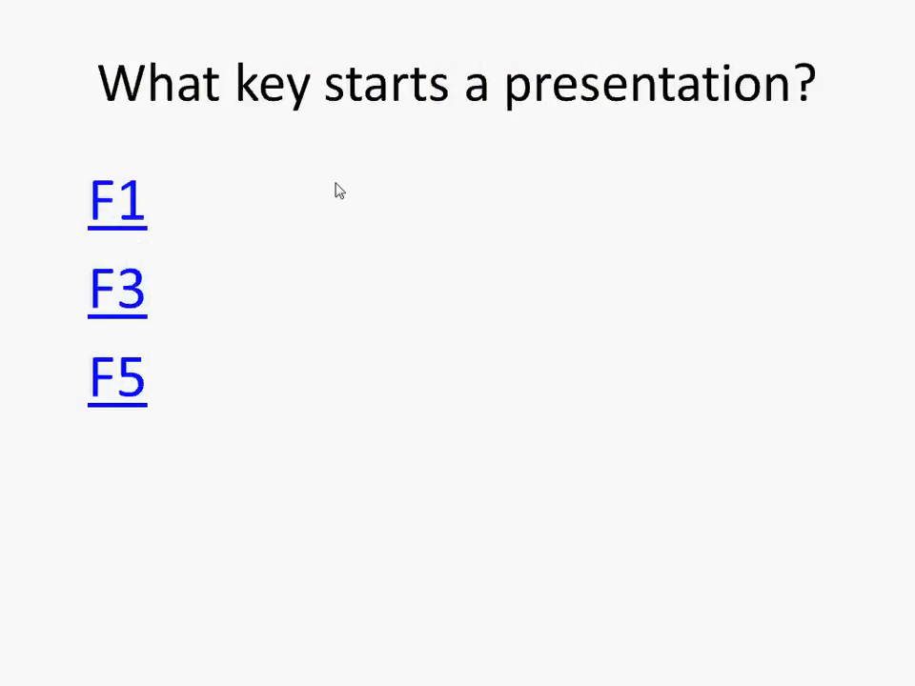
pyautogui.click(117, 380)
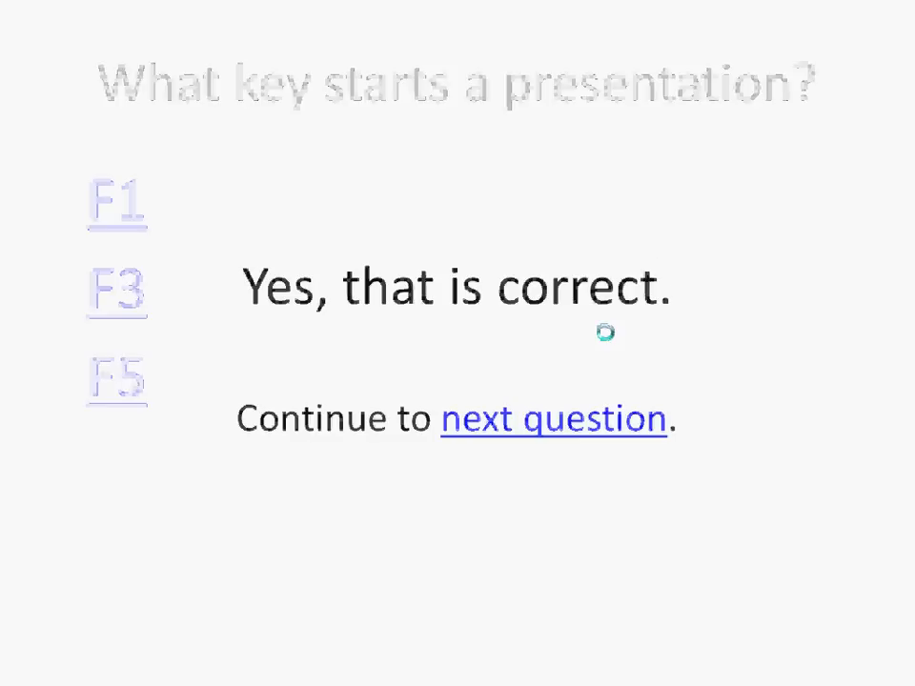
pyautogui.click(553, 419)
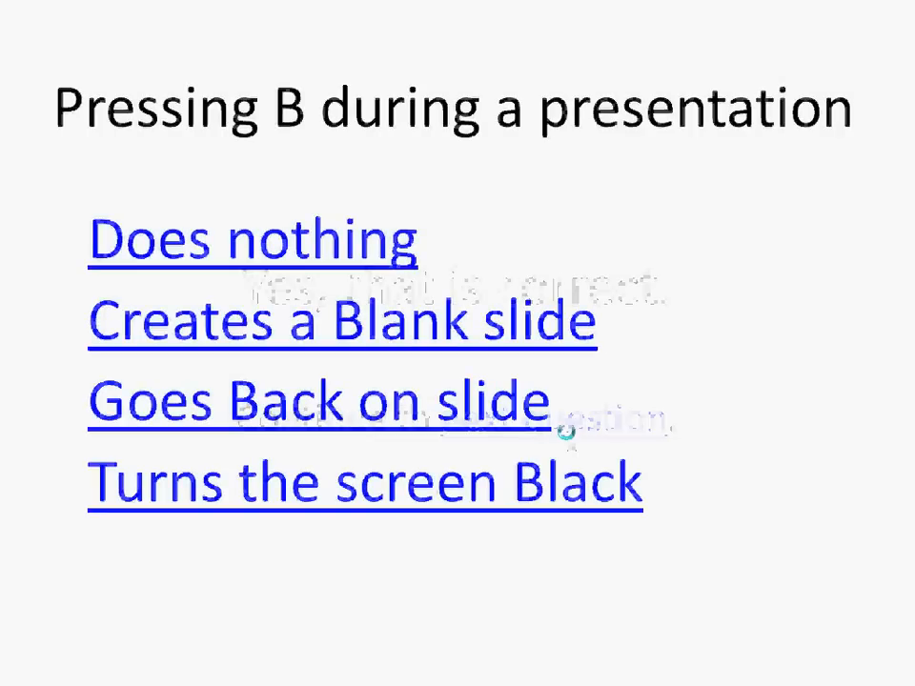
pyautogui.click(248, 239)
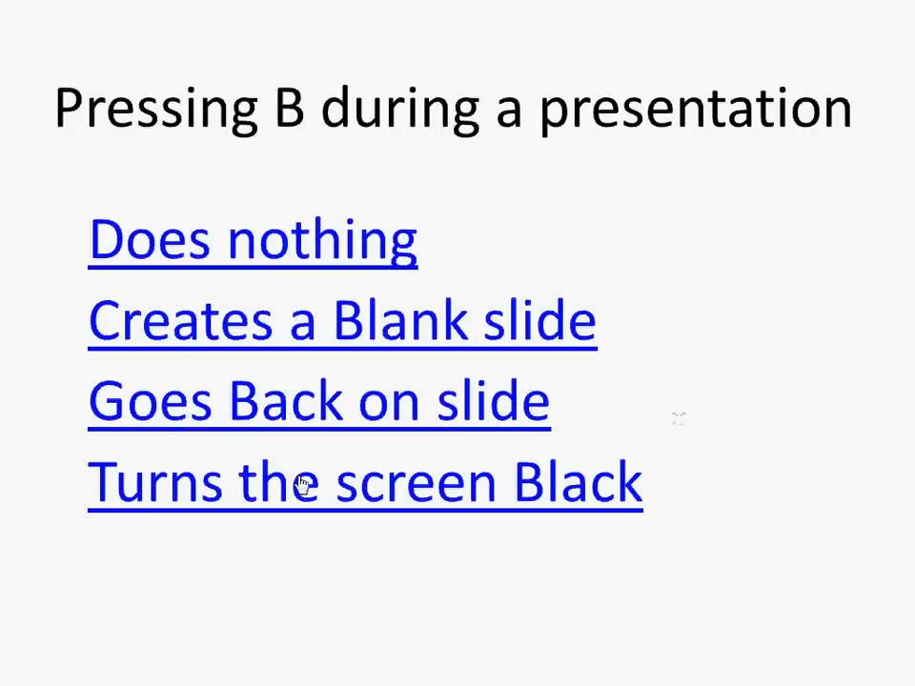
pyautogui.click(366, 481)
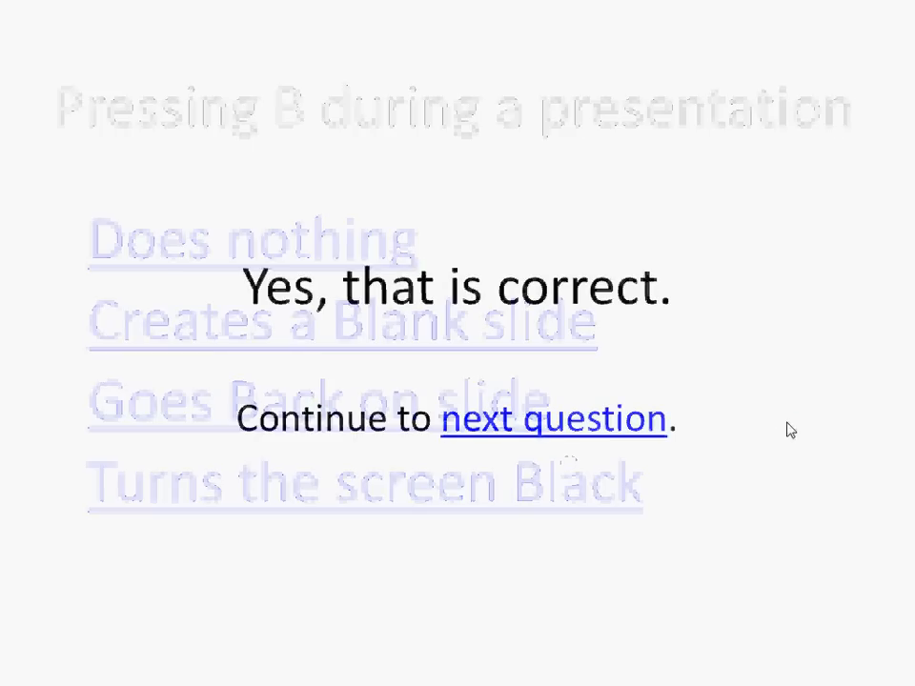
pyautogui.click(553, 419)
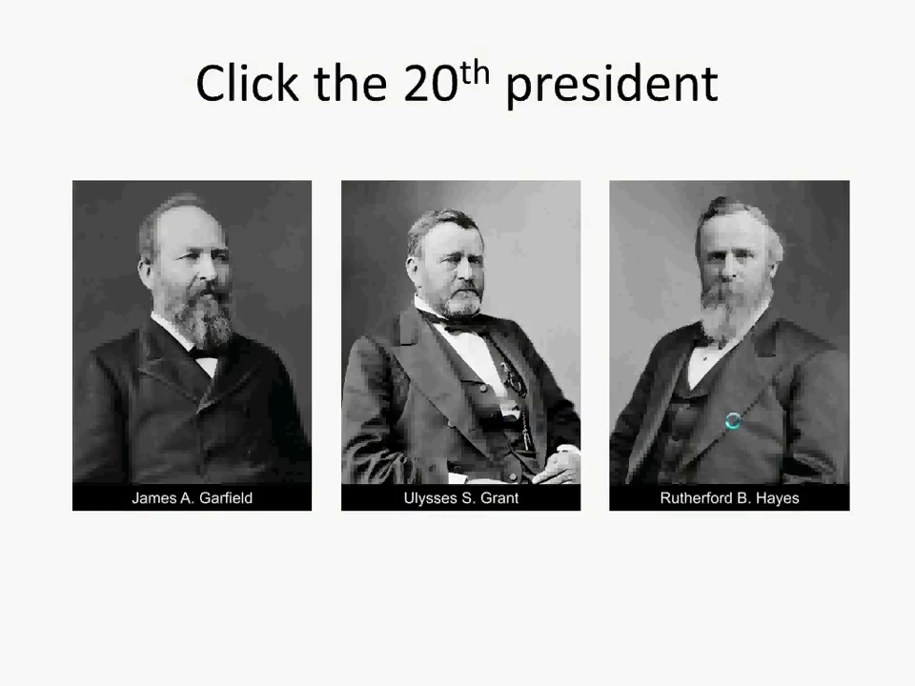
# Step: Pick a wrong president picture and return to the question to retry
pyautogui.click(729, 424)
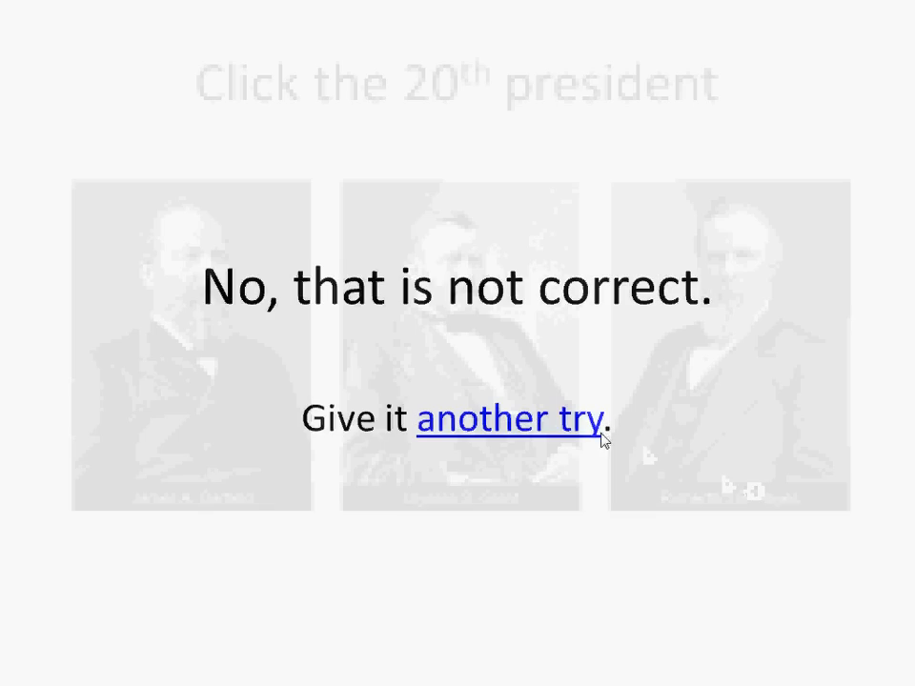
pyautogui.click(510, 420)
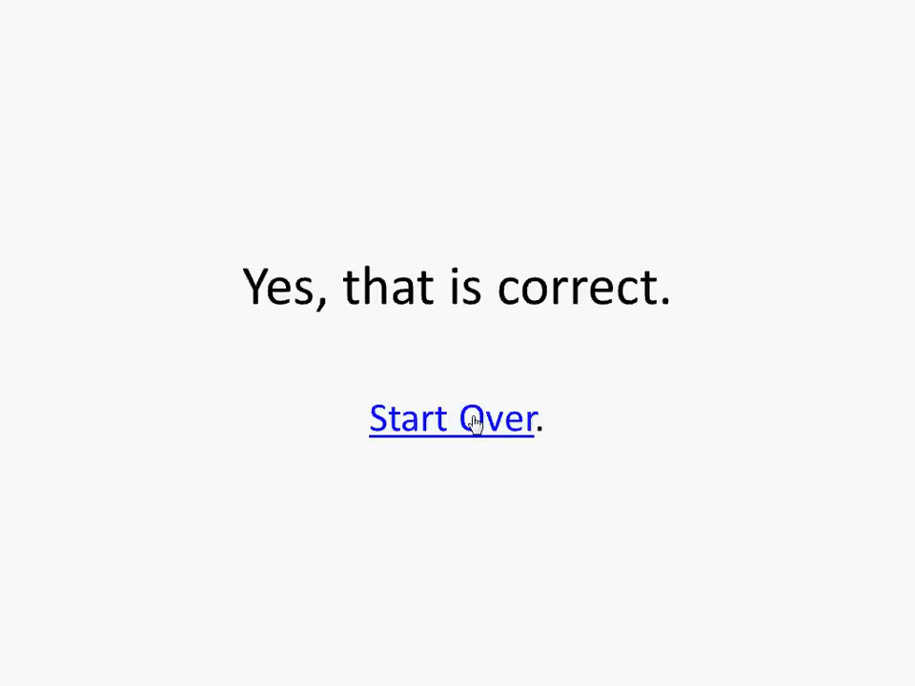
pyautogui.moveTo(493, 431)
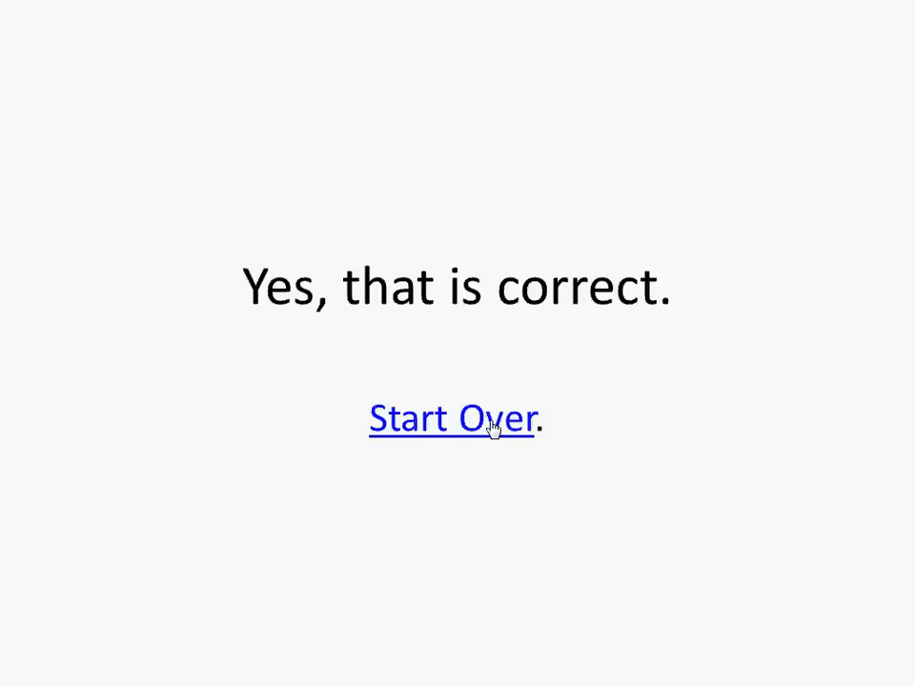
pyautogui.moveTo(489, 380)
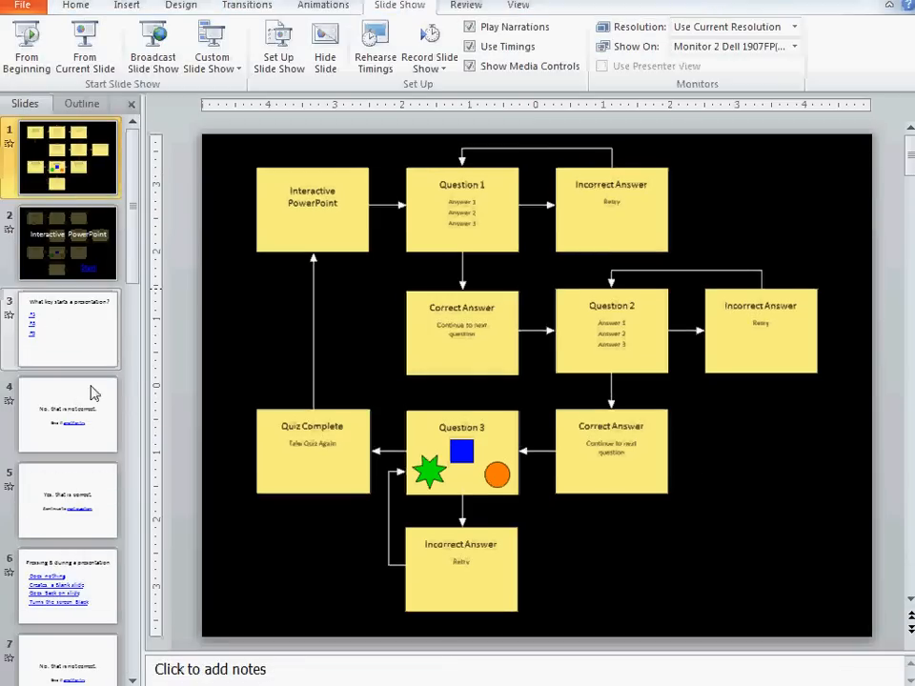
pyautogui.moveTo(390, 333)
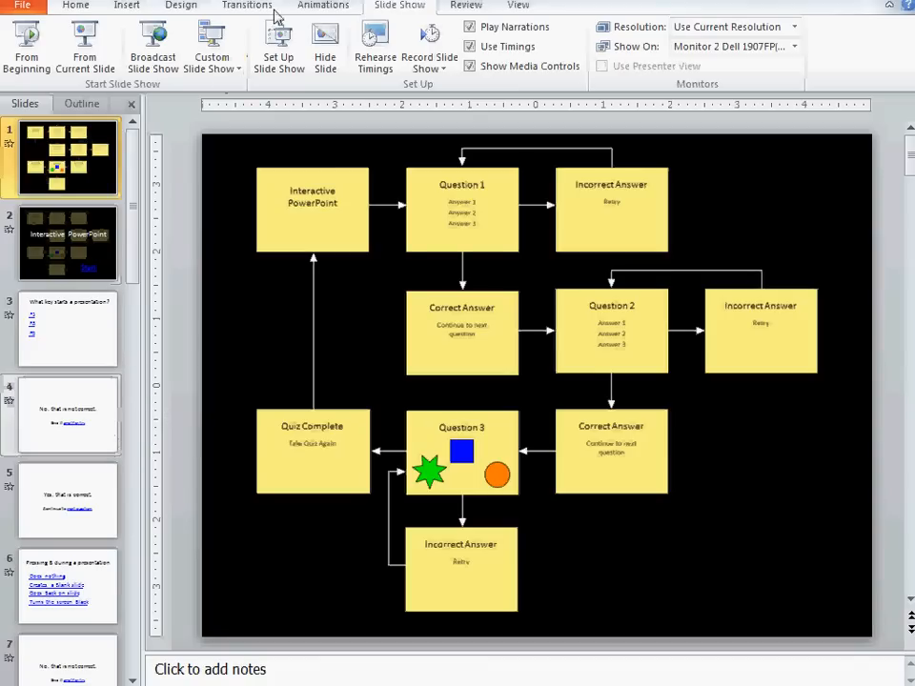
# Step: Show slide 1's Fade transition advancing automatically After 00:02.00
pyautogui.click(246, 6)
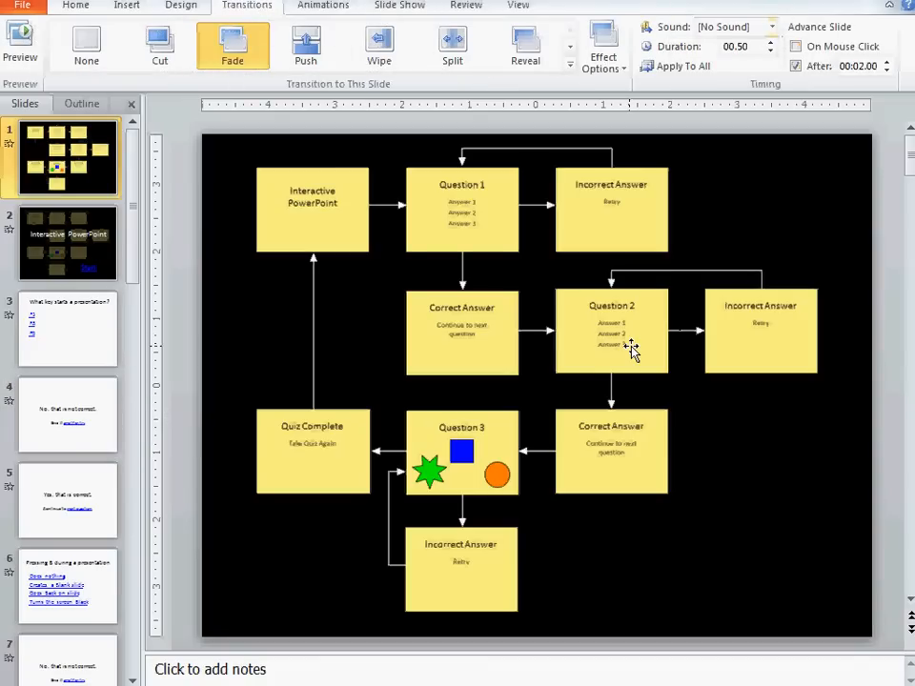